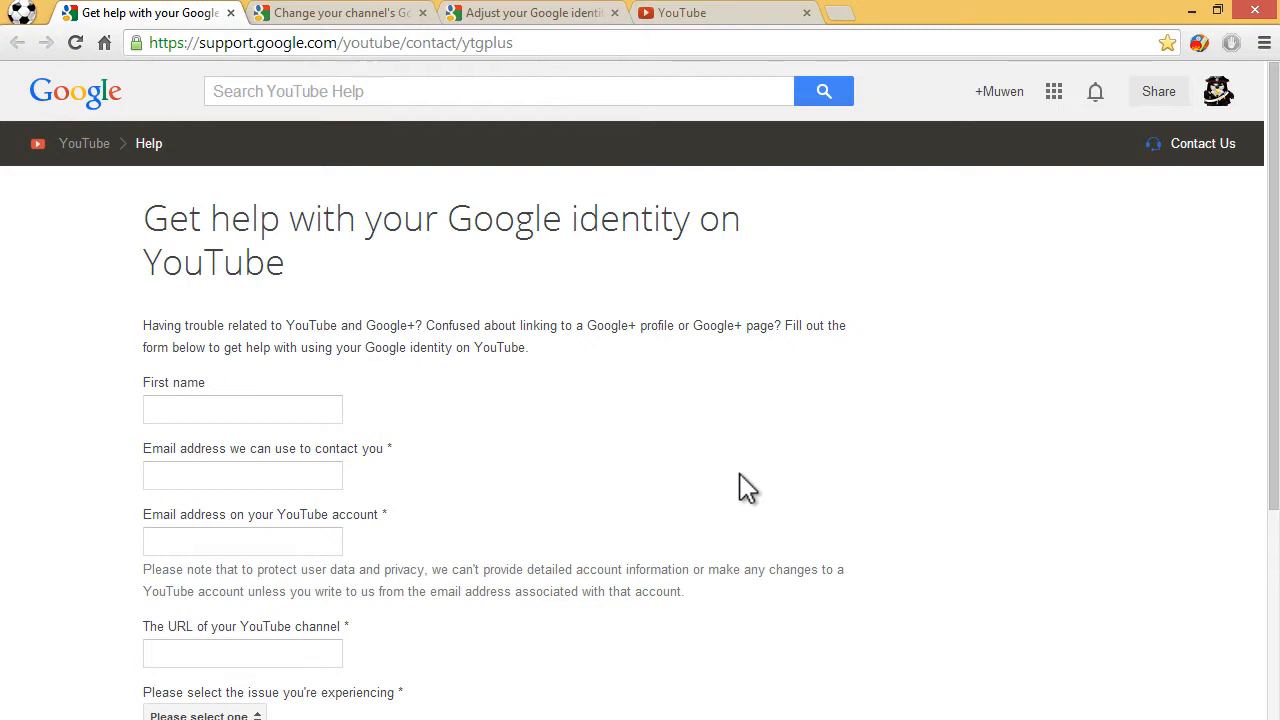
mouse_move(350, 248)
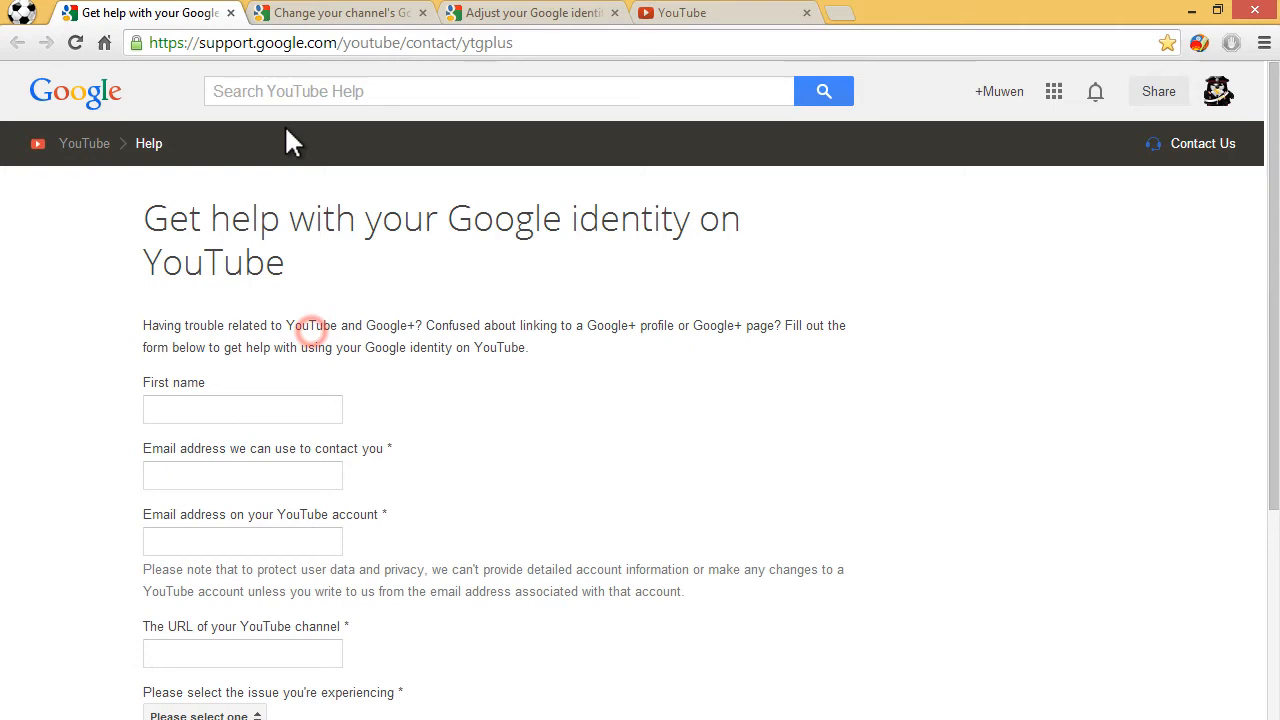
mouse_move(320, 490)
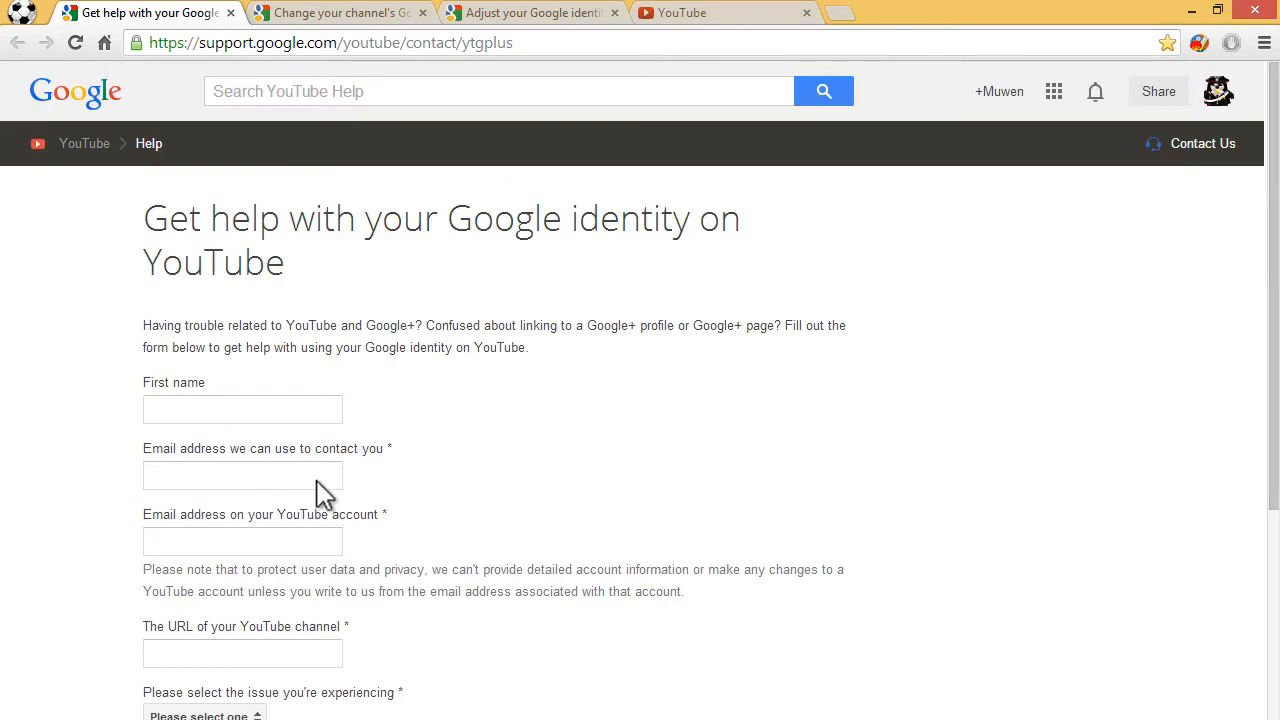
mouse_move(420, 436)
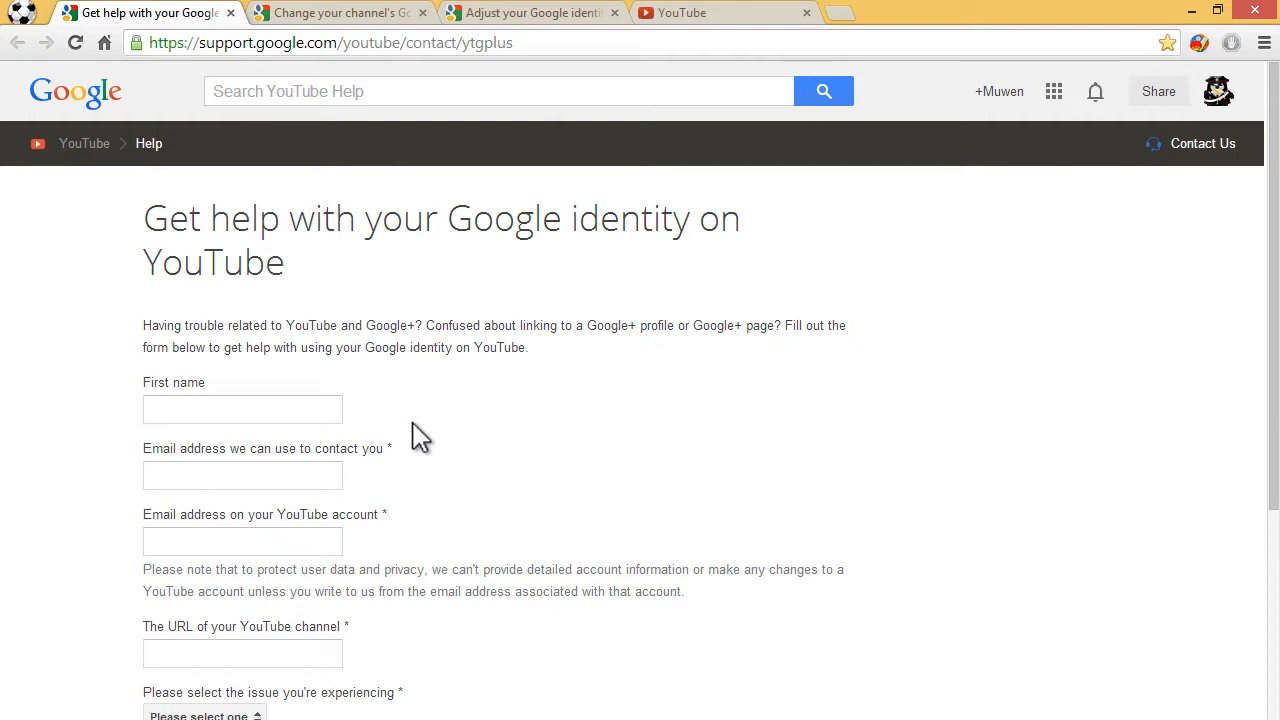
mouse_move(400, 456)
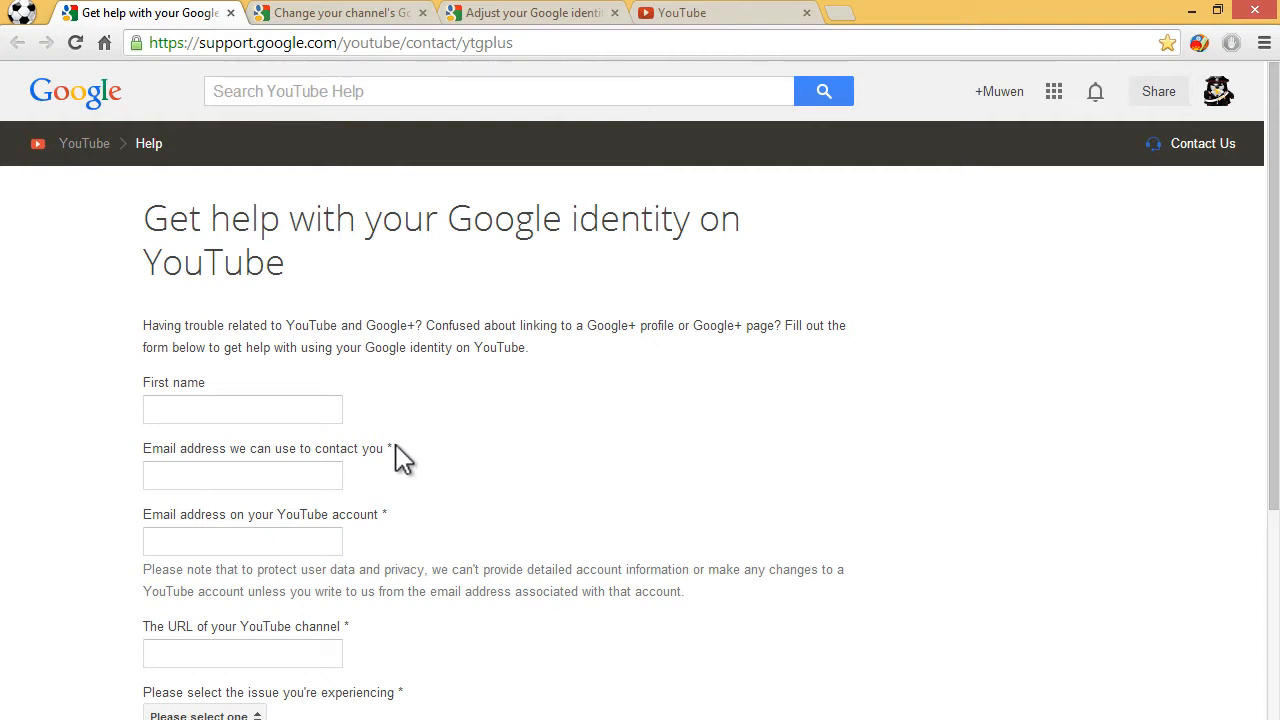
mouse_move(416, 532)
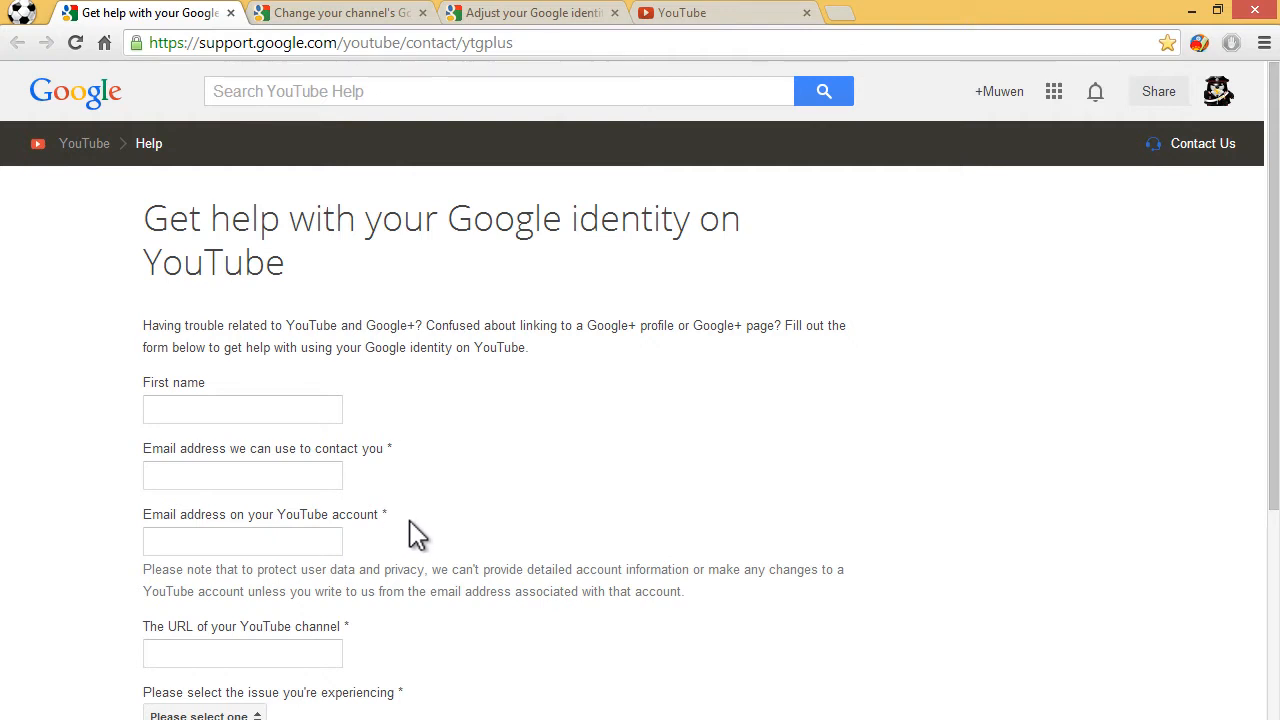
mouse_move(520, 560)
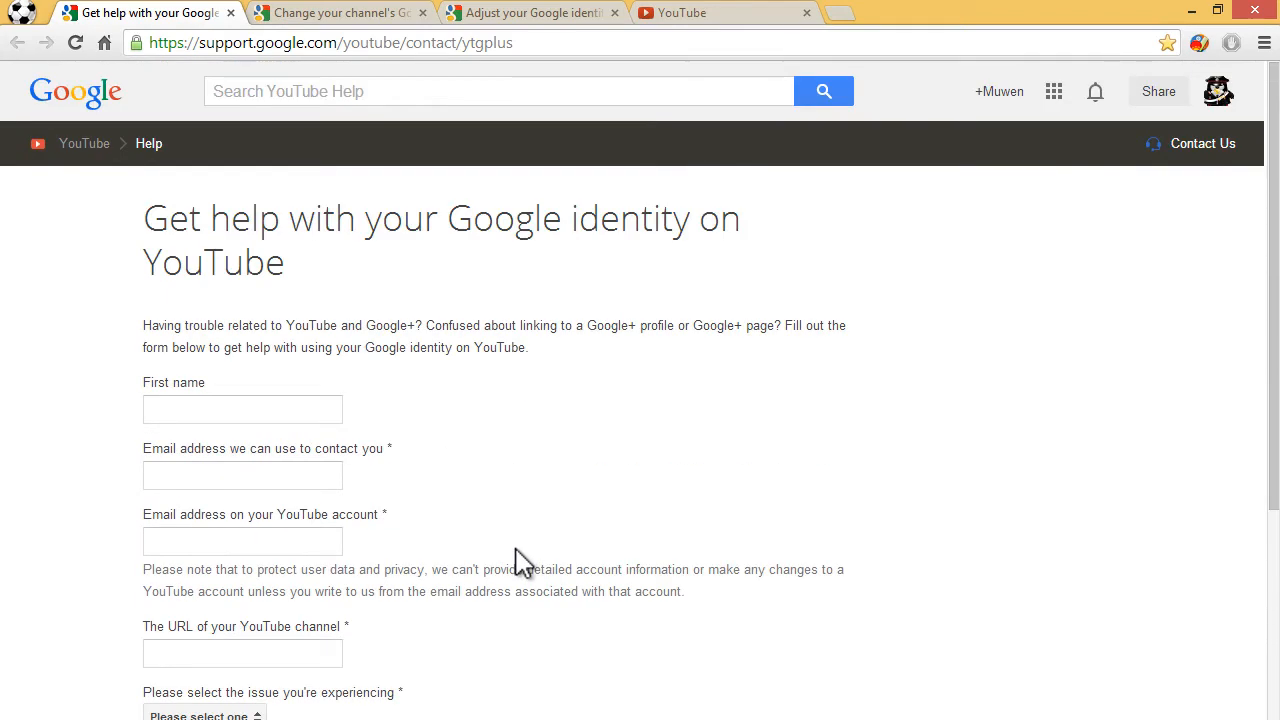
mouse_move(328, 236)
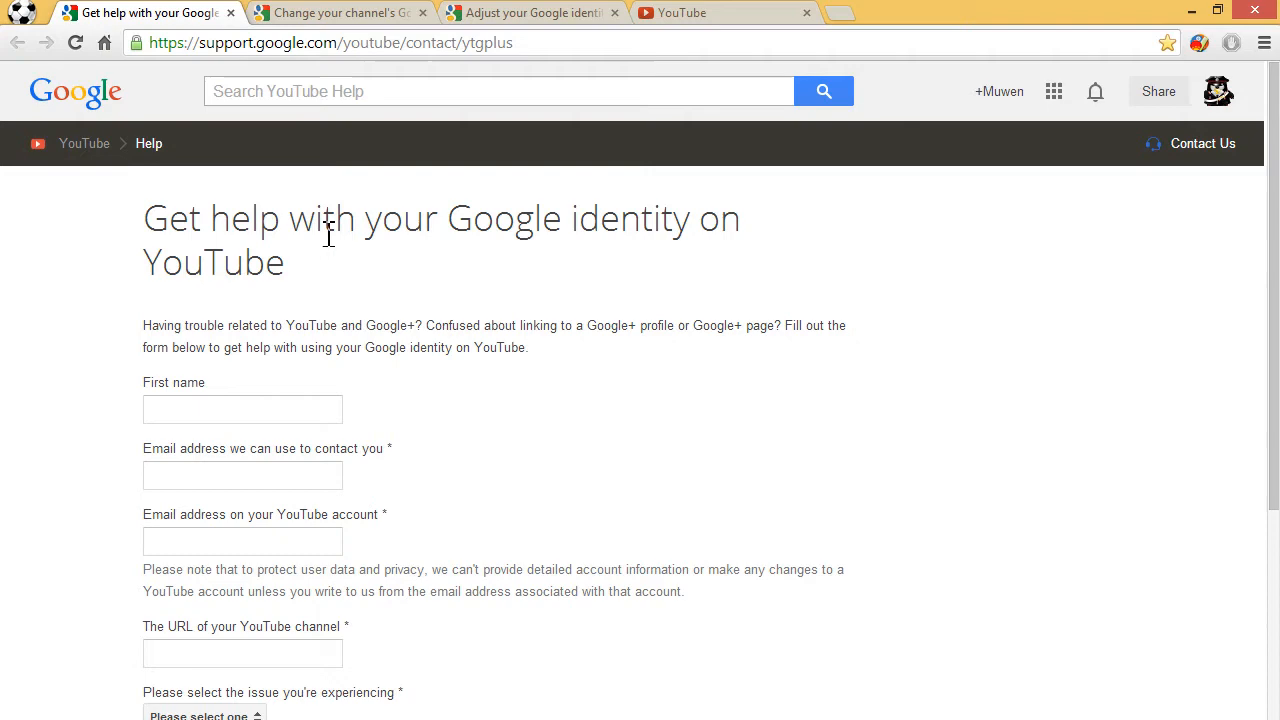
mouse_move(418, 352)
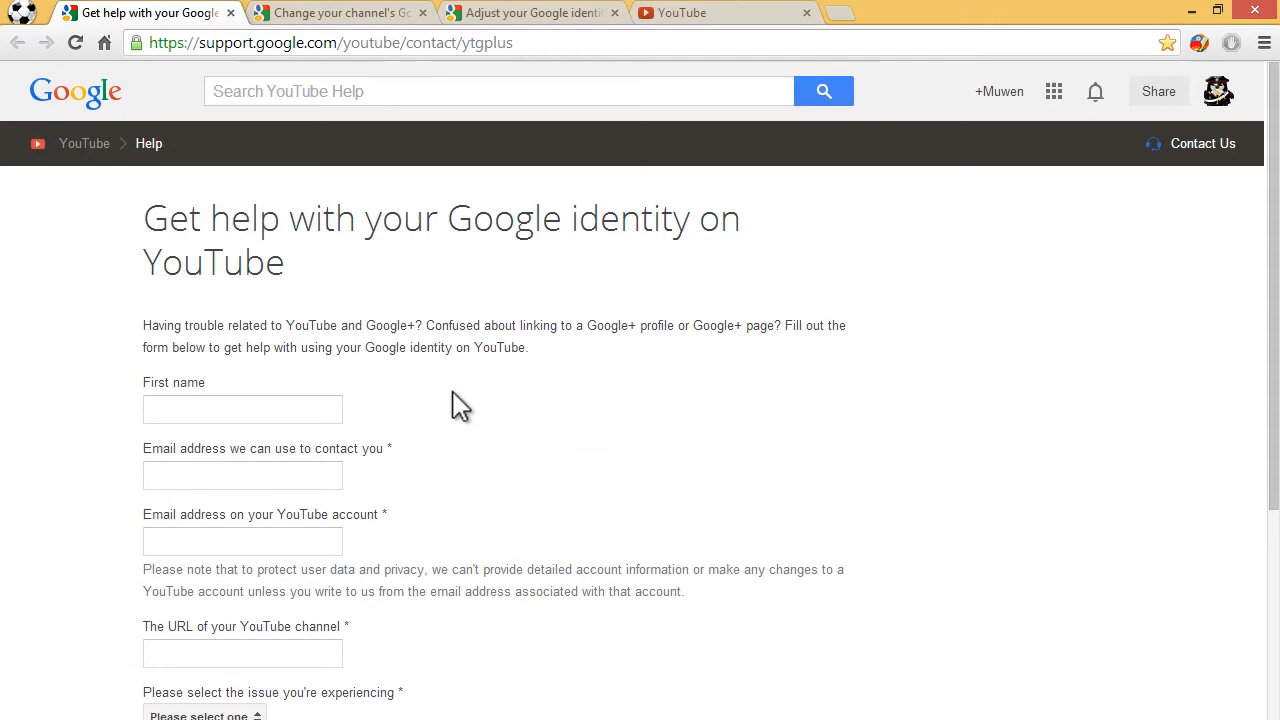
Step: Scroll through the Google identity contact form, then minimize Chrome to show the desktop
scroll("down", 3)
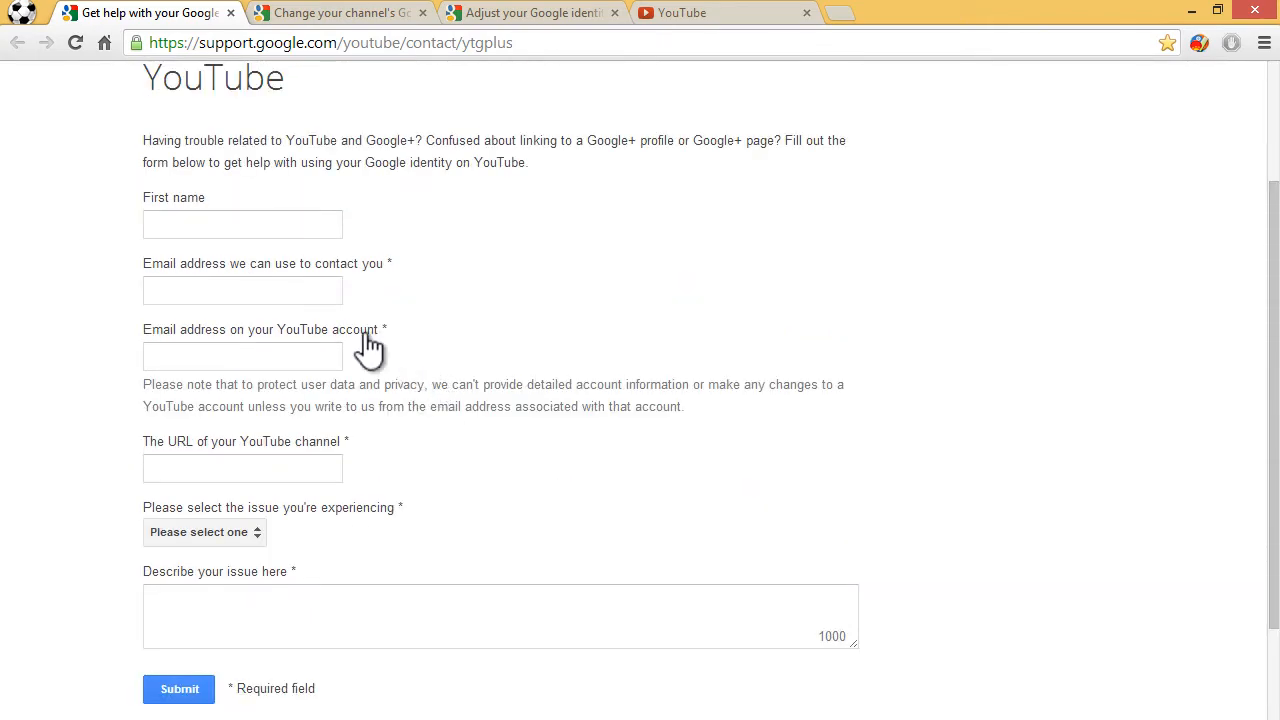
scroll("up", 3)
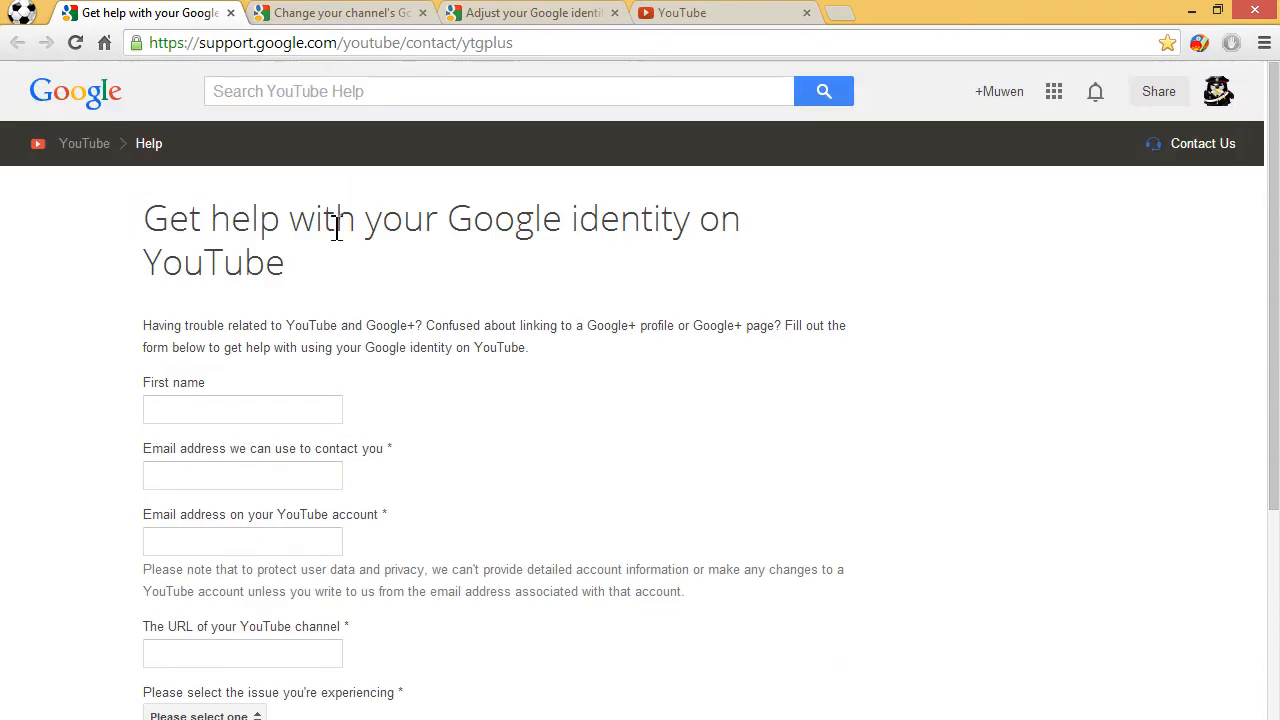
scroll("down", 3)
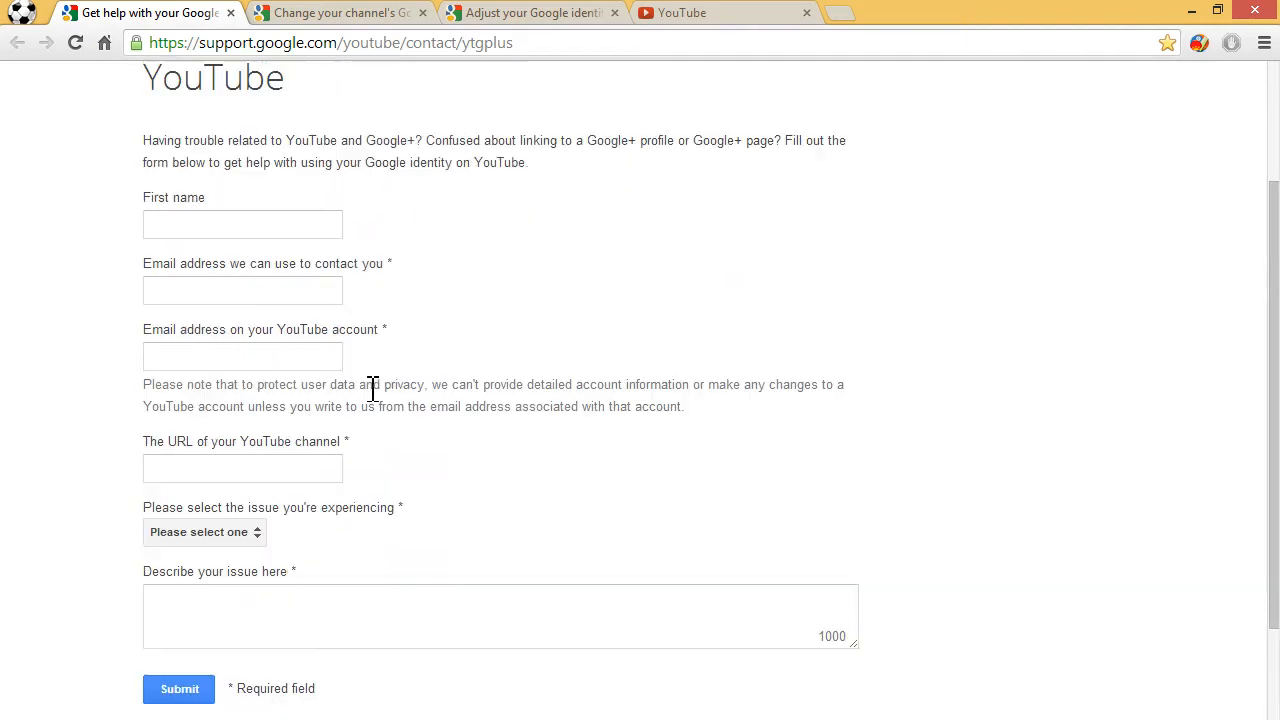
scroll("up", 3)
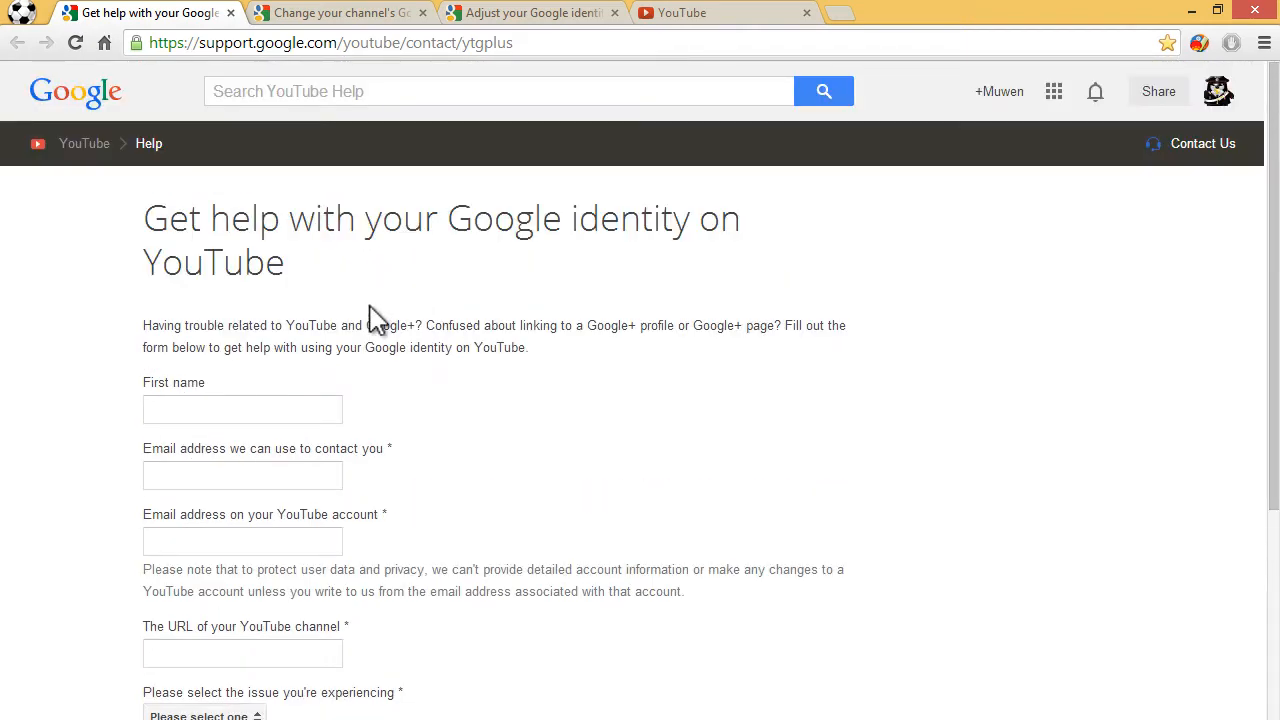
left_click(330, 42)
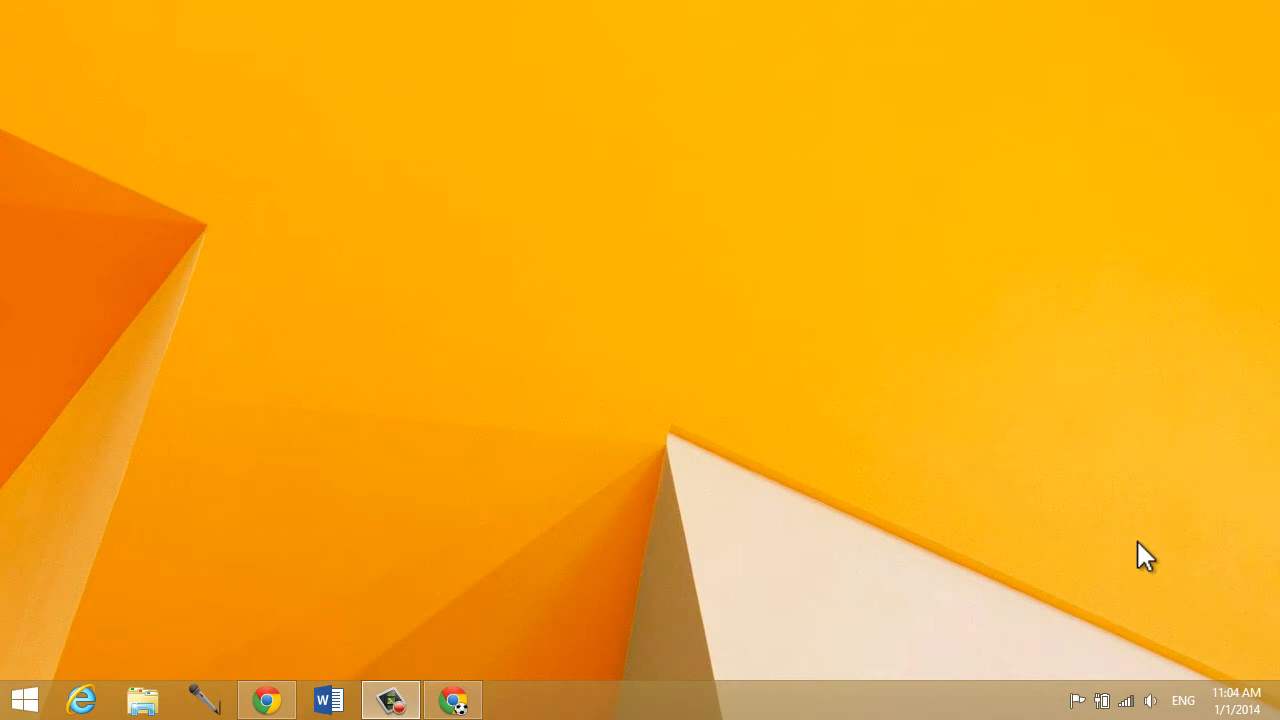
mouse_move(1120, 568)
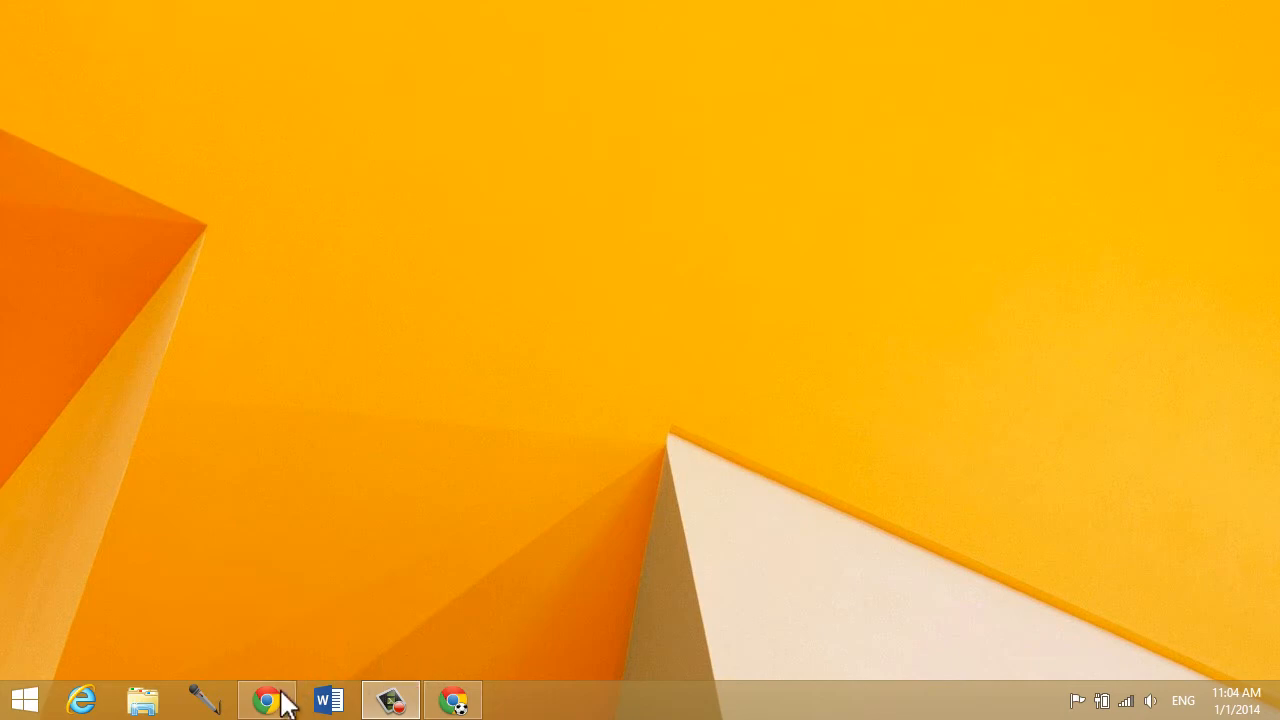
Step: Restore the Chrome window from the taskbar to show the YouTube account overview
left_click(266, 700)
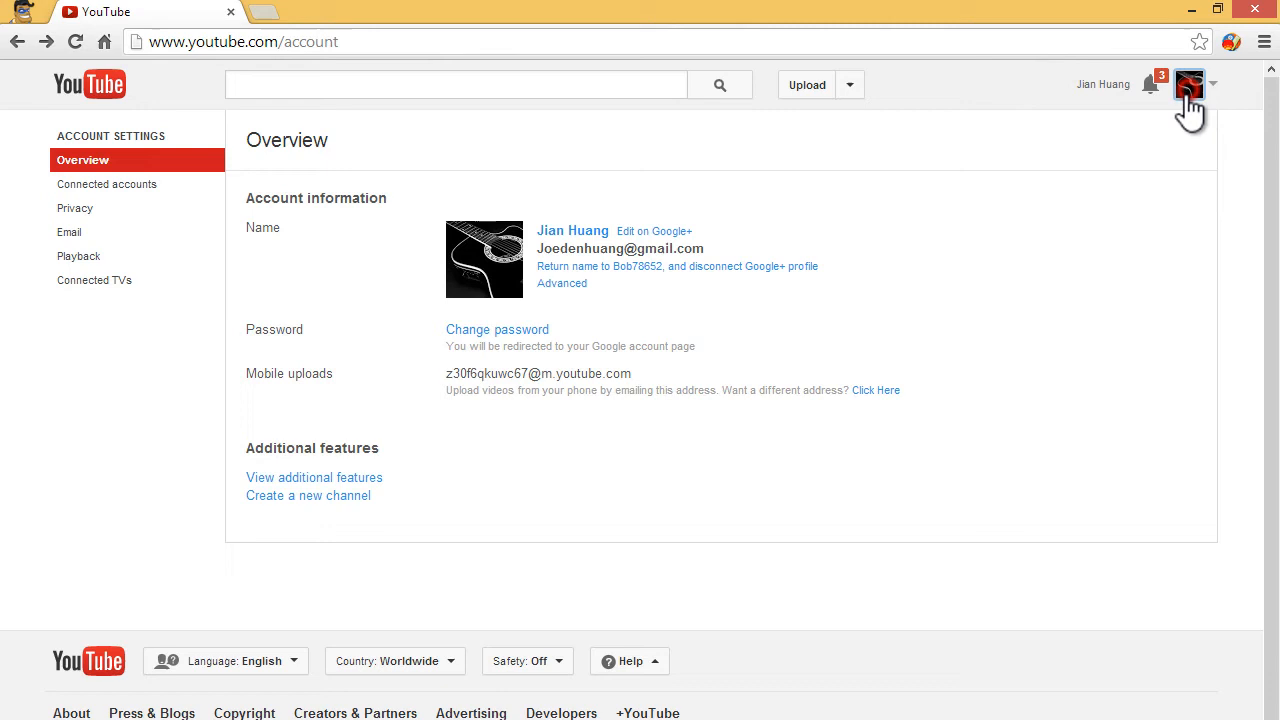
mouse_move(1000, 362)
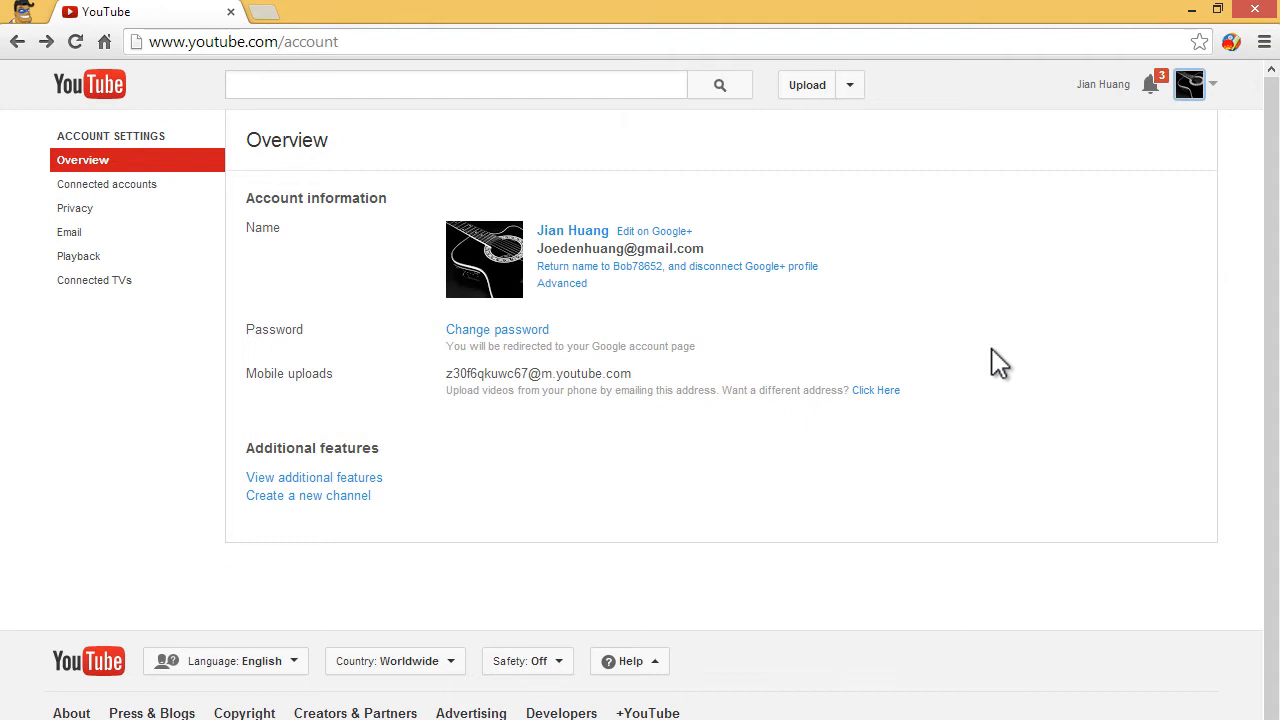
mouse_move(992, 332)
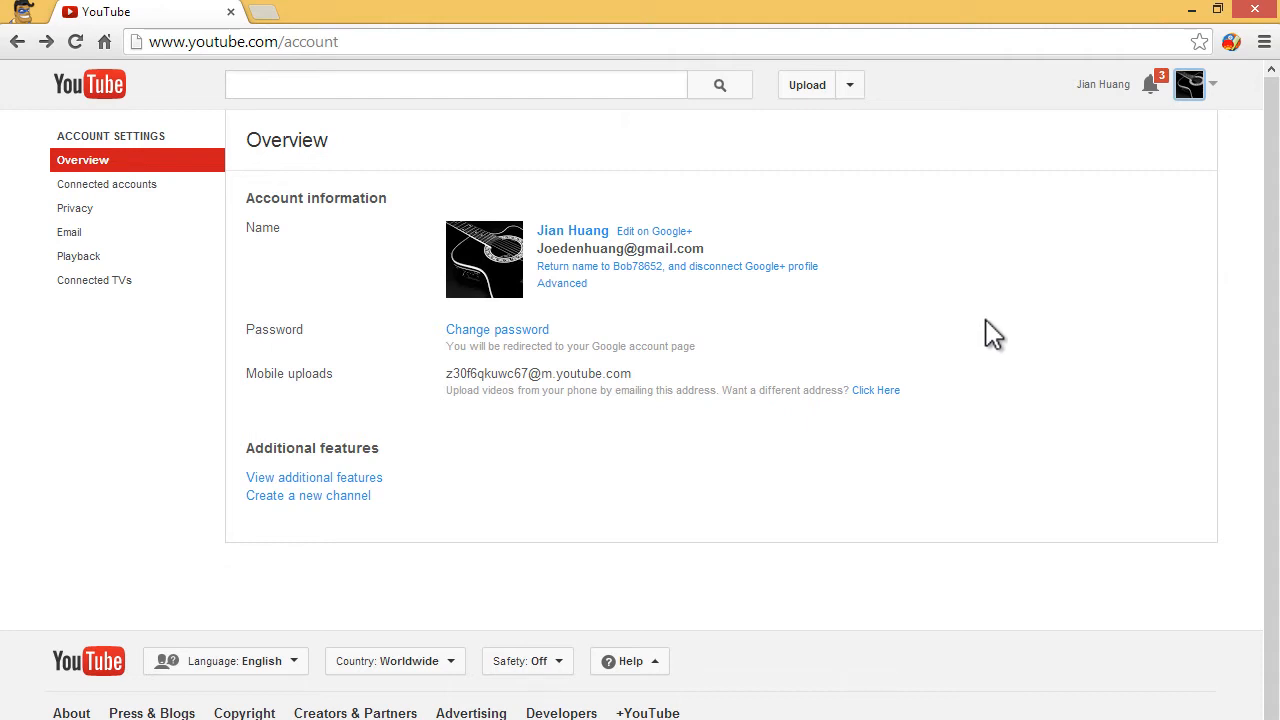
mouse_move(1190, 84)
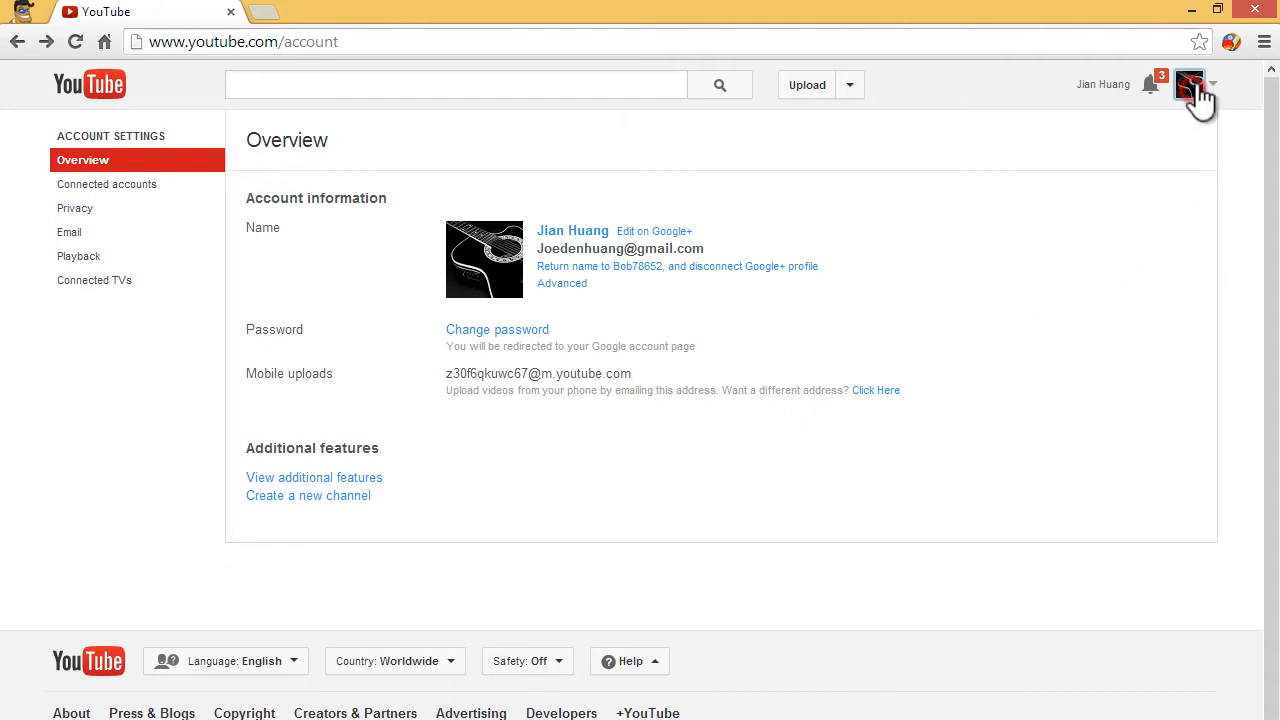
mouse_move(540, 264)
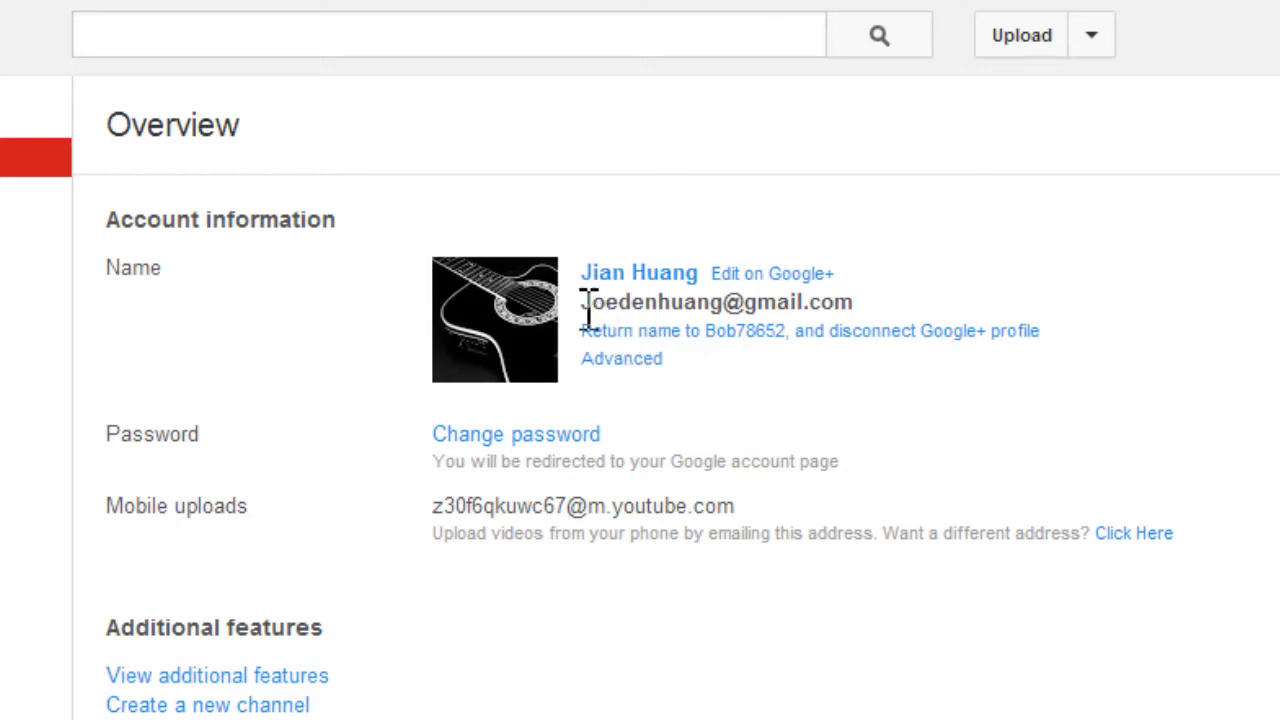
mouse_move(836, 308)
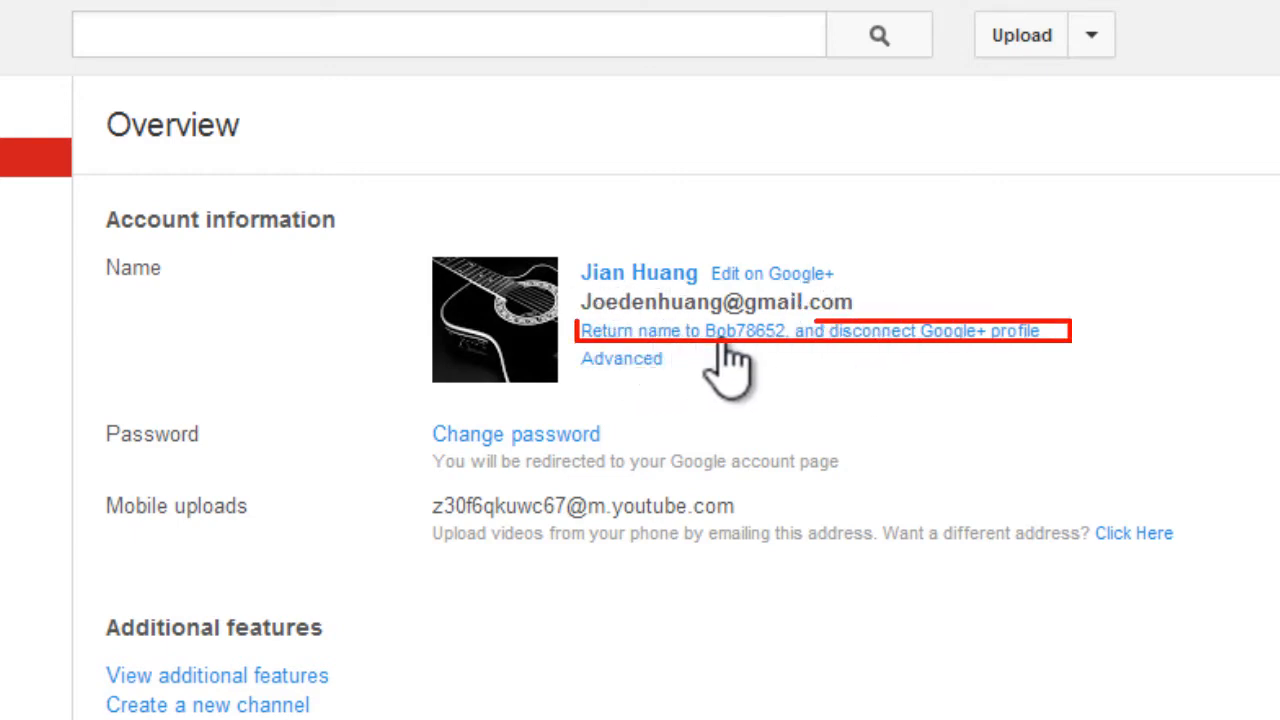
mouse_move(750, 380)
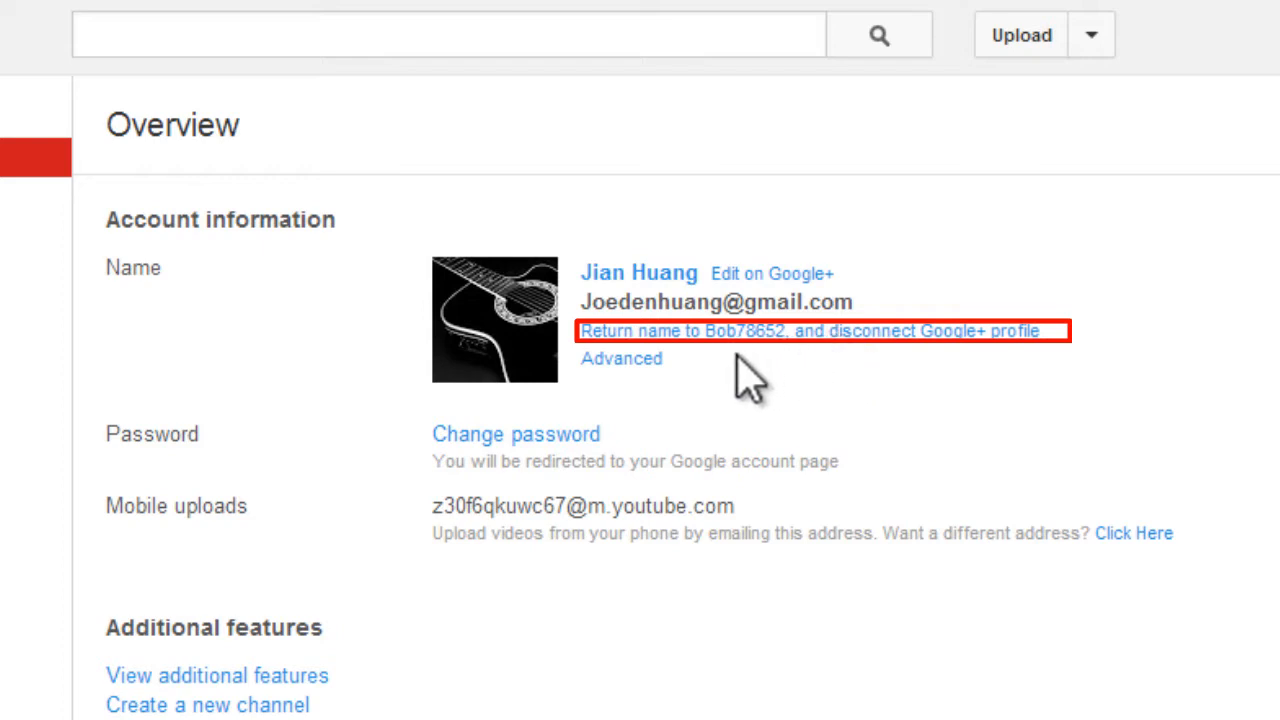
mouse_move(996, 384)
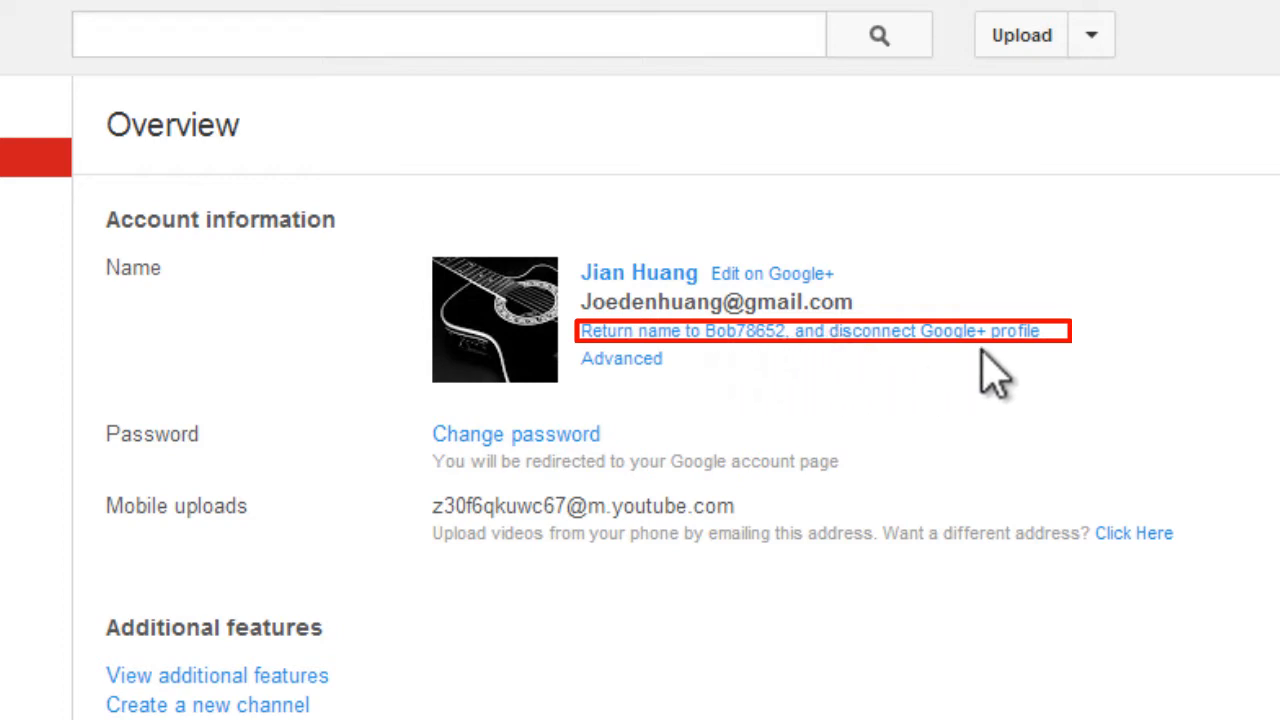
mouse_move(736, 356)
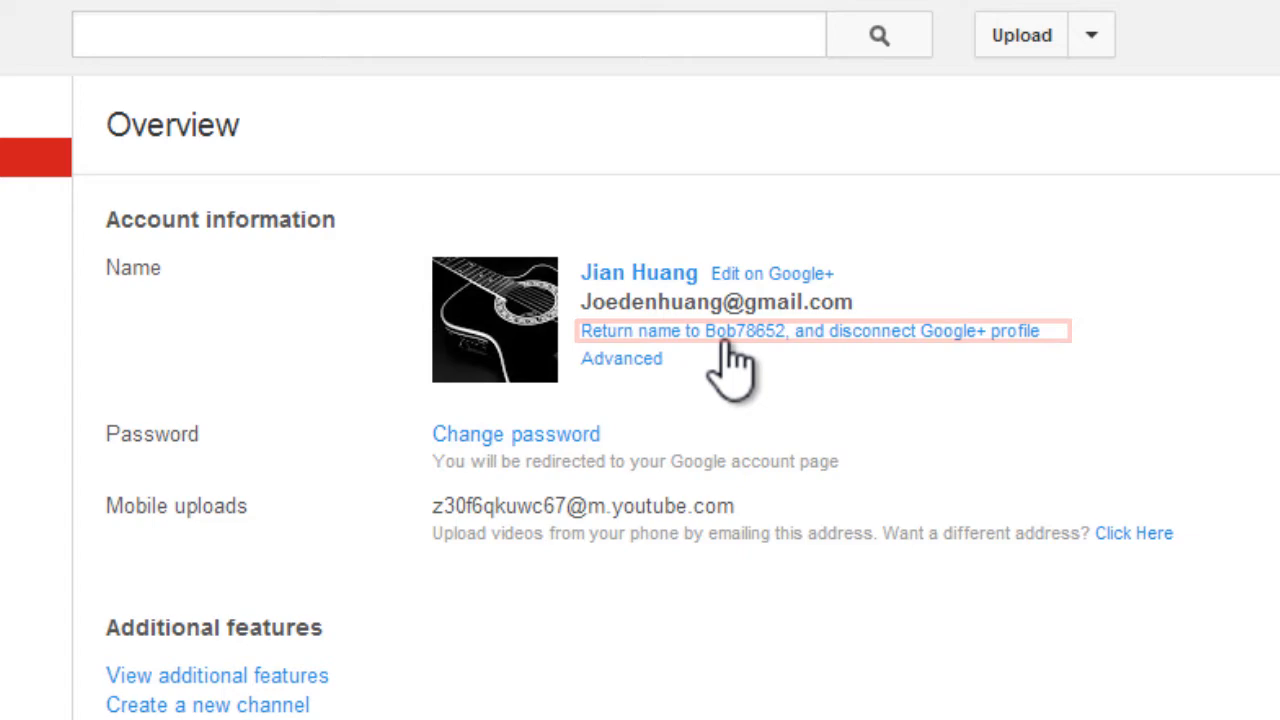
Step: Revert the channel name to Bob78652 and confirm disconnecting the Google+ profile
left_click(810, 332)
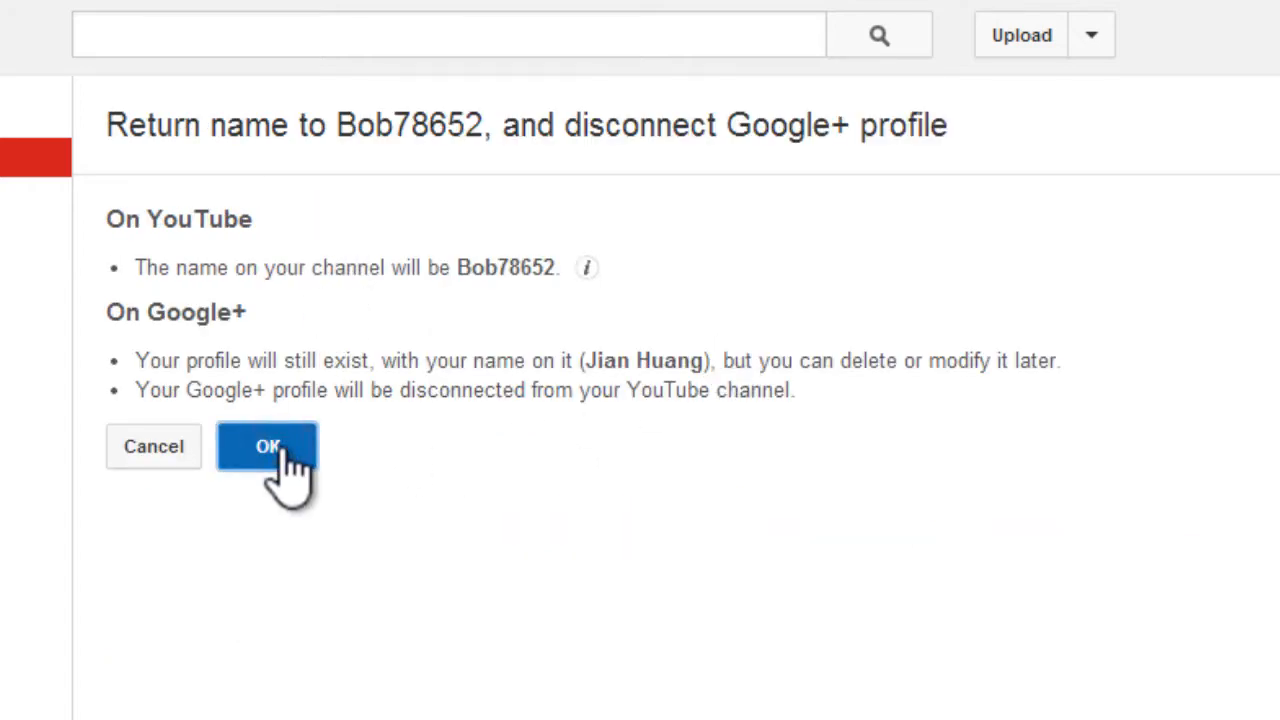
left_click(268, 446)
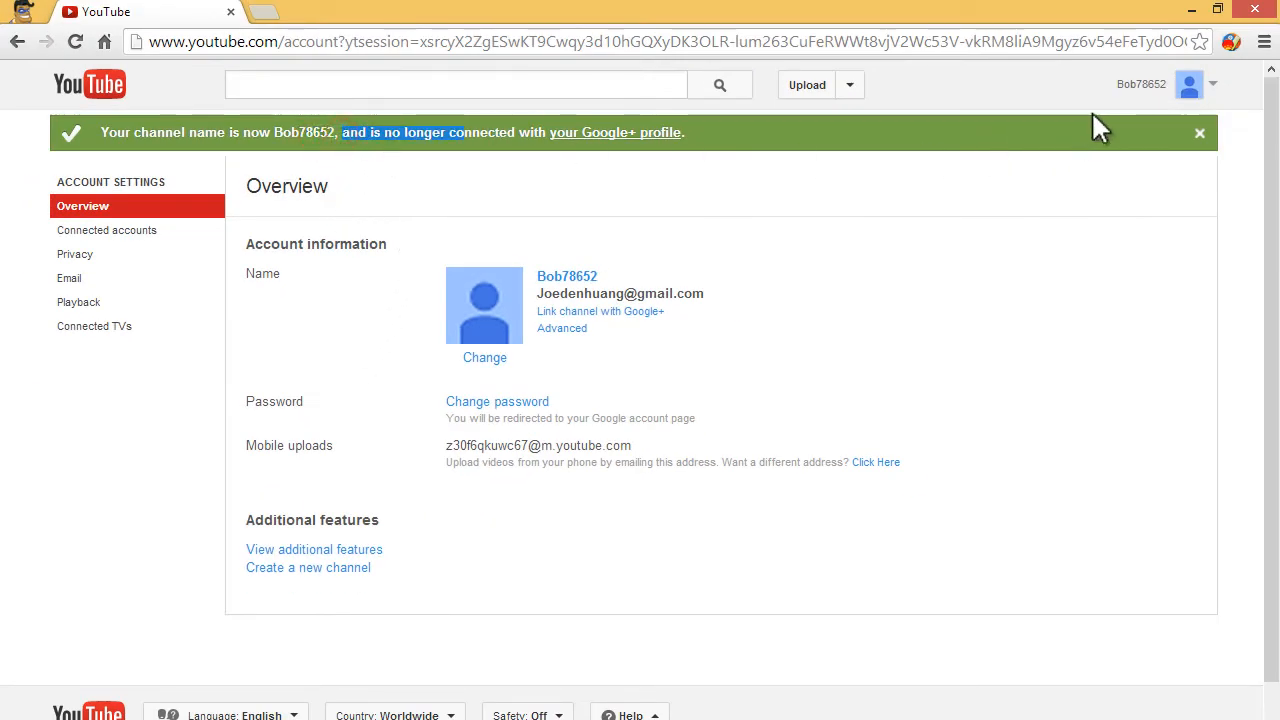
mouse_move(936, 196)
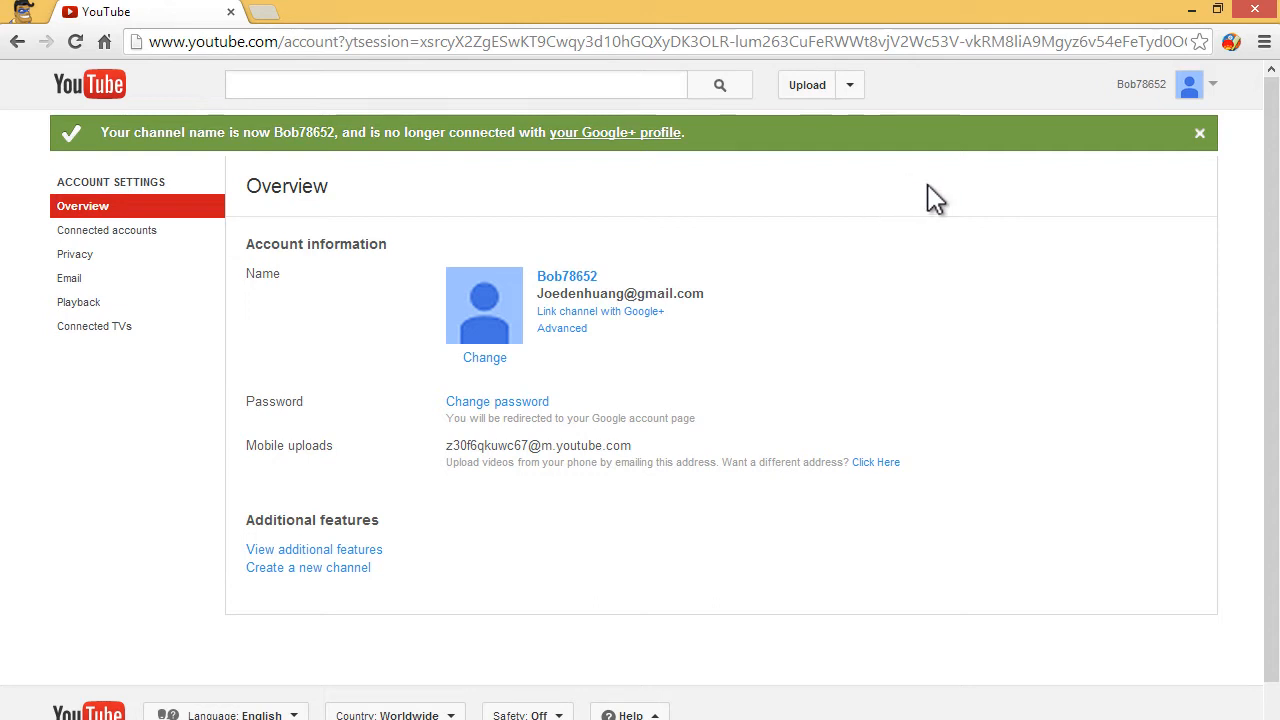
left_click(1200, 132)
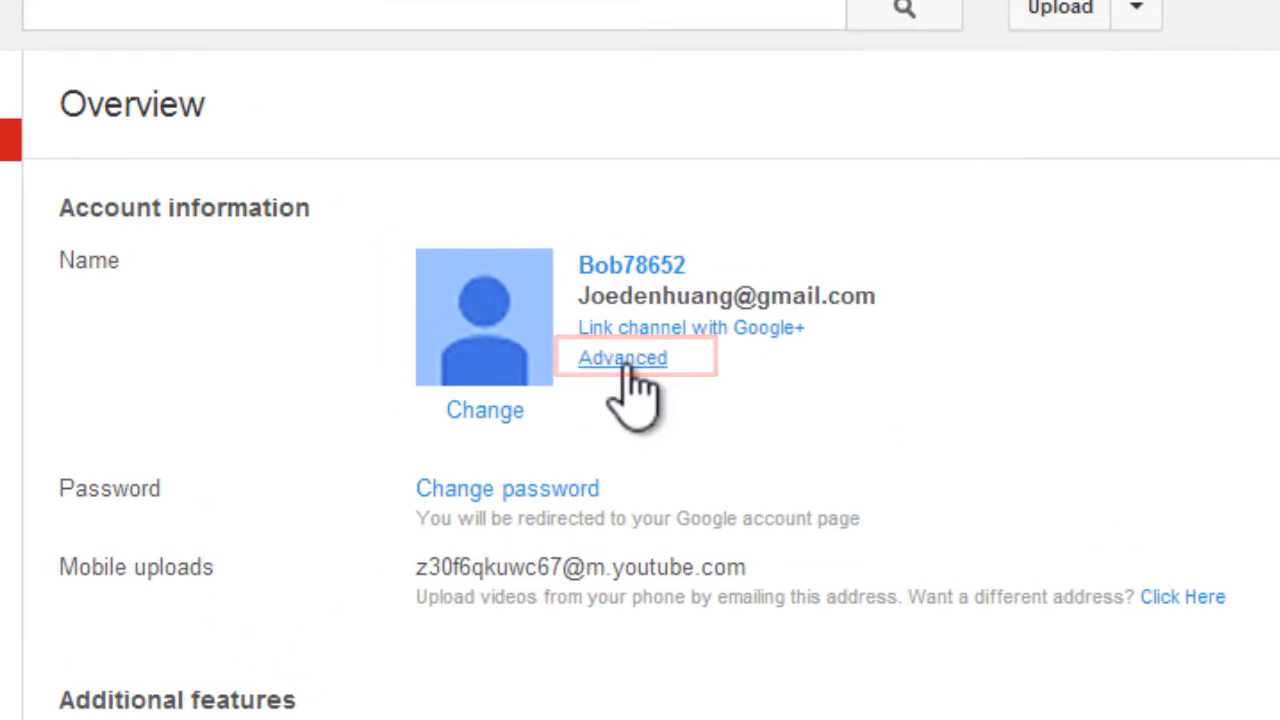
Step: From advanced account settings, start connecting the channel with a Google+ page
left_click(622, 358)
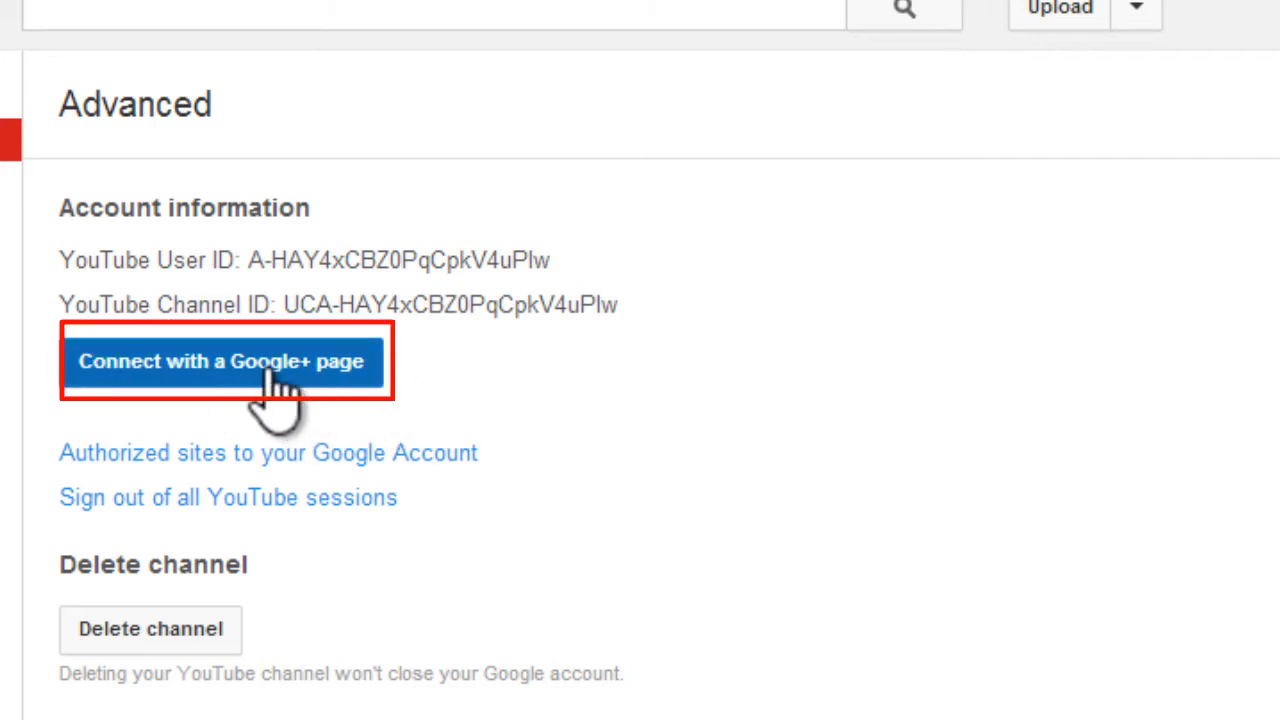
left_click(220, 360)
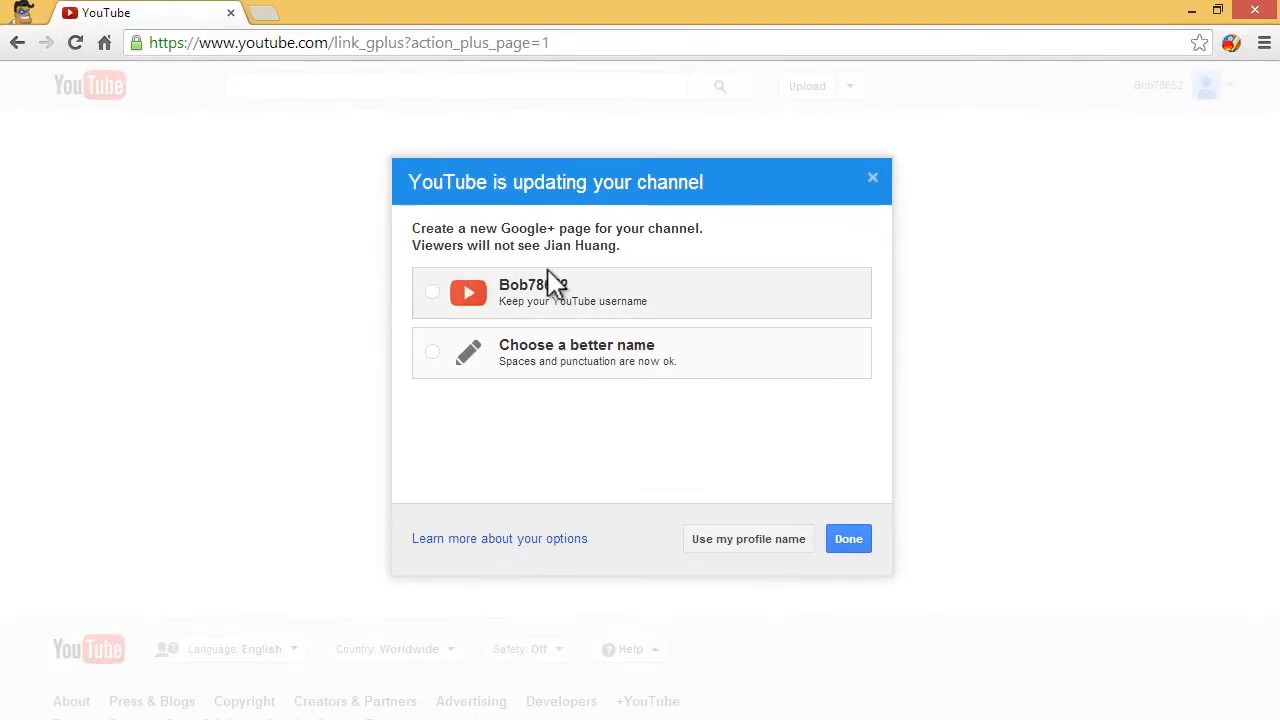
Step: Keep the Bob78652 username for the new Google+ page, agree to the Pages Terms, and finish the update
left_click(848, 538)
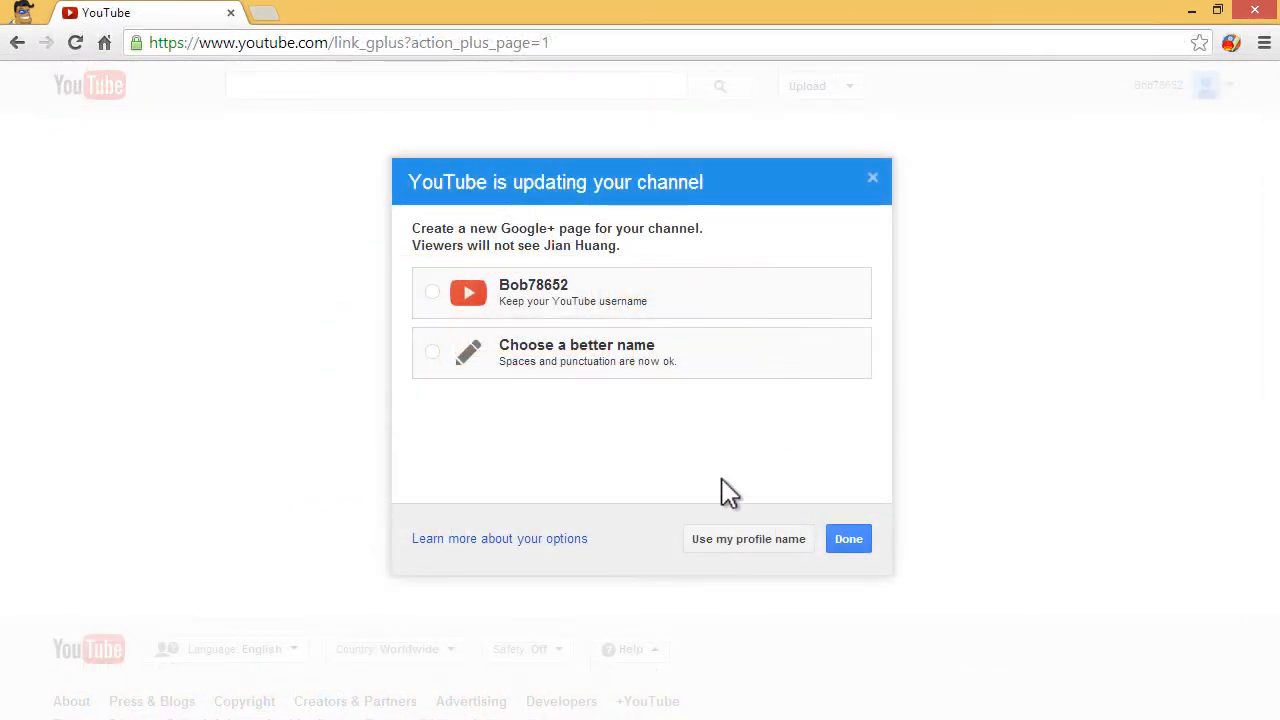
mouse_move(818, 478)
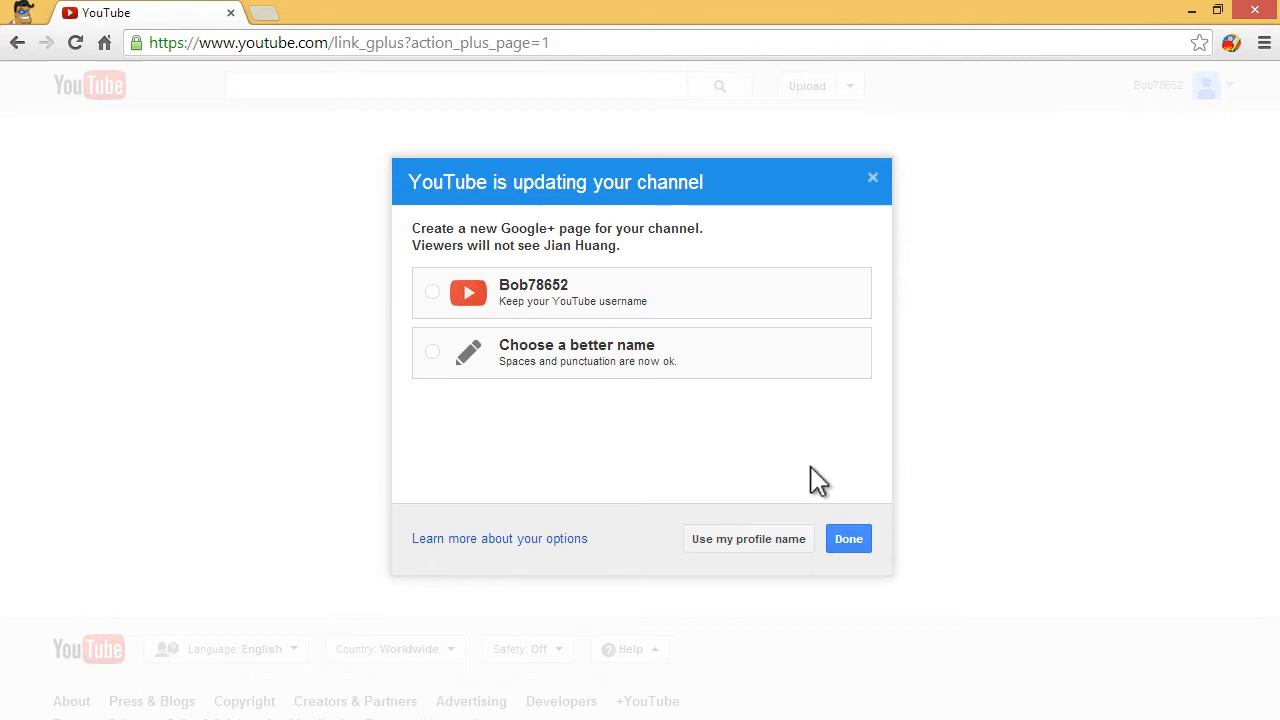
mouse_move(496, 196)
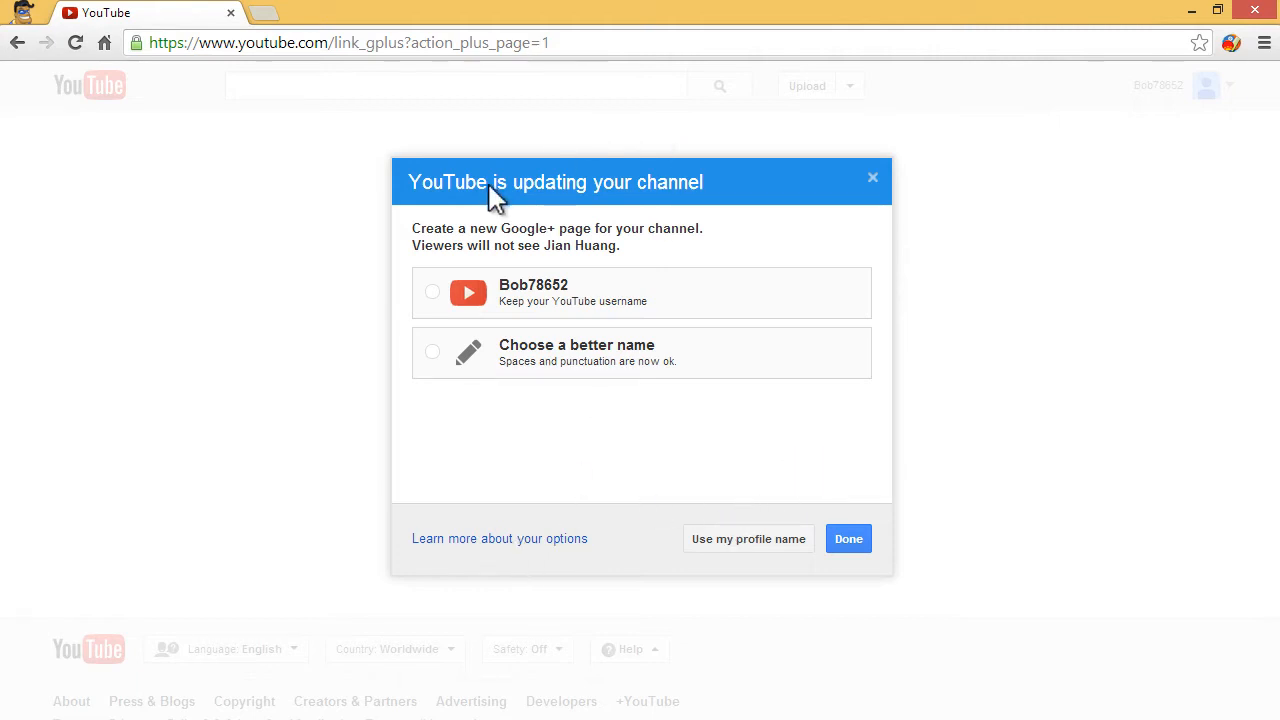
mouse_move(650, 244)
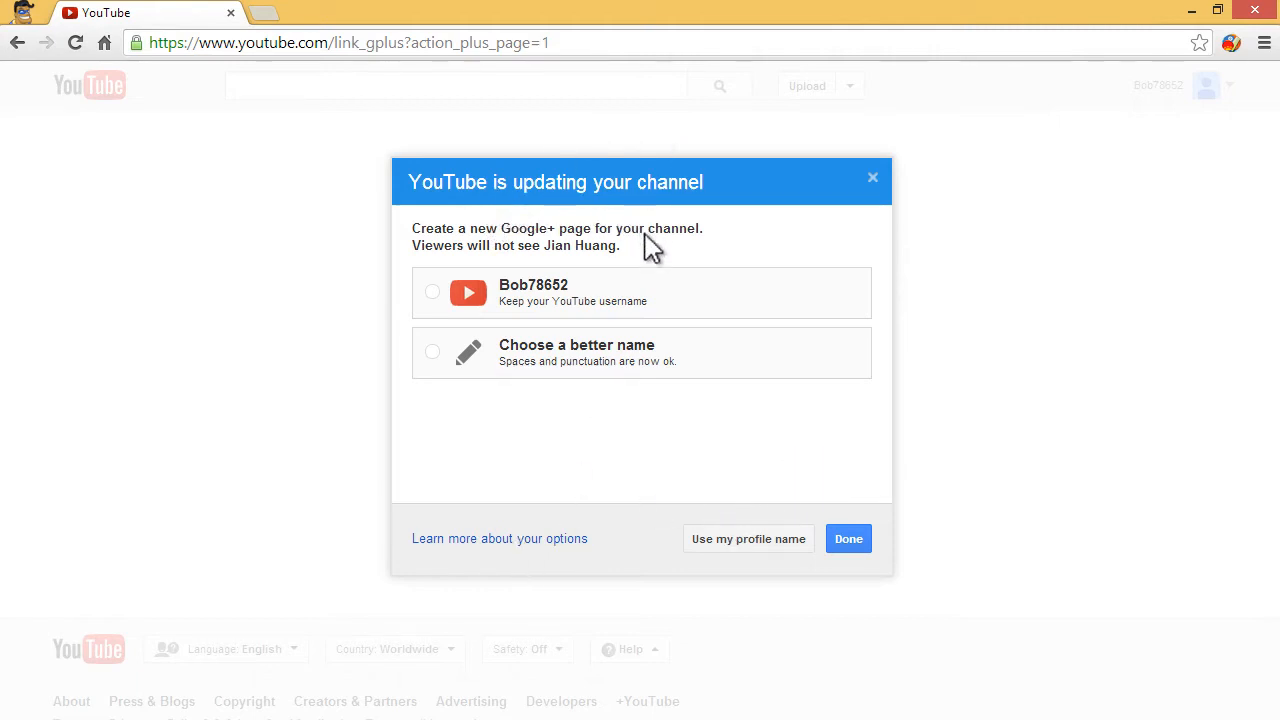
mouse_move(692, 272)
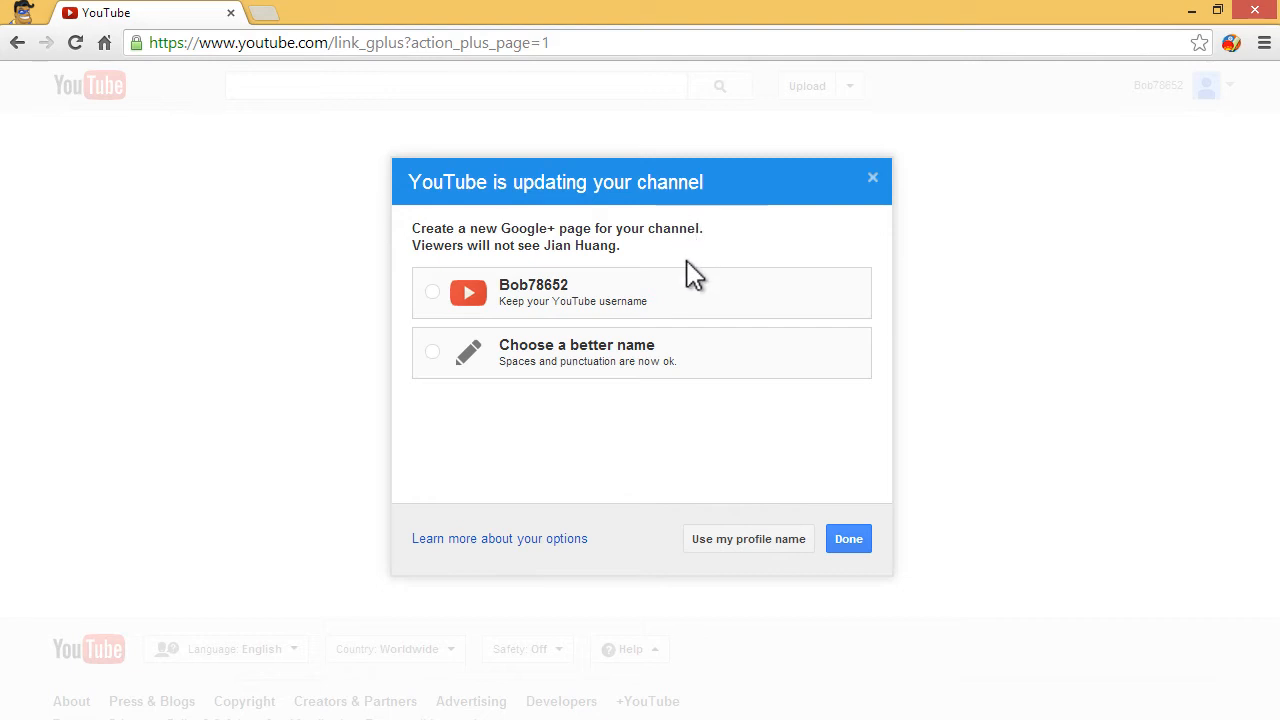
mouse_move(650, 270)
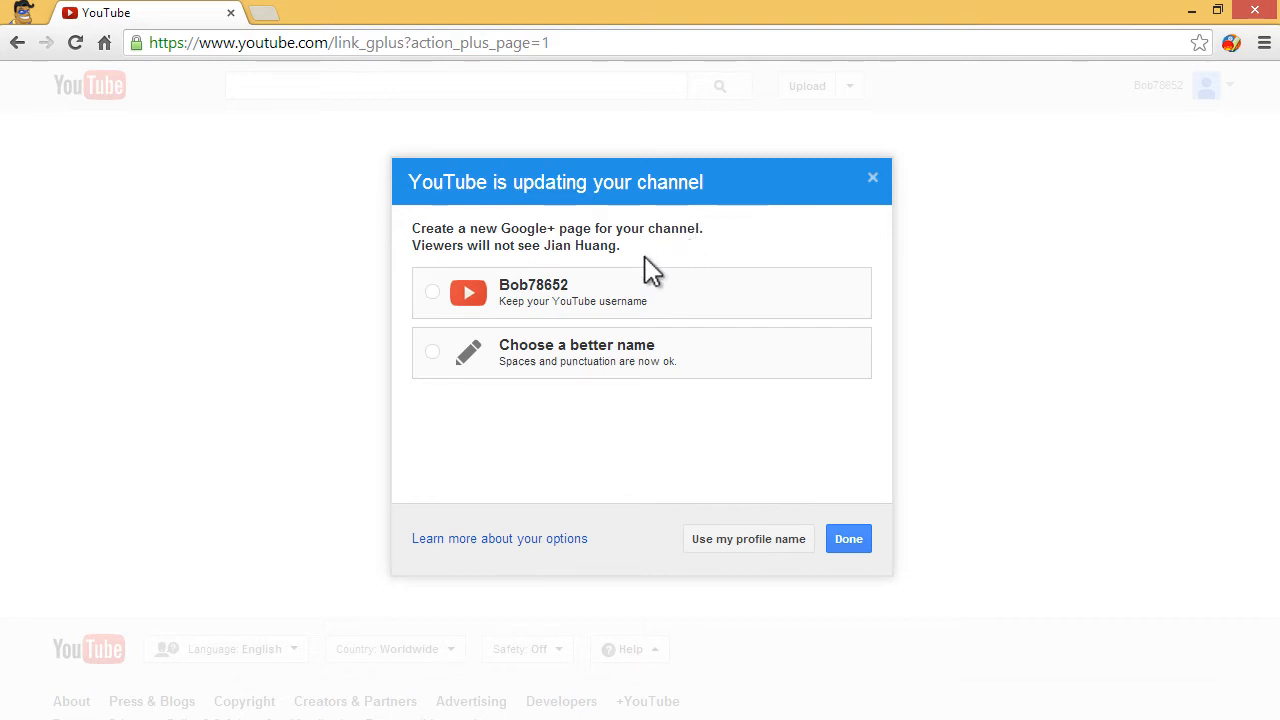
mouse_move(548, 262)
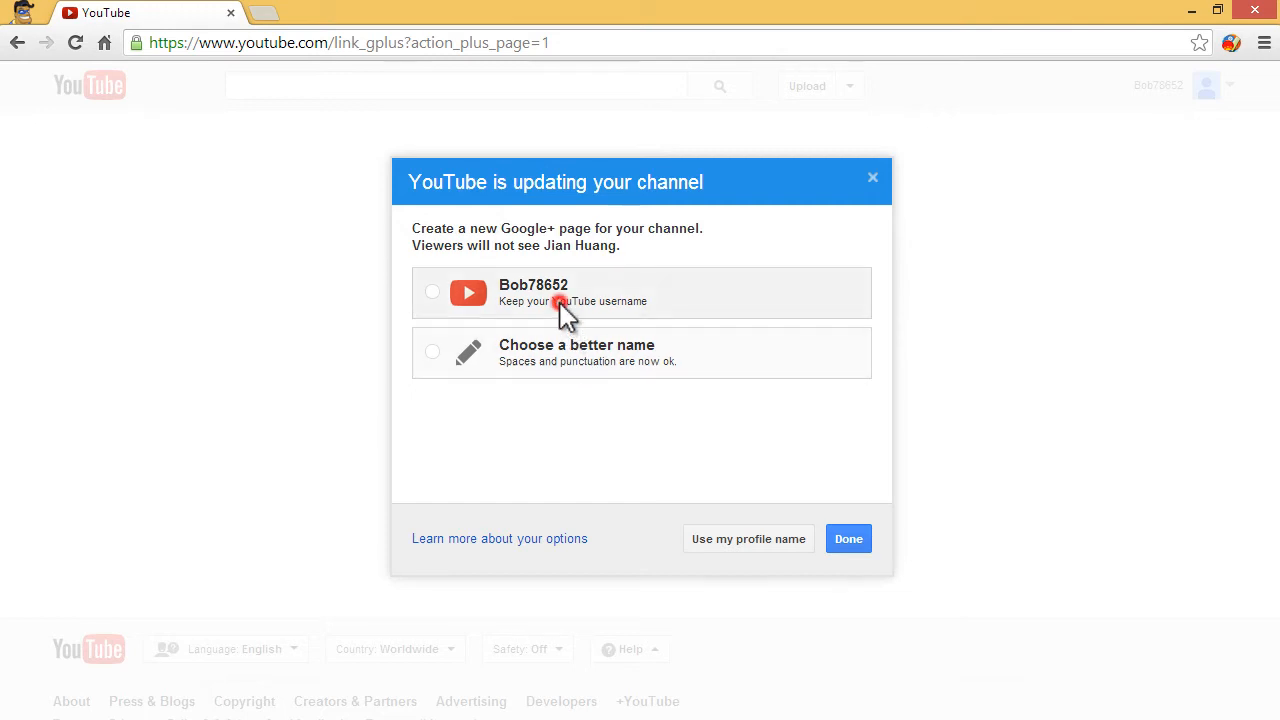
left_click(432, 292)
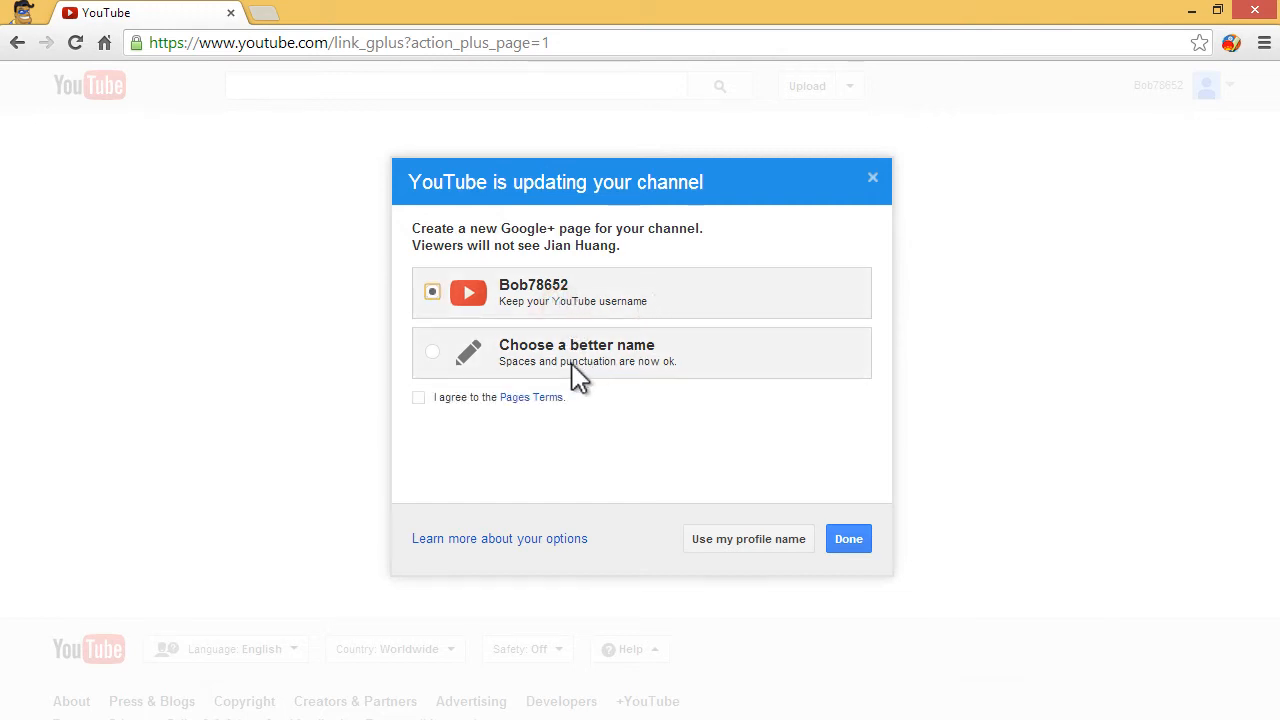
left_click(432, 352)
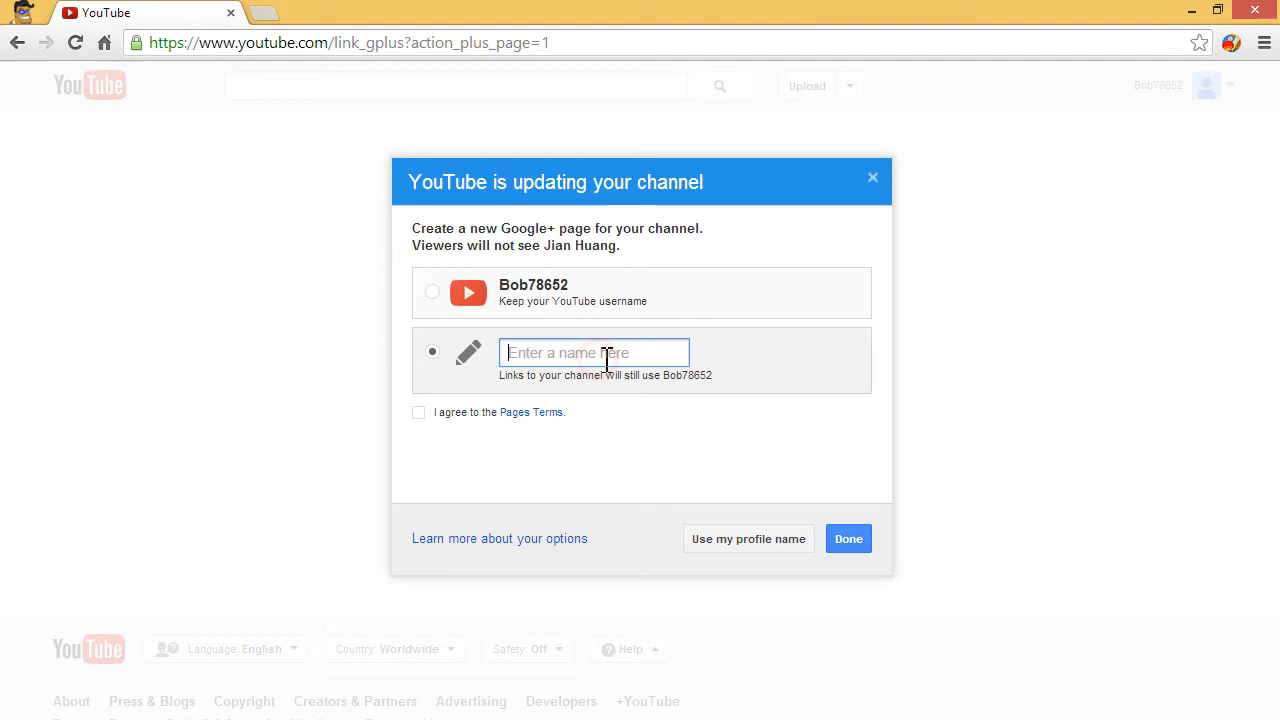
left_click(432, 292)
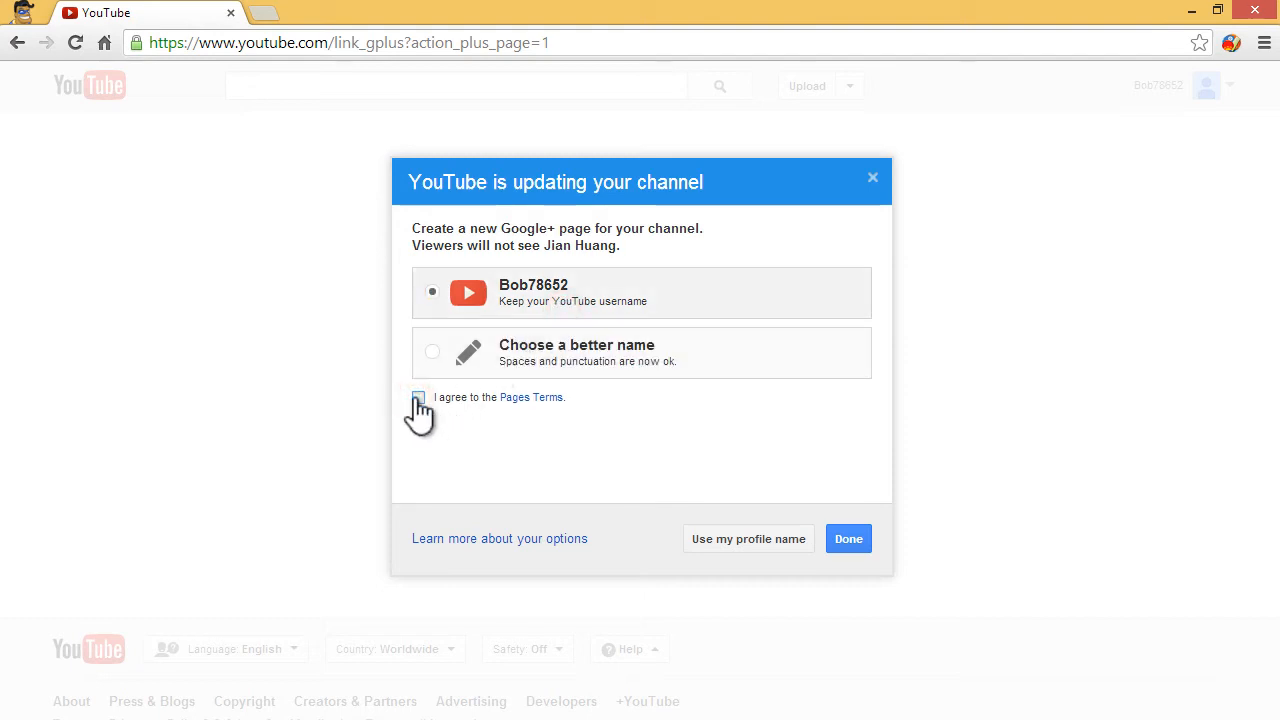
left_click(420, 396)
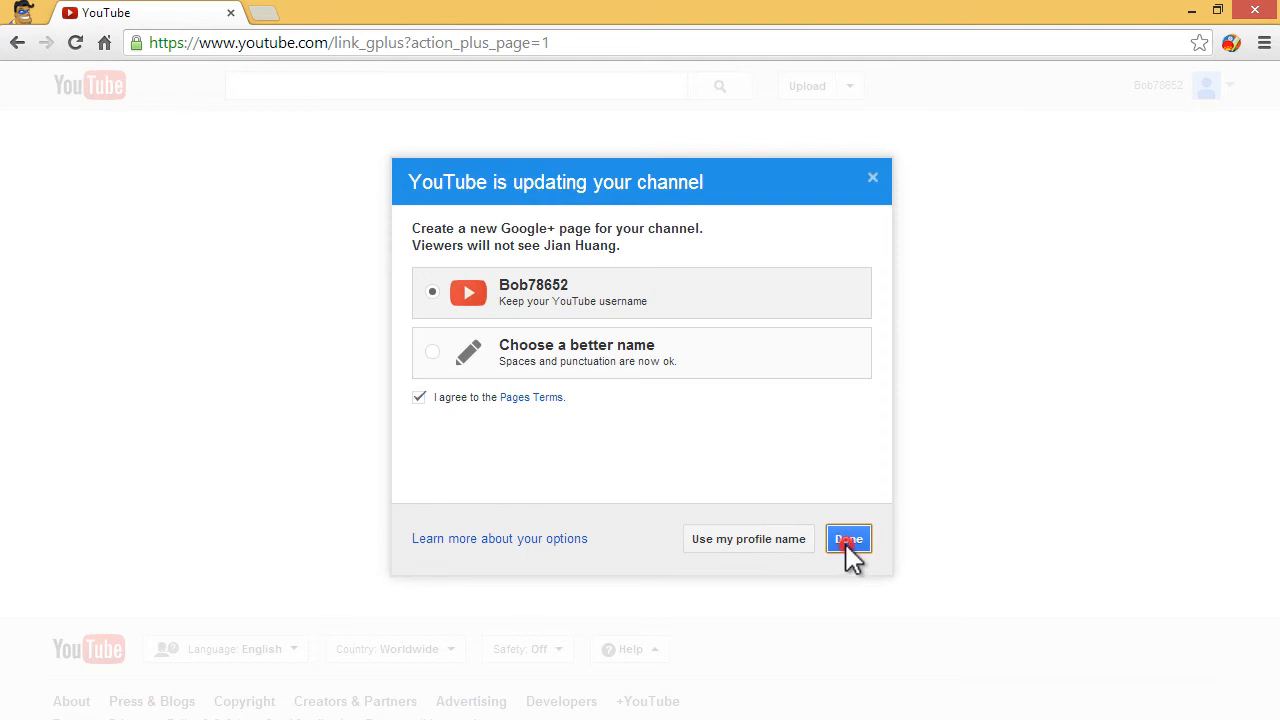
left_click(848, 540)
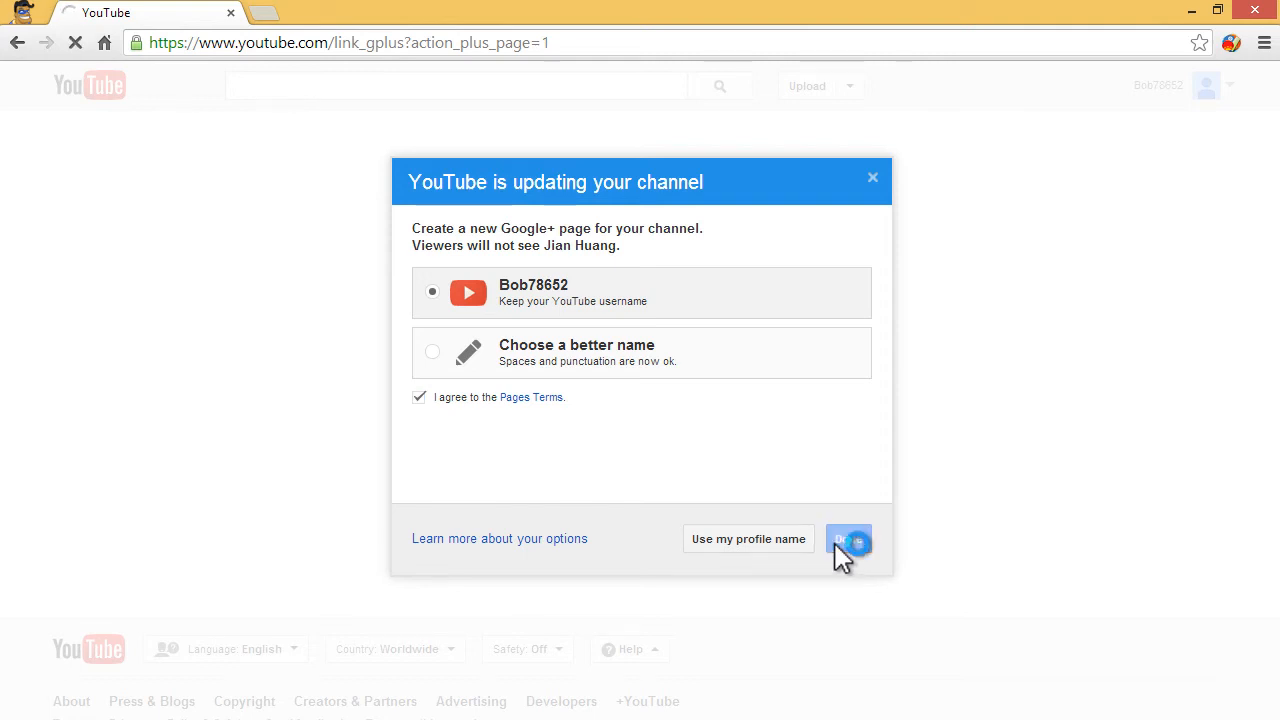
left_click(848, 540)
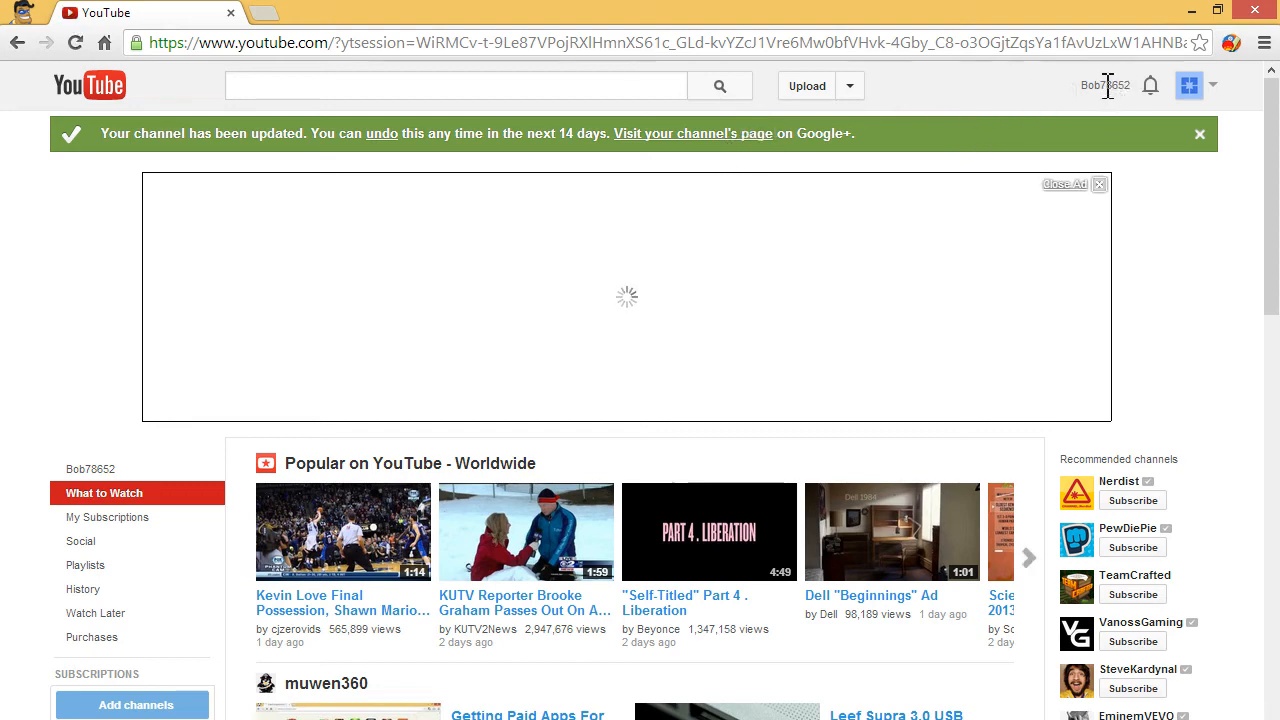
Step: From the account menu, go to the channel's linked Google+ page
left_click(1104, 84)
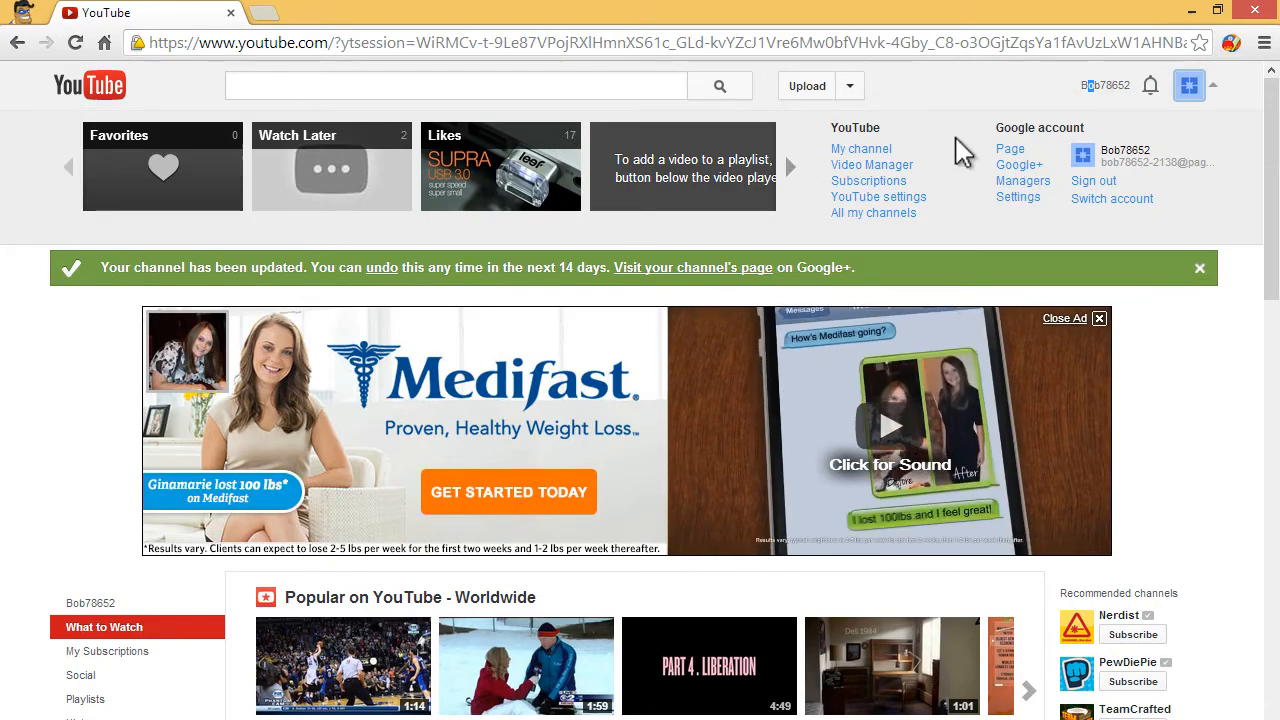
mouse_move(1014, 206)
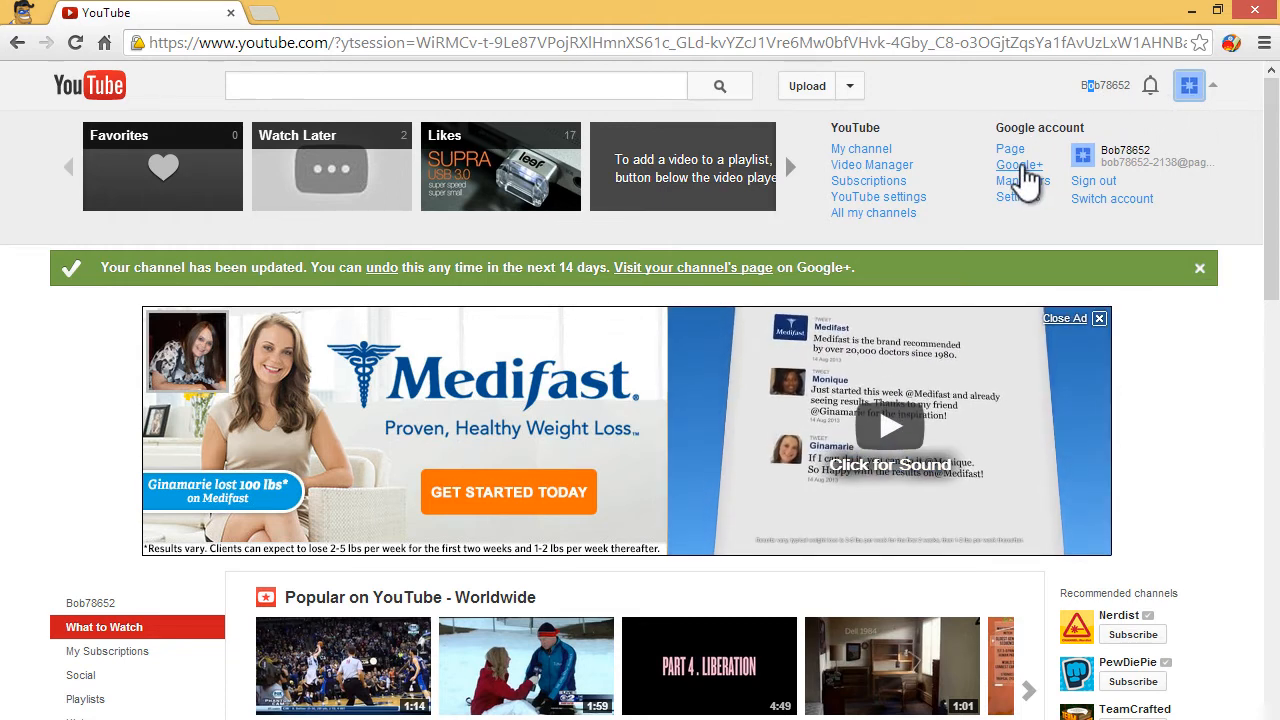
left_click(1020, 164)
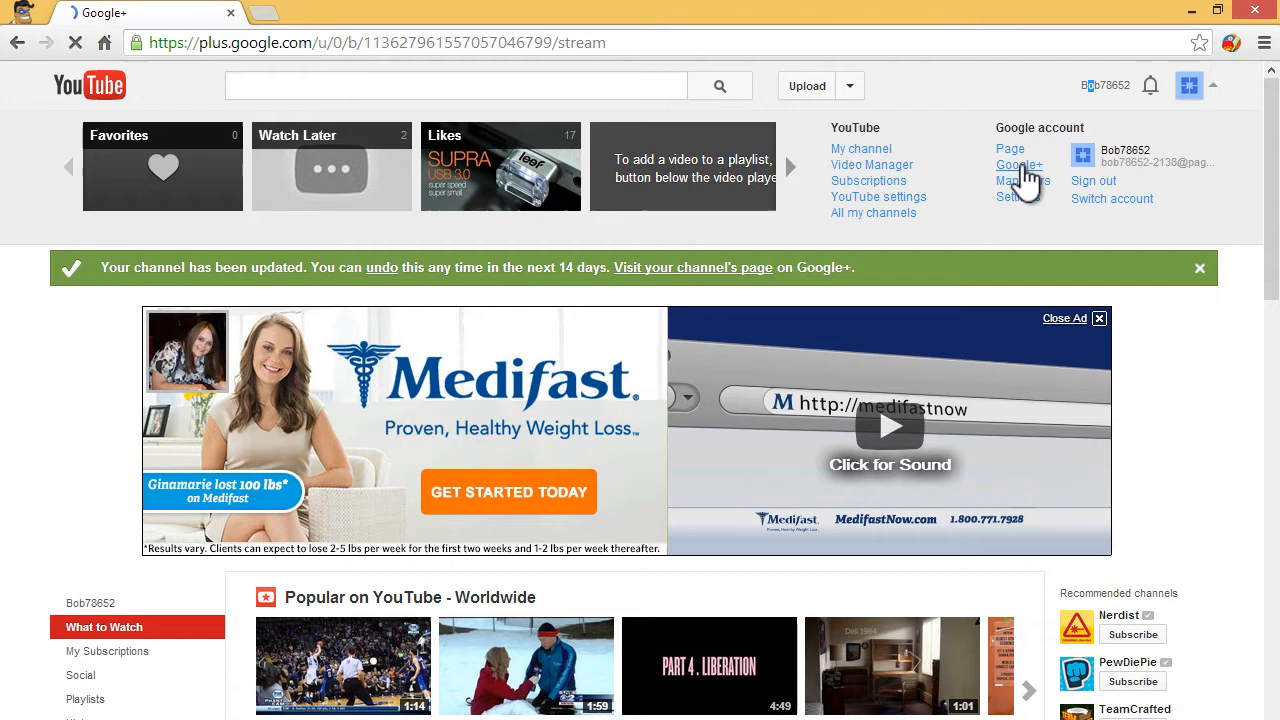
Step: Open the Bob78652 page's profile via the Google+ menu and begin editing its name
left_click(1020, 164)
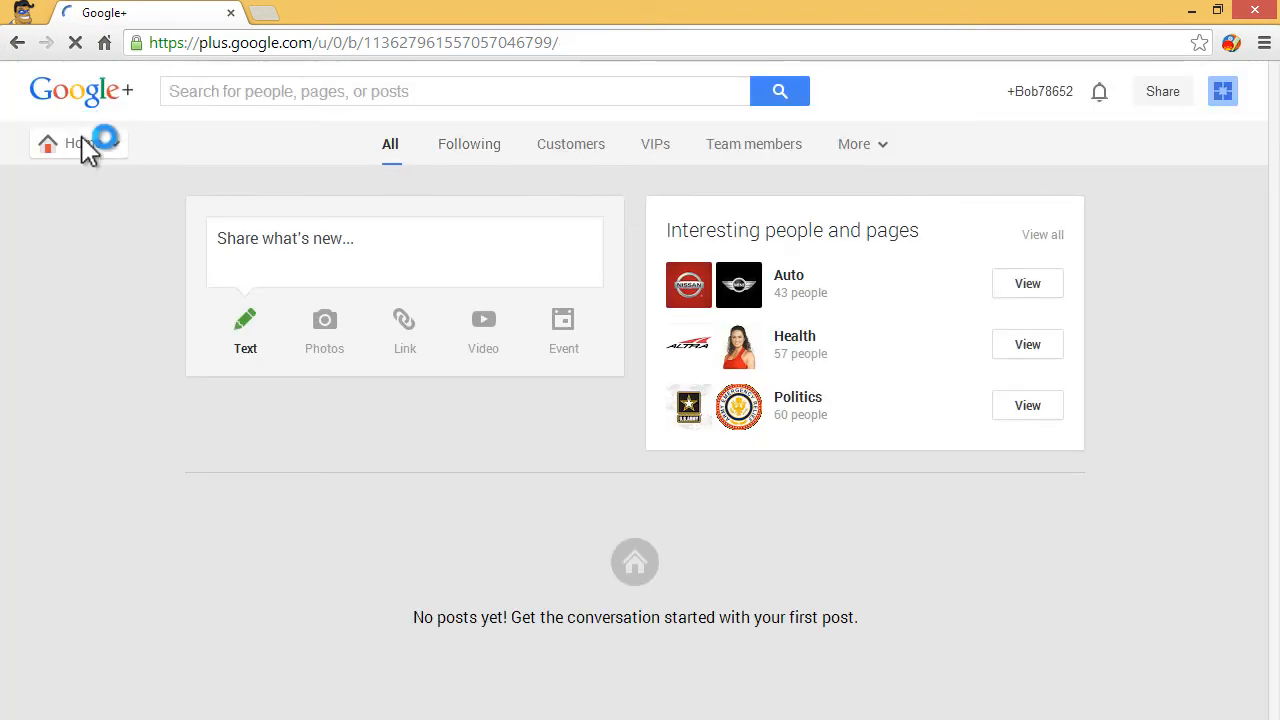
left_click(76, 144)
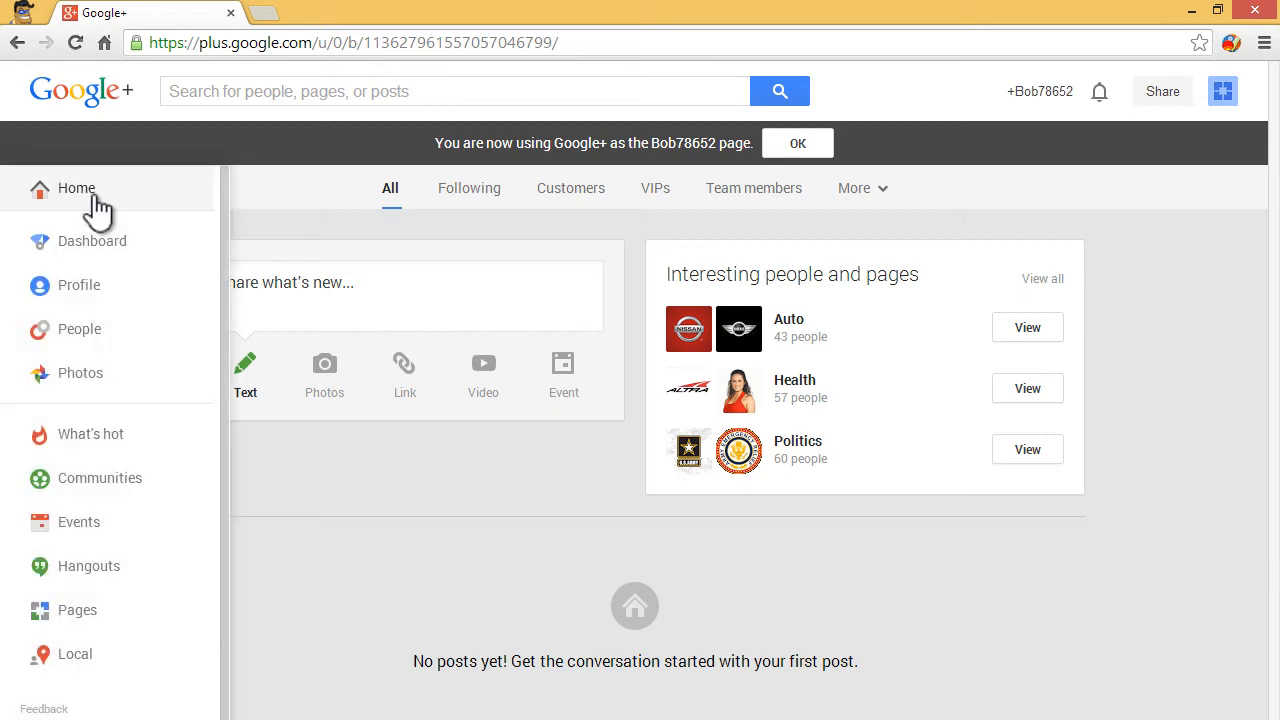
left_click(76, 188)
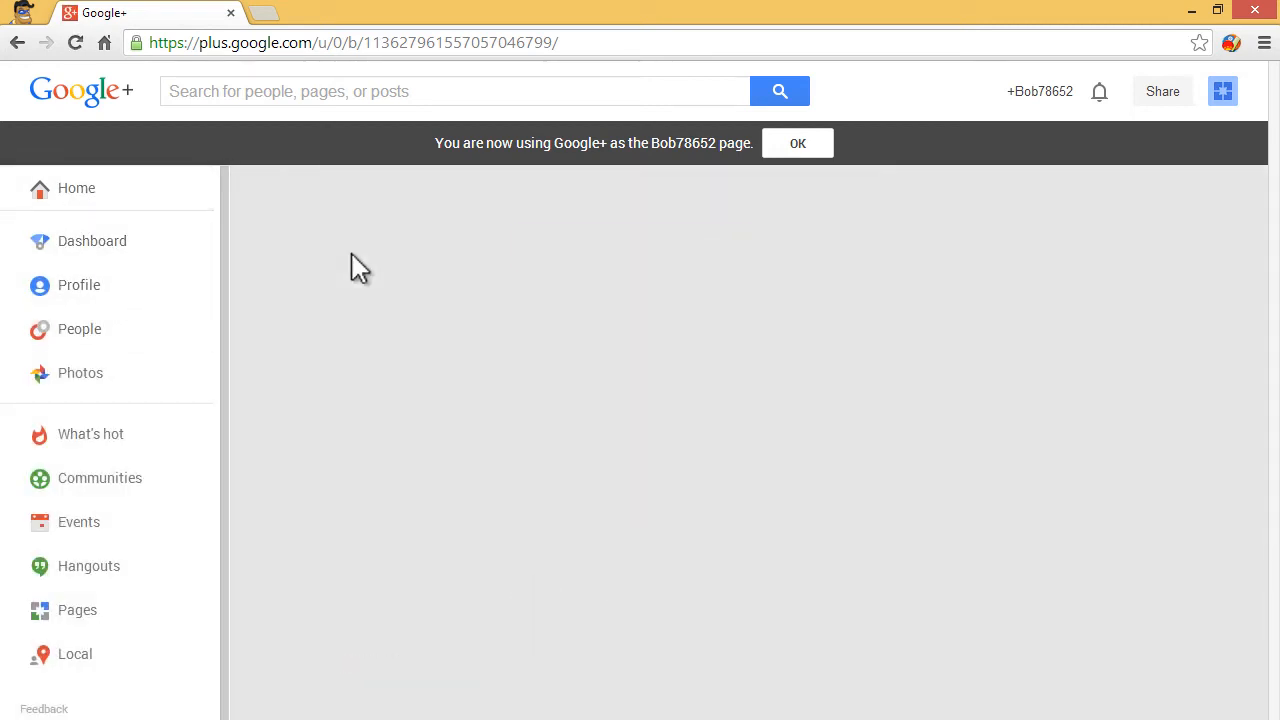
left_click(80, 284)
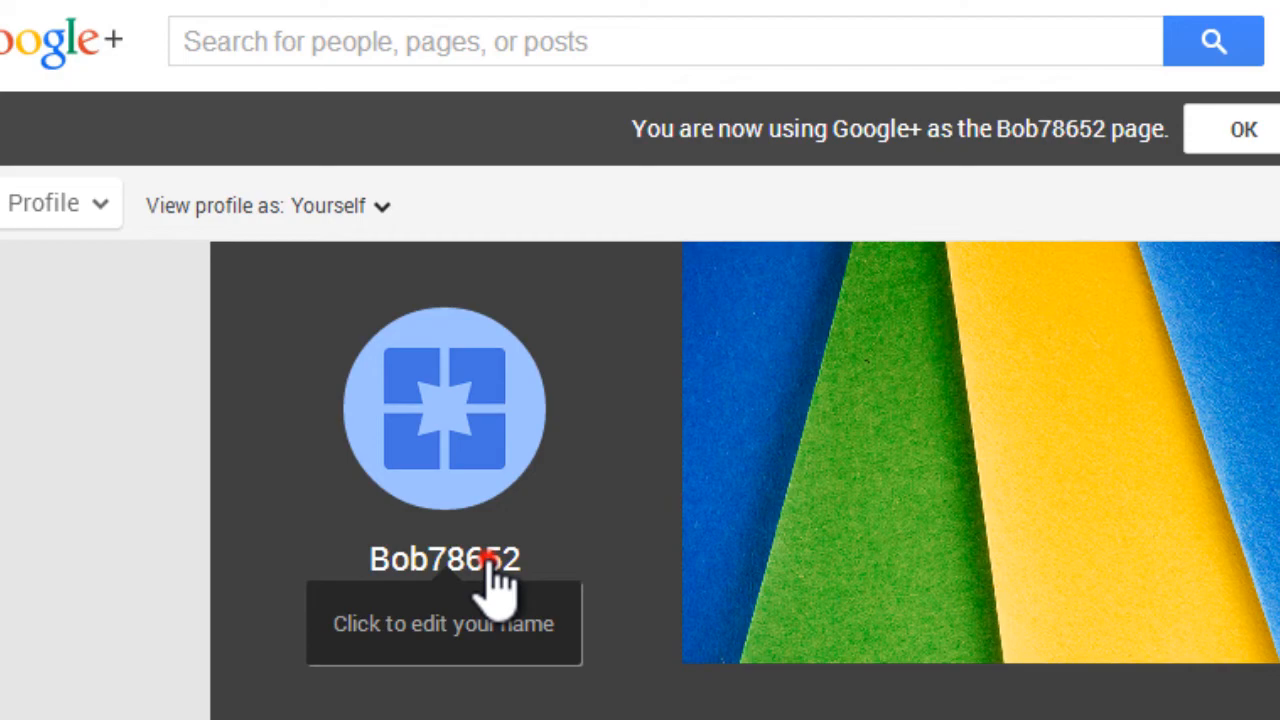
left_click(444, 560)
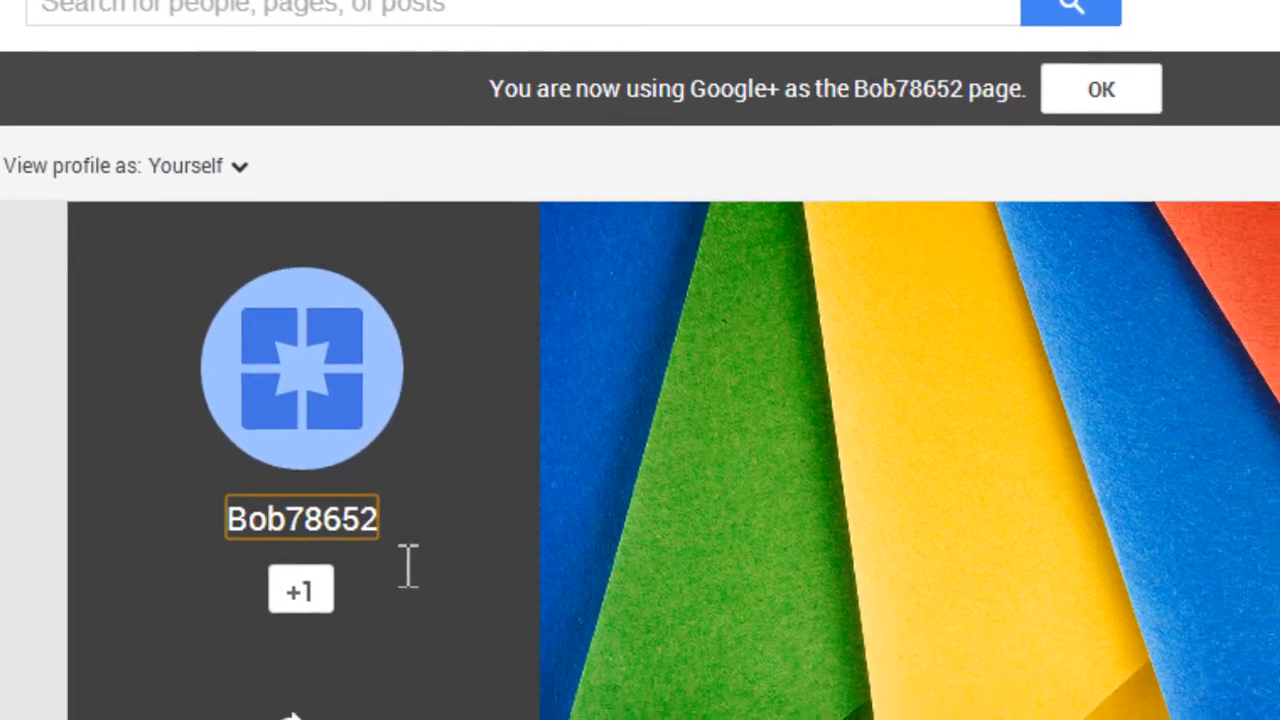
Step: Draft the name 'jam', clear it, and cancel the Edit your name dialog so the page stays Bob78652
left_click(300, 518)
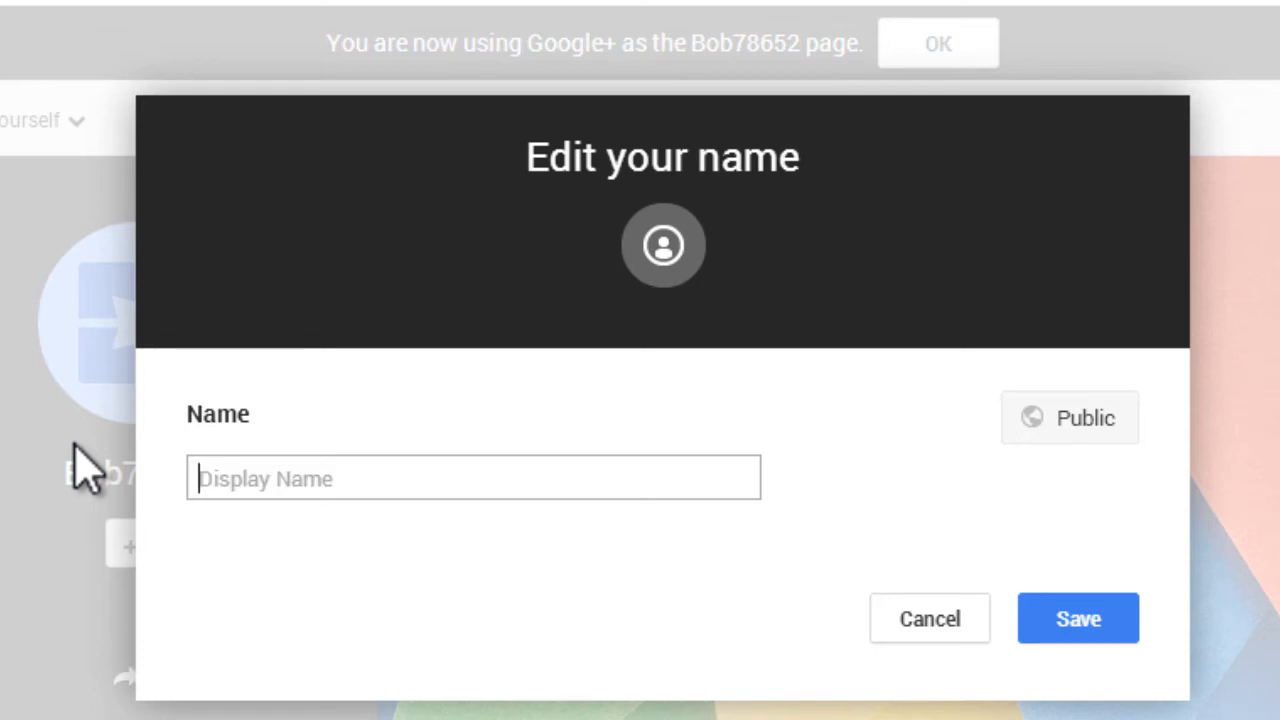
type("jam")
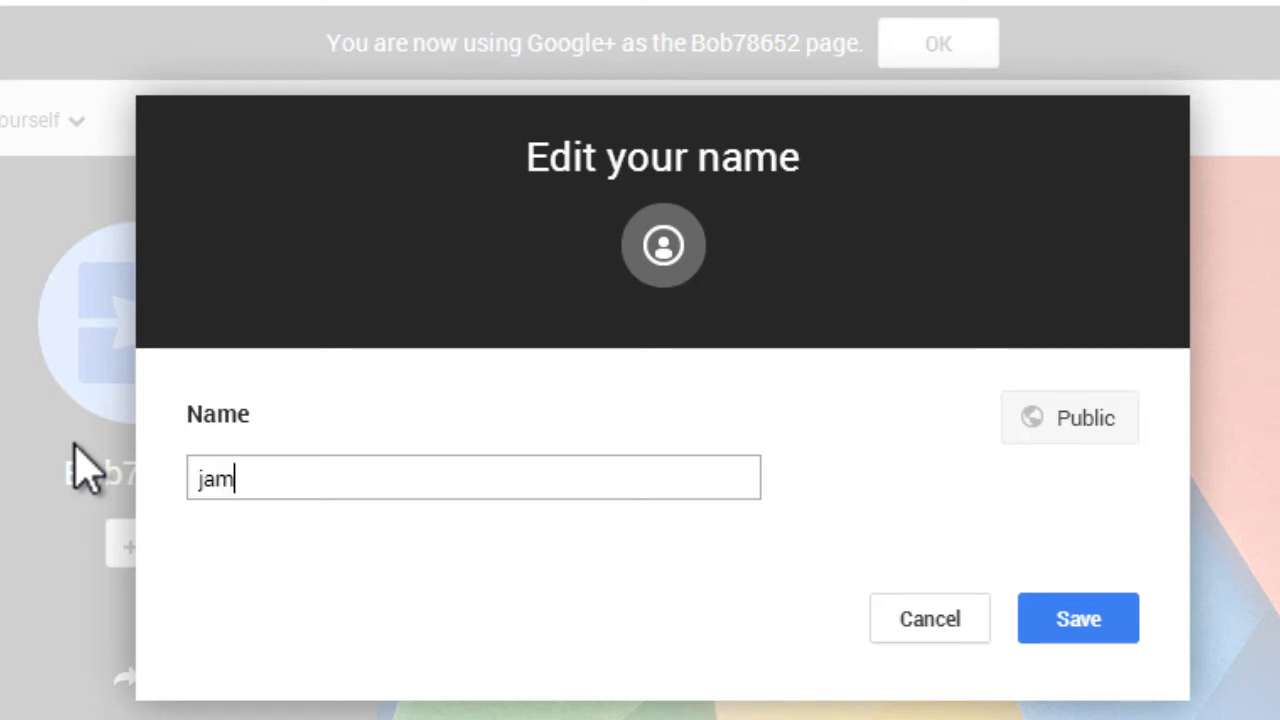
key("ctrl+a")
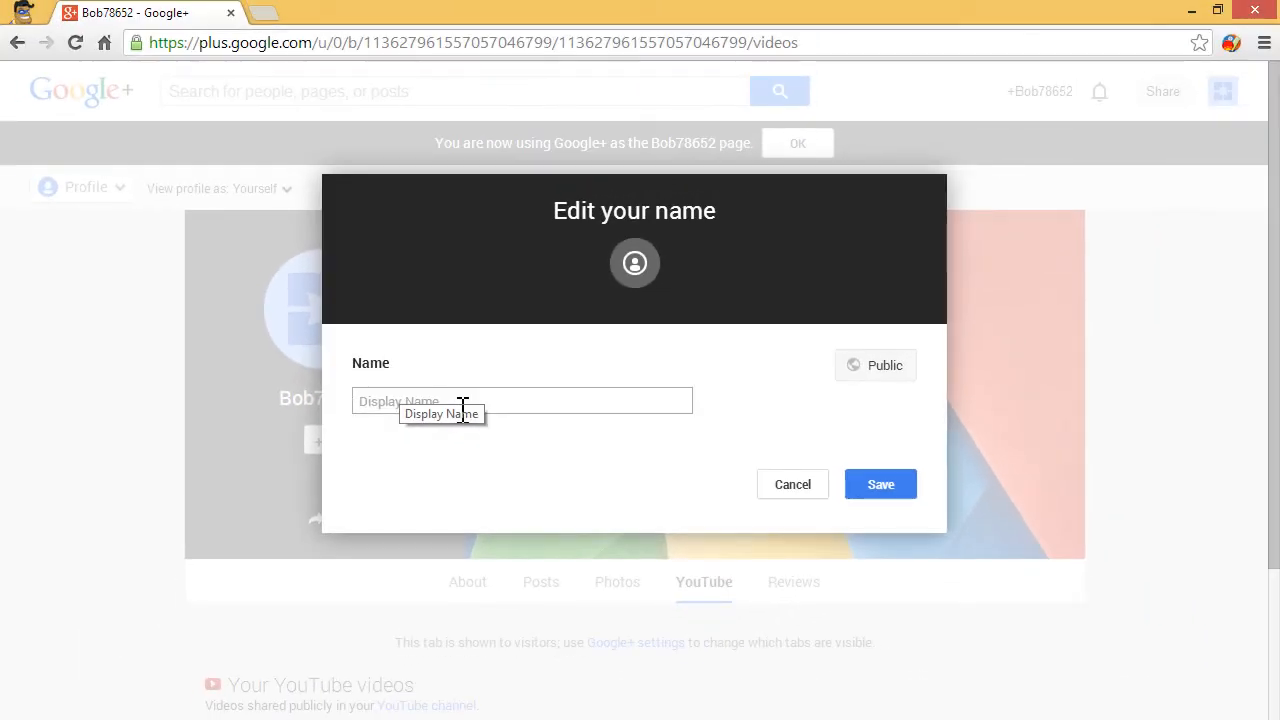
left_click(520, 400)
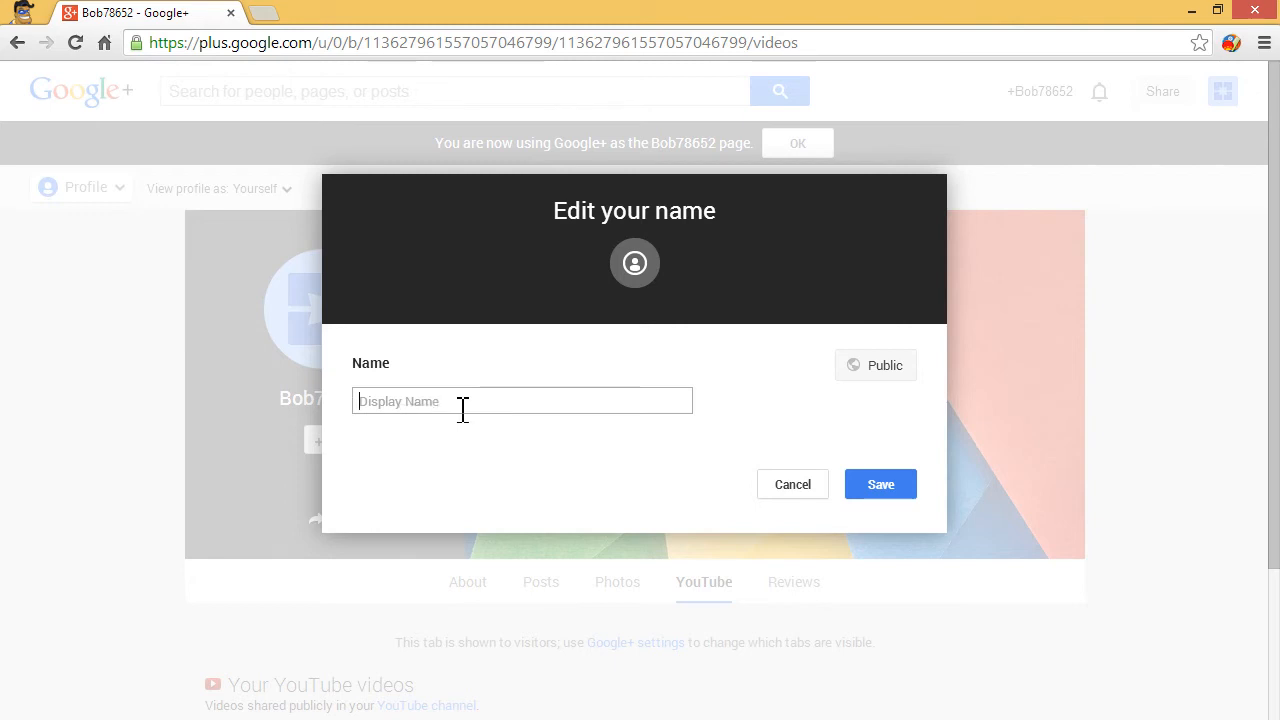
mouse_move(476, 432)
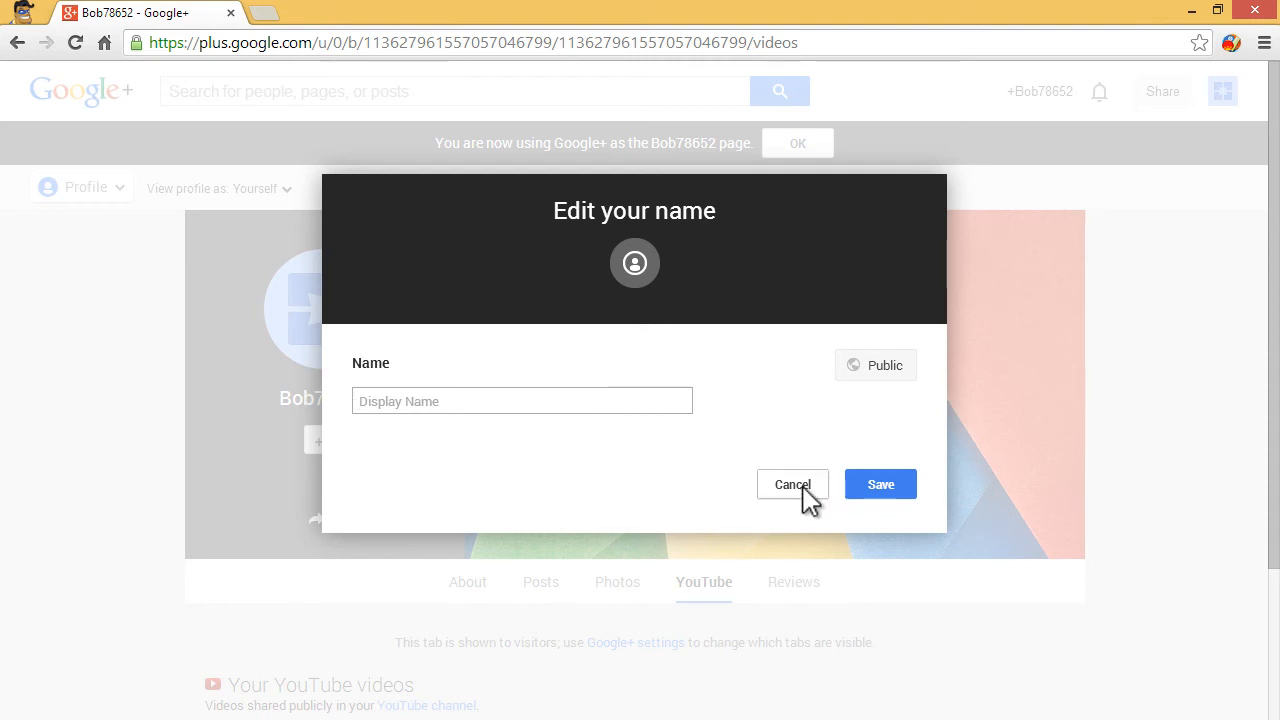
left_click(792, 484)
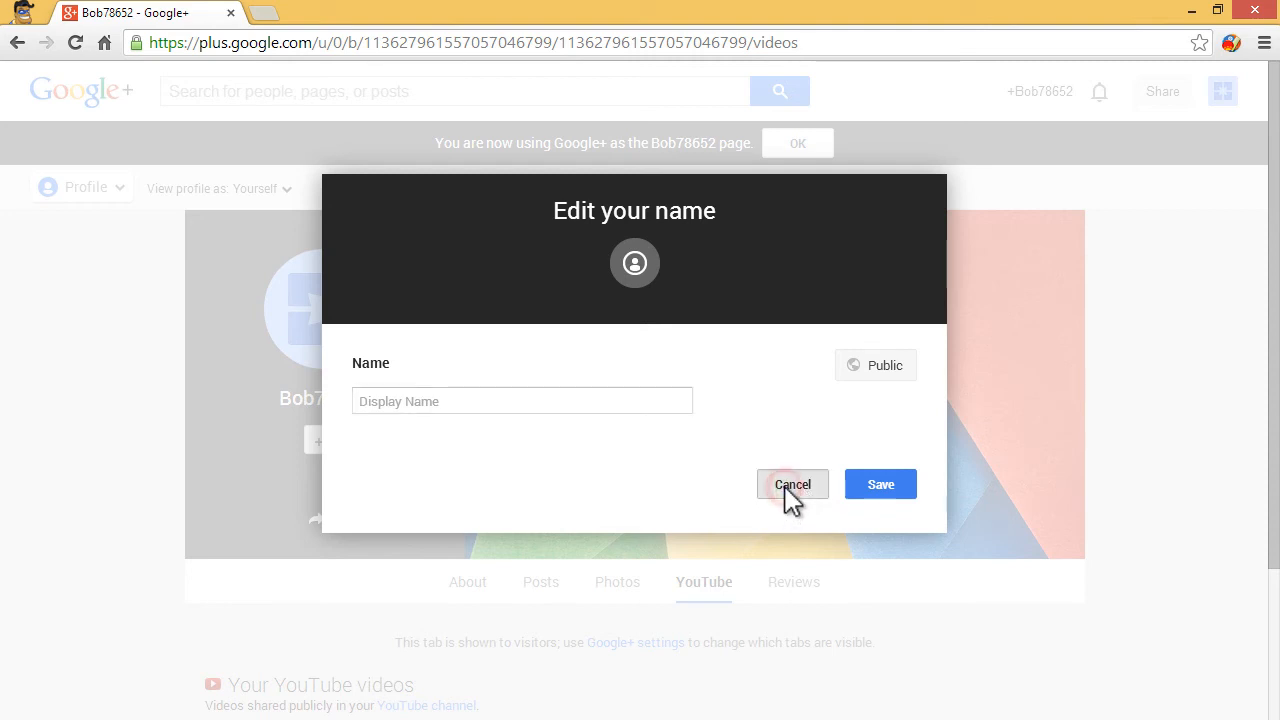
left_click(792, 484)
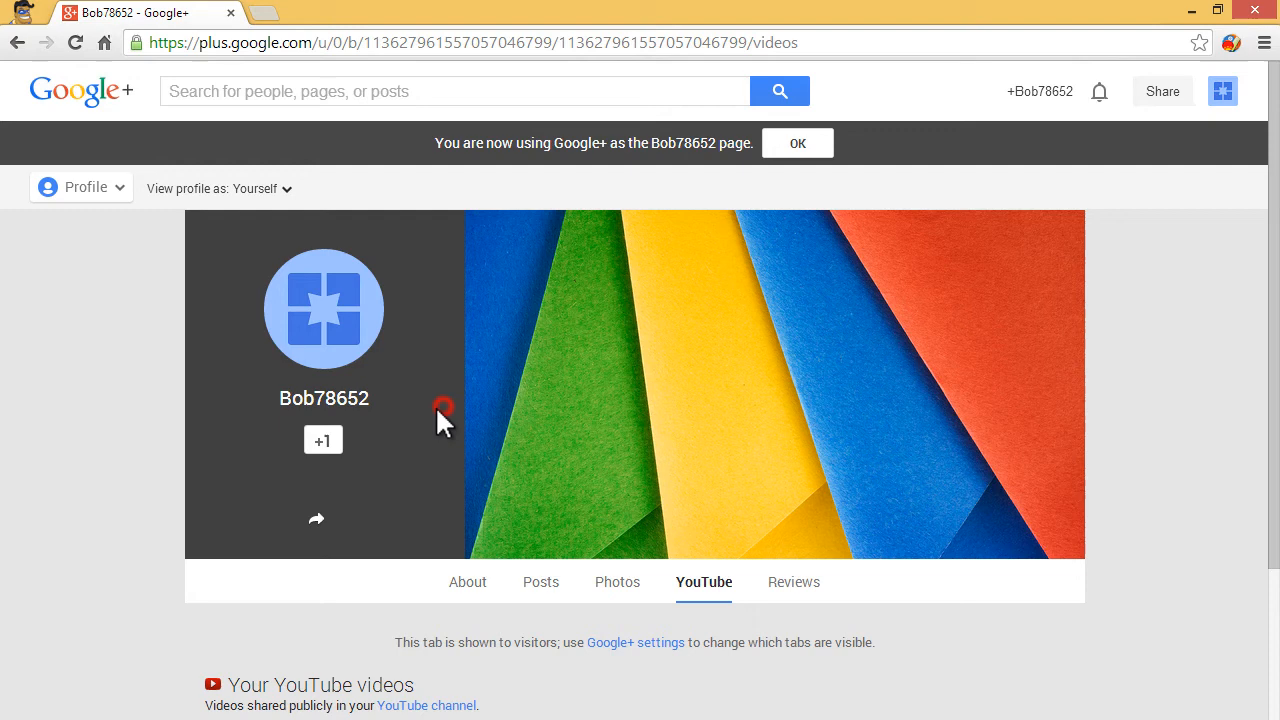
mouse_move(344, 414)
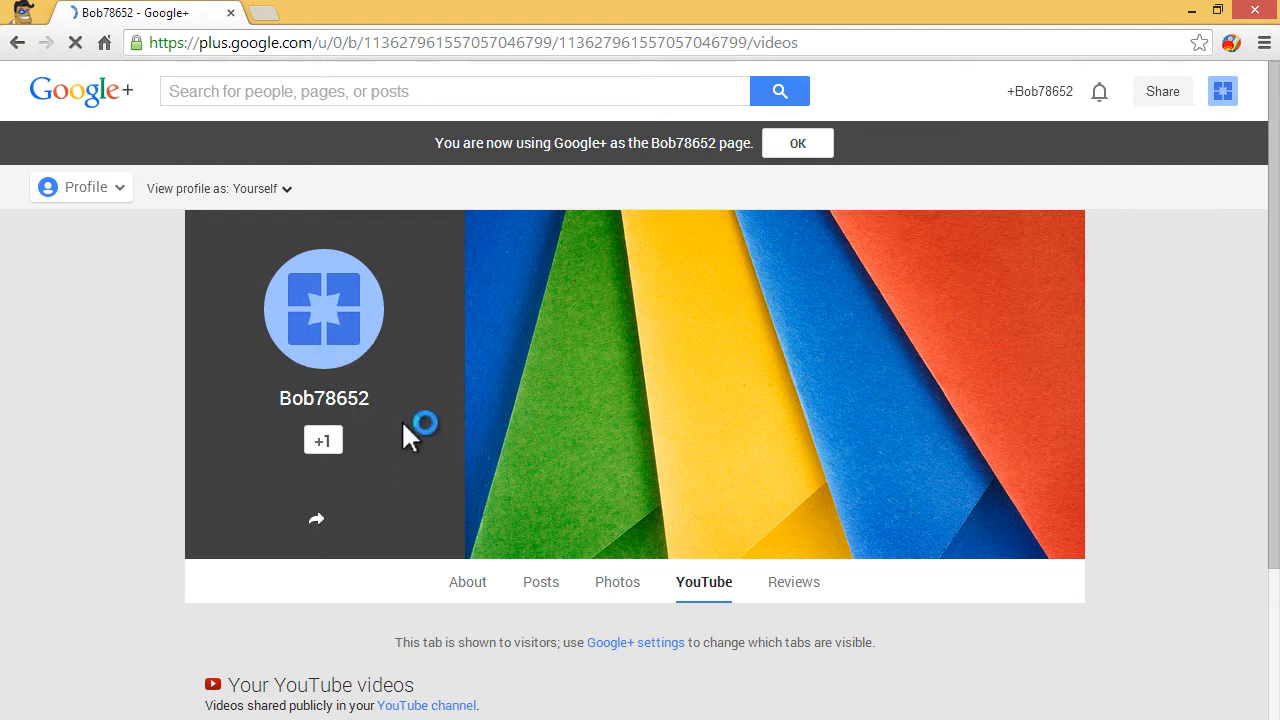
mouse_move(376, 420)
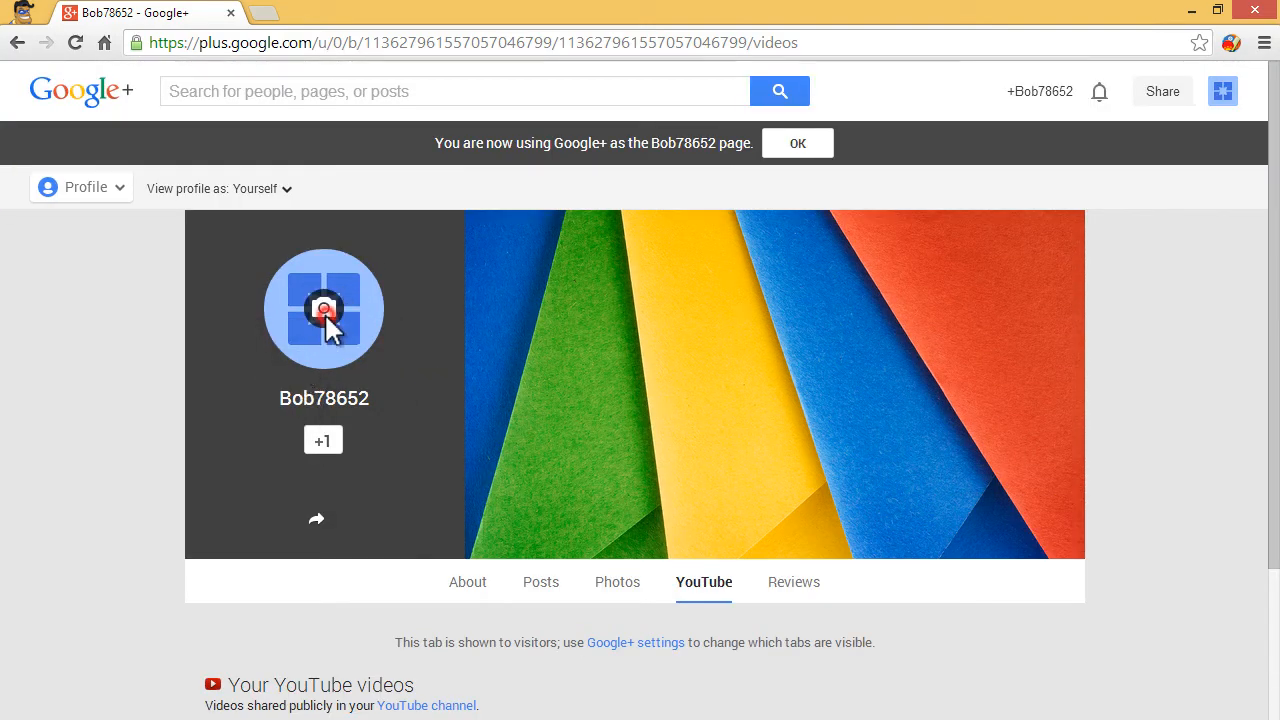
left_click(324, 308)
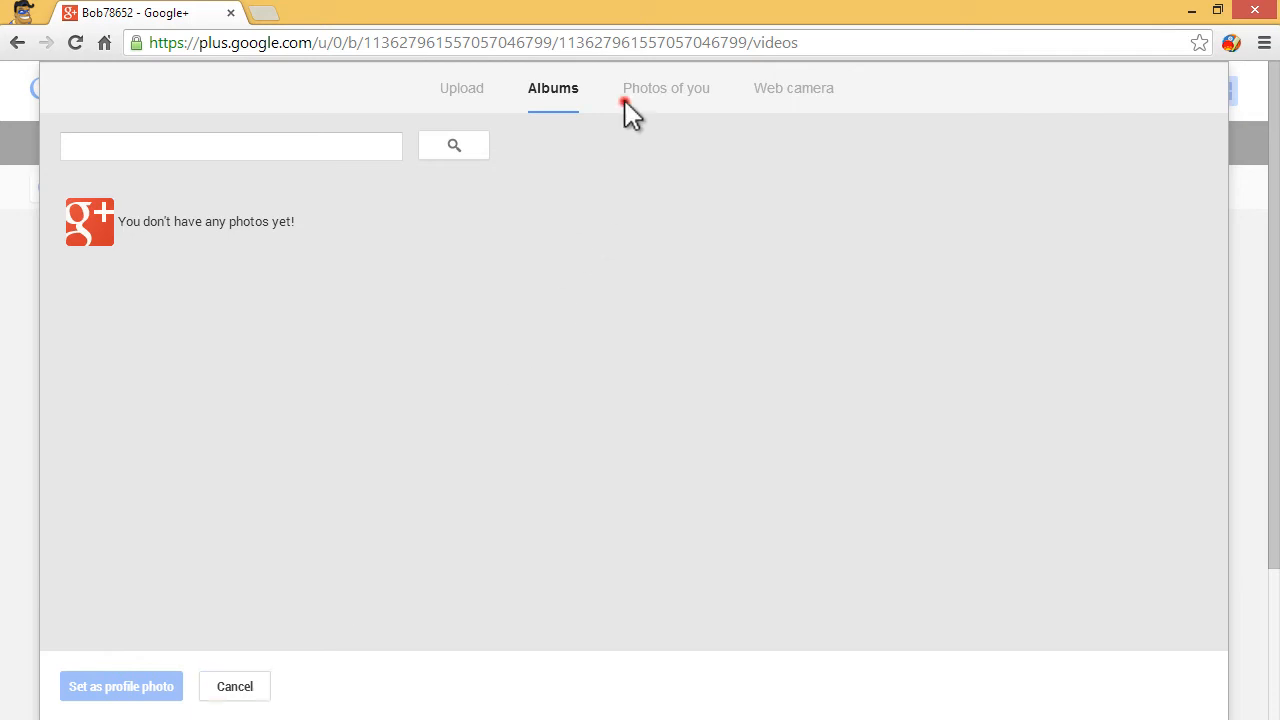
left_click(664, 88)
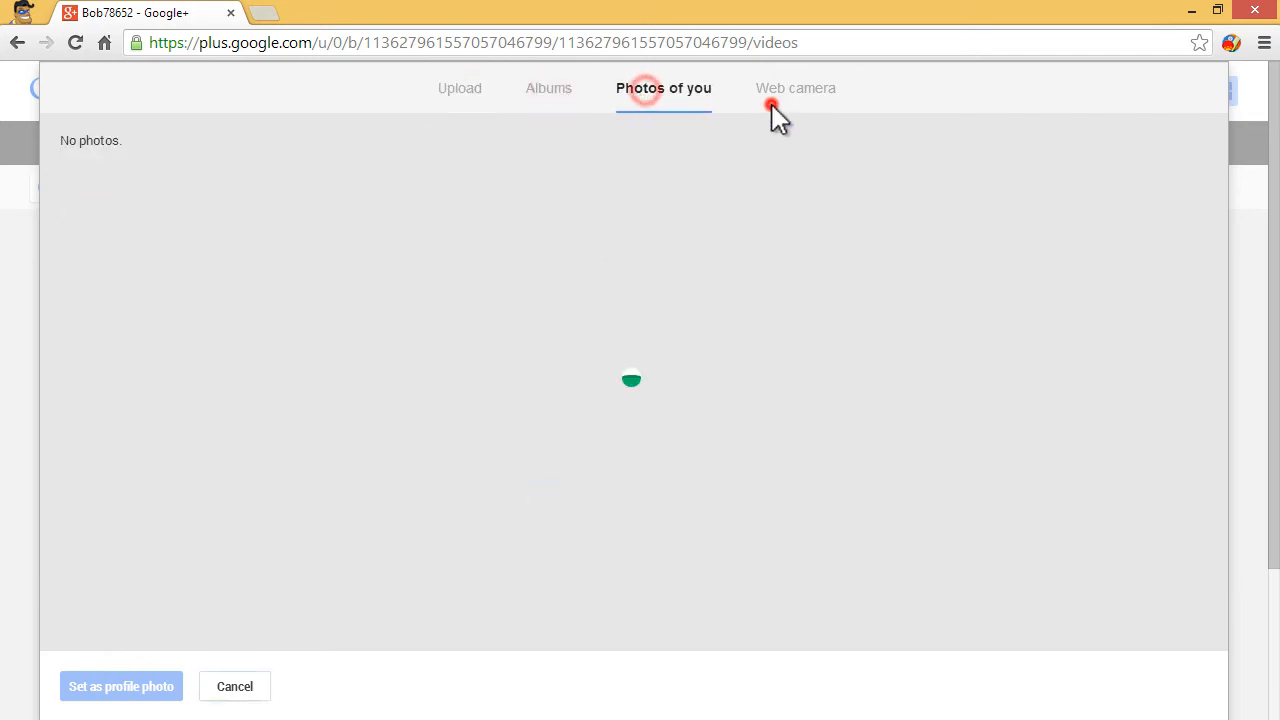
left_click(234, 686)
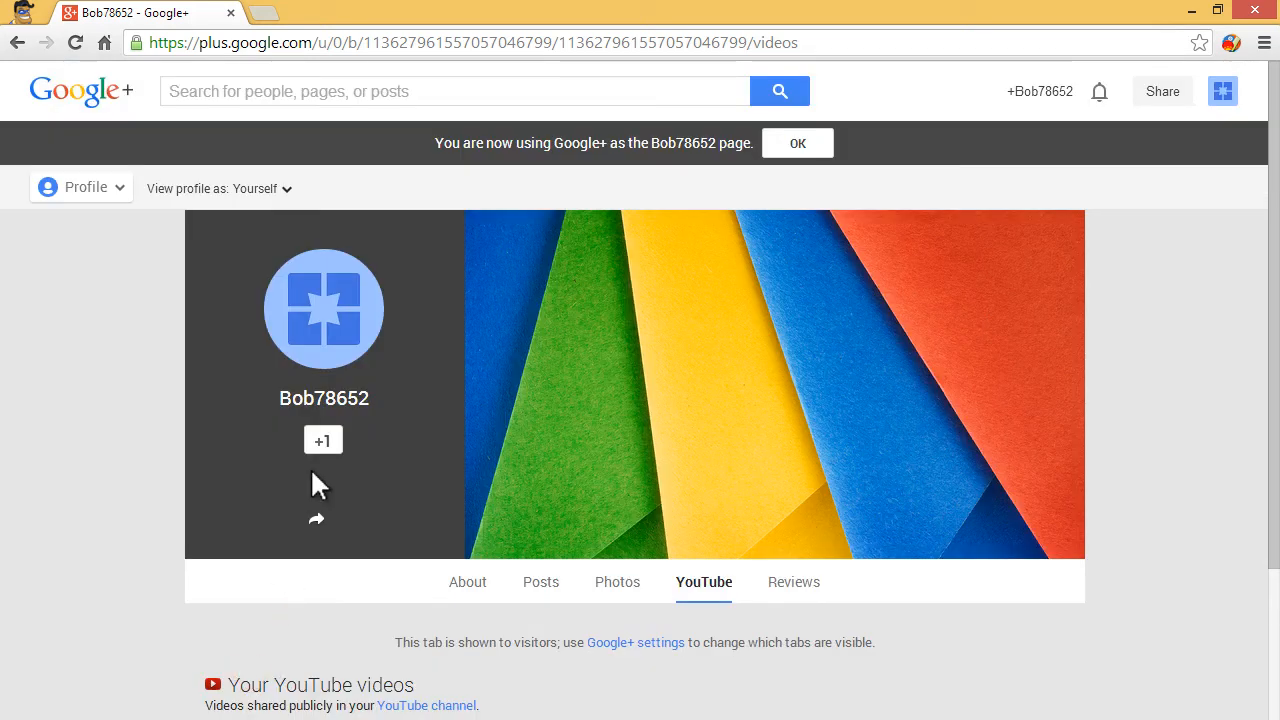
mouse_move(876, 80)
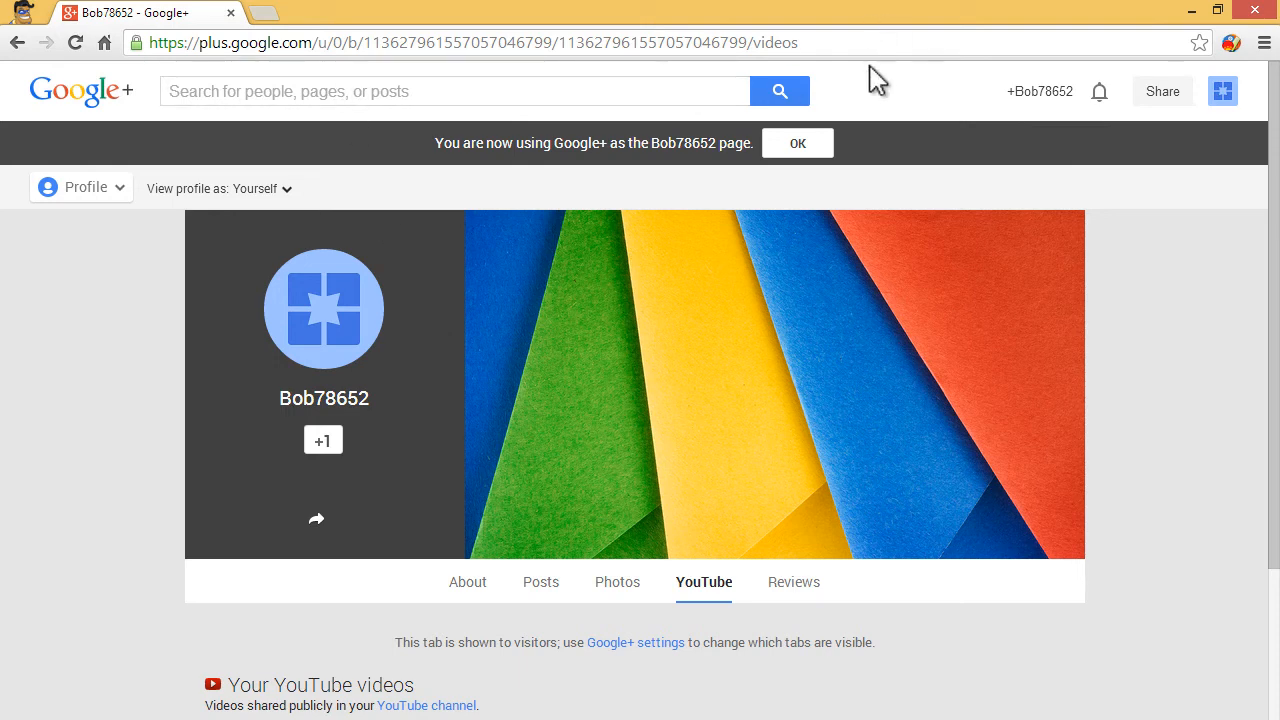
mouse_move(964, 350)
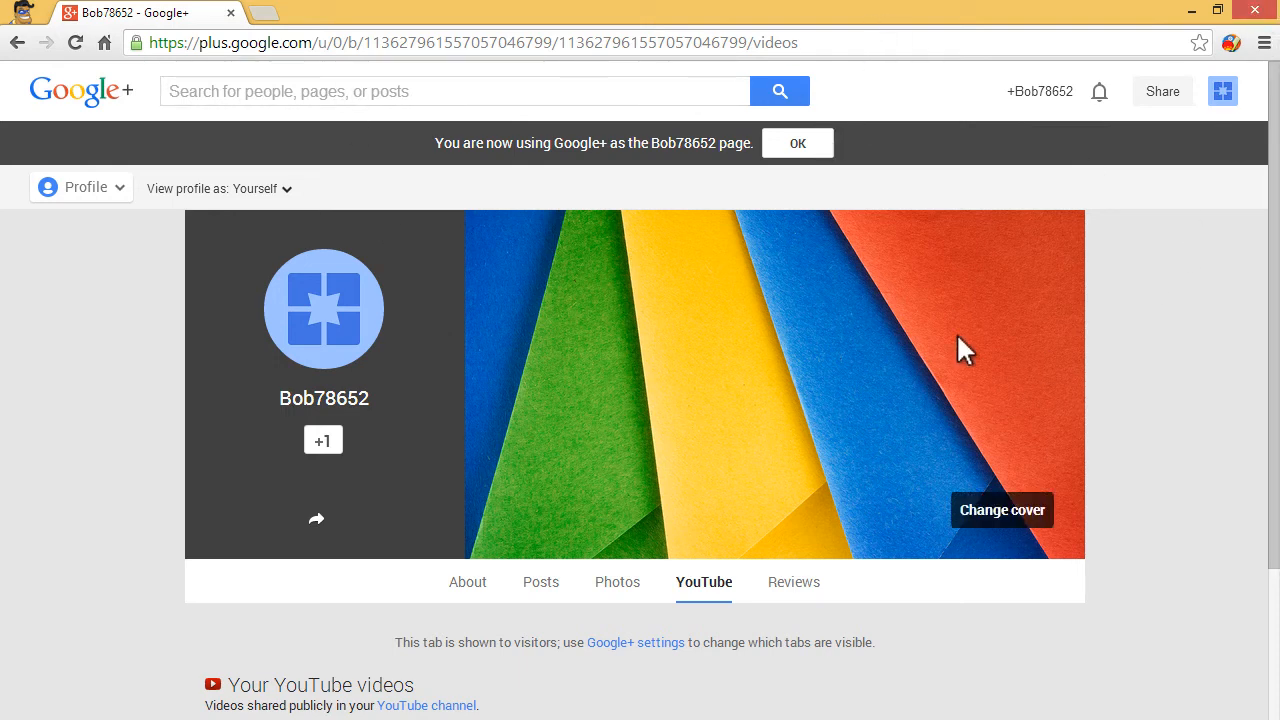
mouse_move(984, 360)
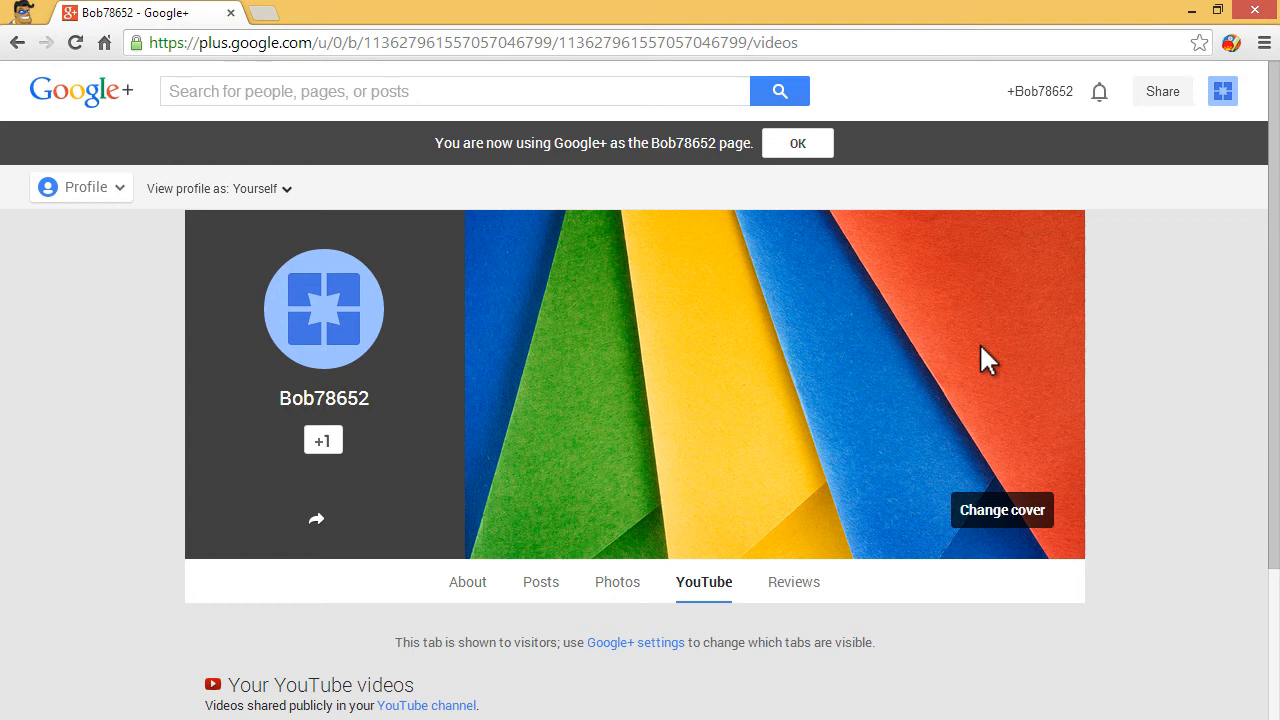
mouse_move(990, 278)
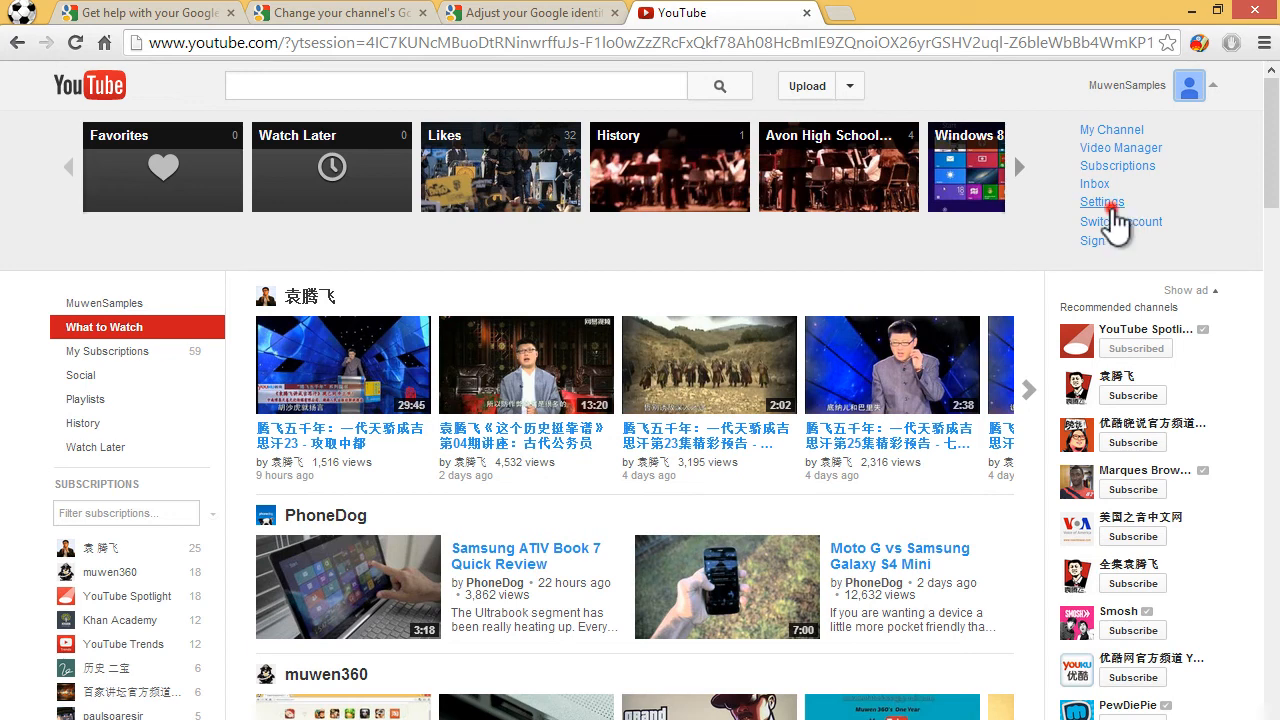
Step: From MuwenSamples account settings, start linking the channel to a Google+ page via Advanced
left_click(1102, 202)
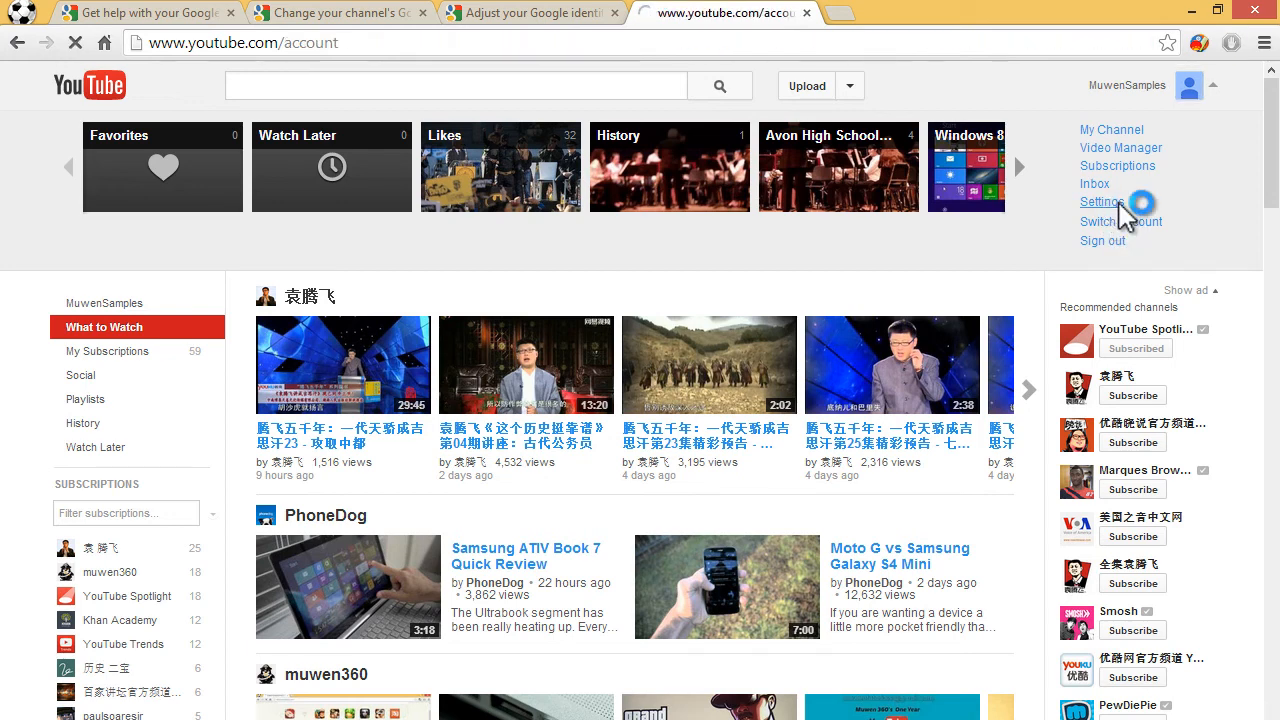
left_click(1100, 204)
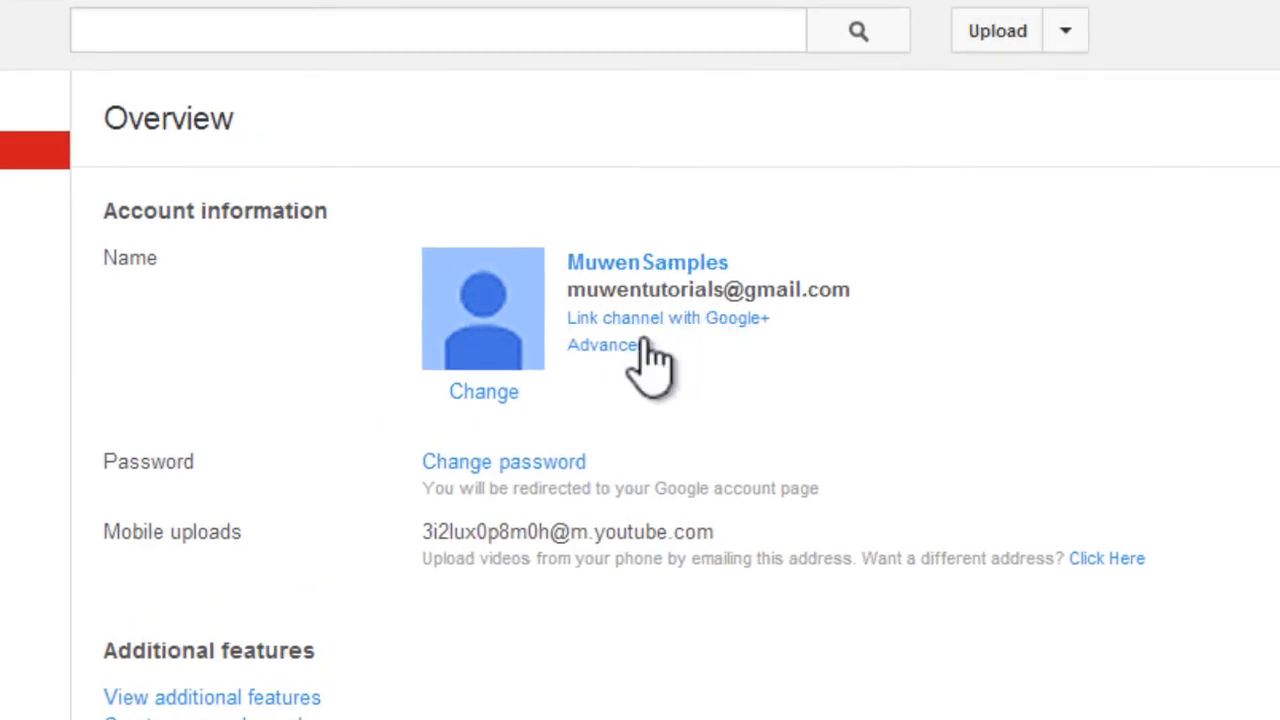
left_click(602, 344)
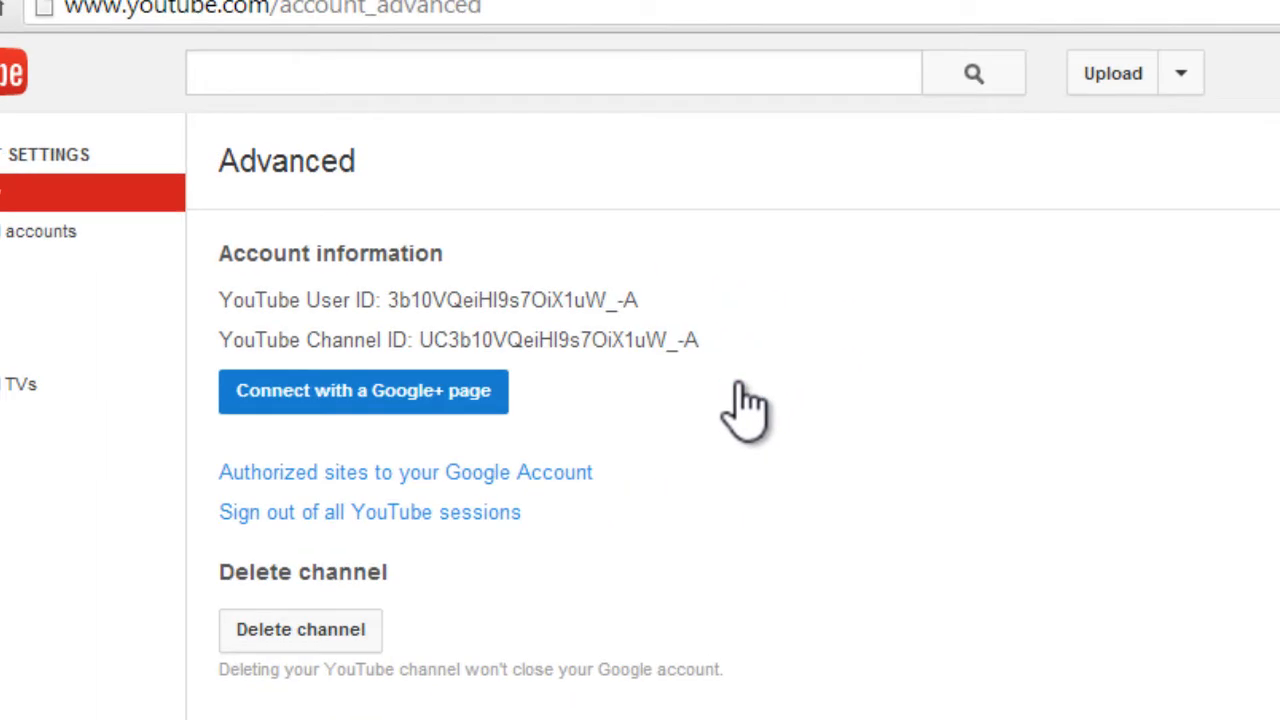
left_click(364, 390)
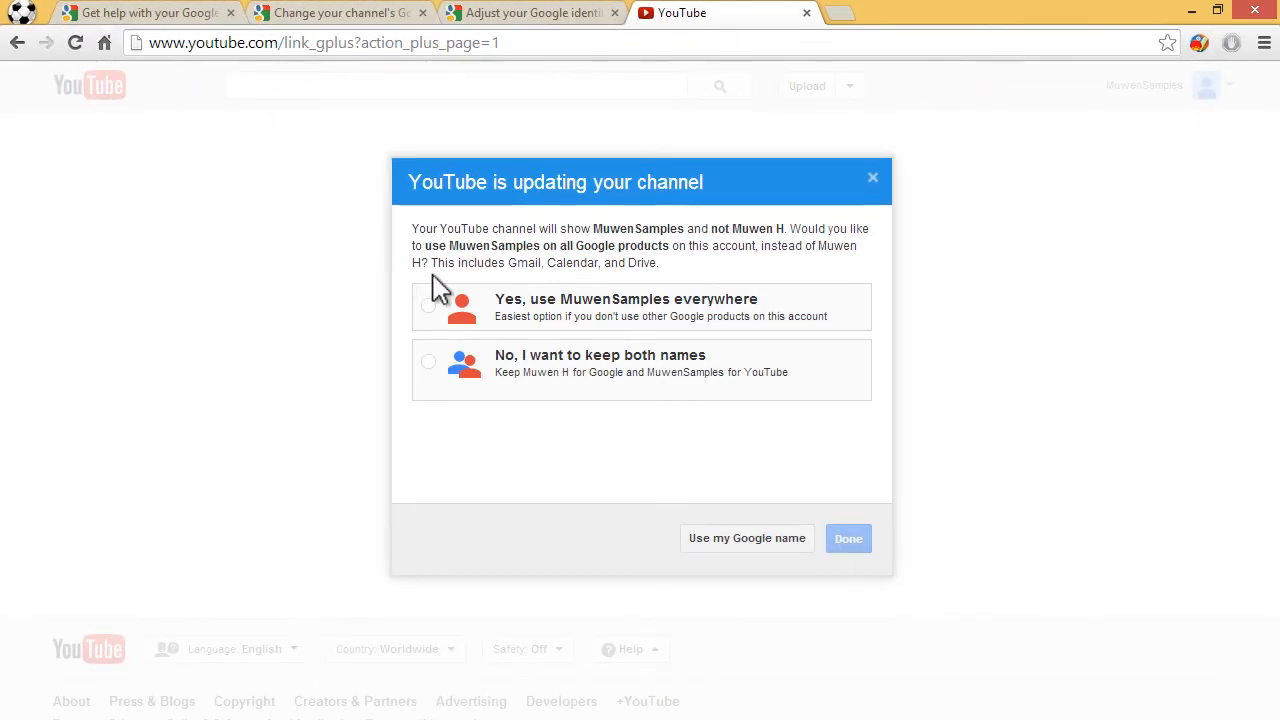
mouse_move(608, 218)
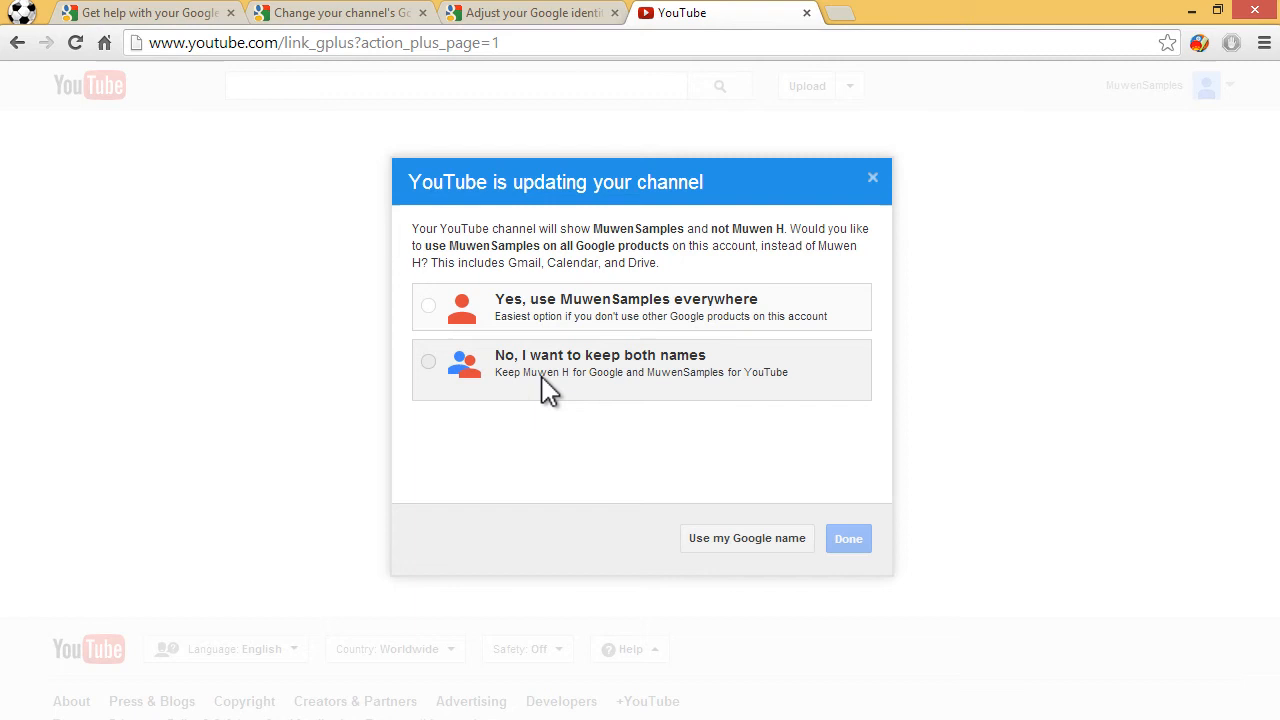
Step: Choose 'No, I want to keep both names', accept the Pages Terms, then postpone the update
left_click(428, 360)
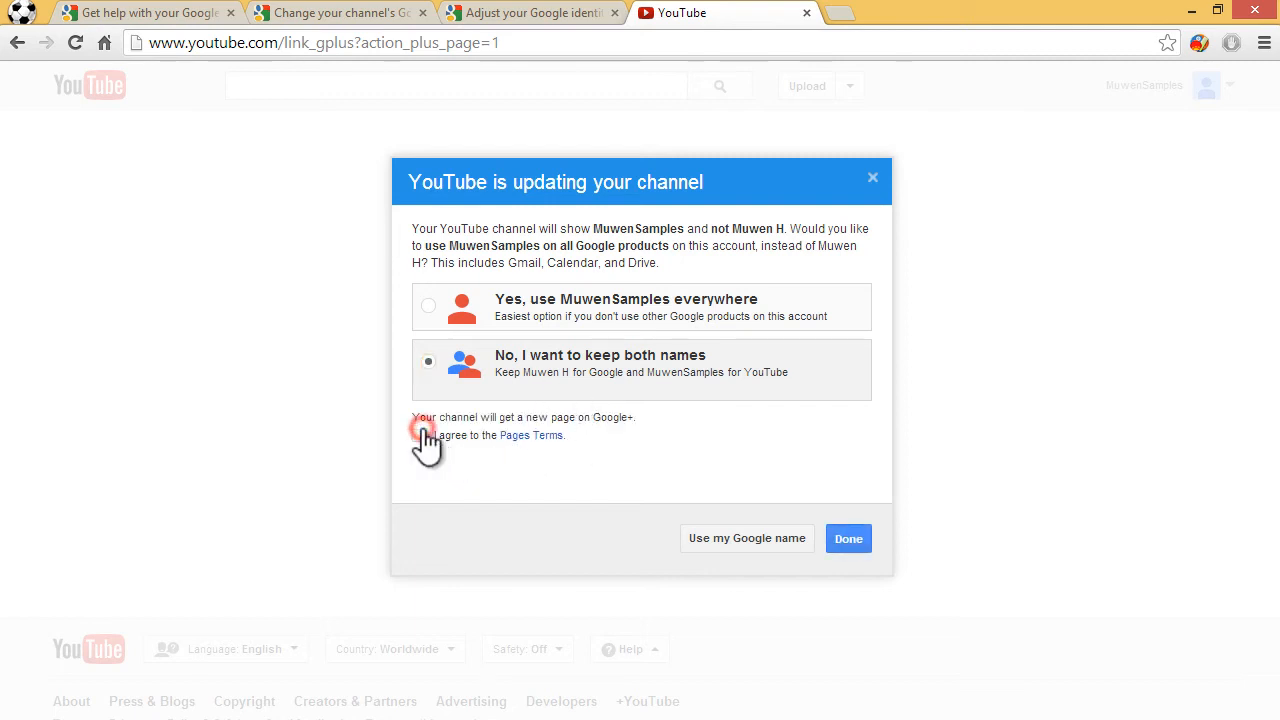
left_click(420, 436)
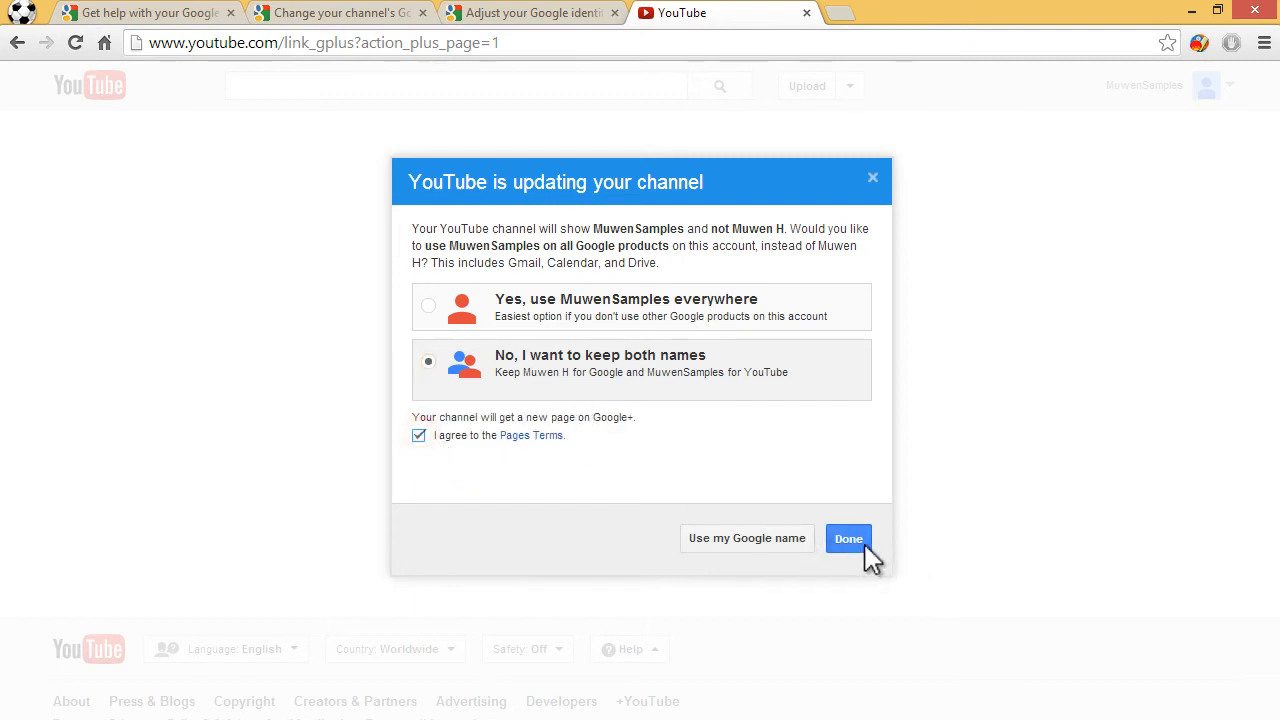
mouse_move(652, 624)
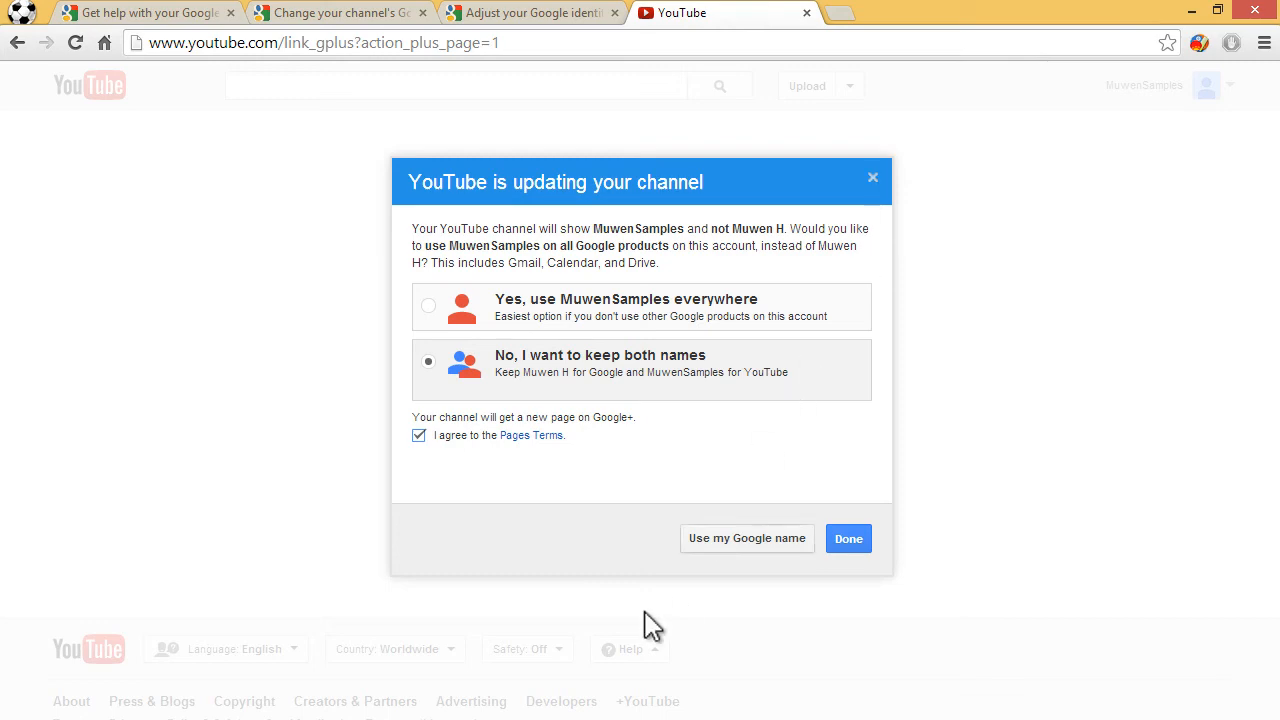
left_click(848, 538)
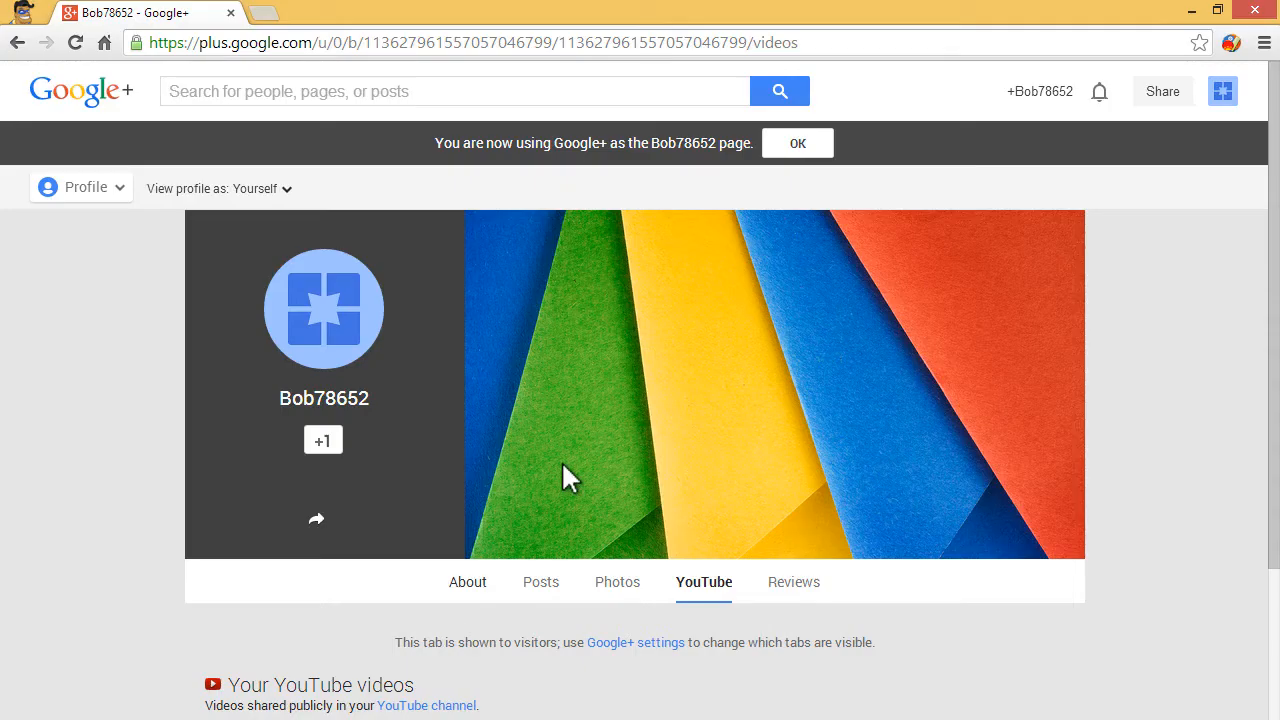
scroll("down", 3)
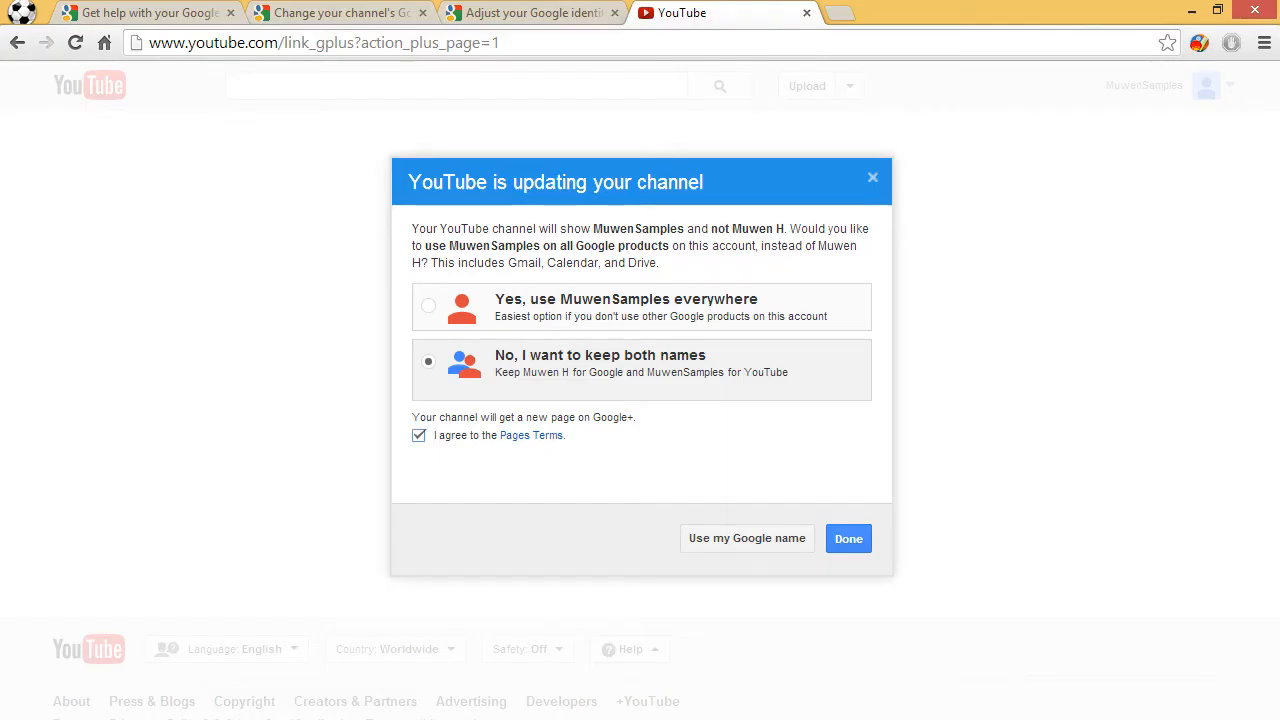
mouse_move(872, 178)
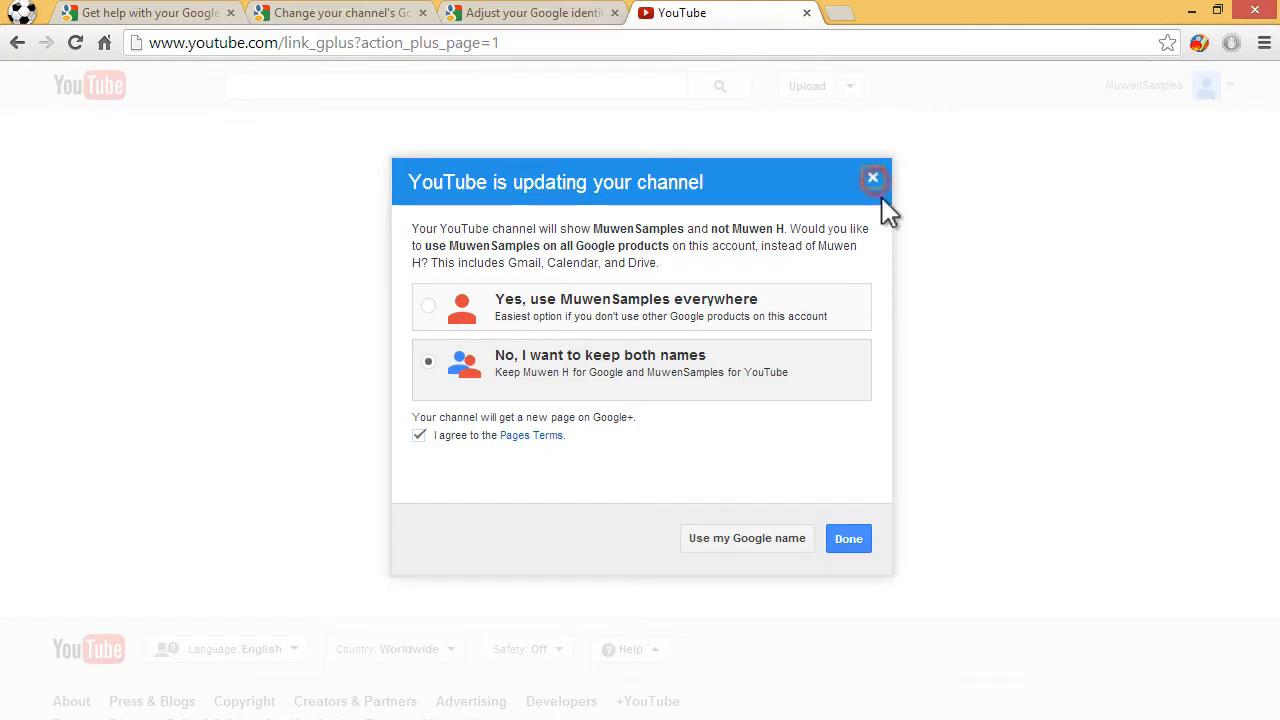
mouse_move(738, 516)
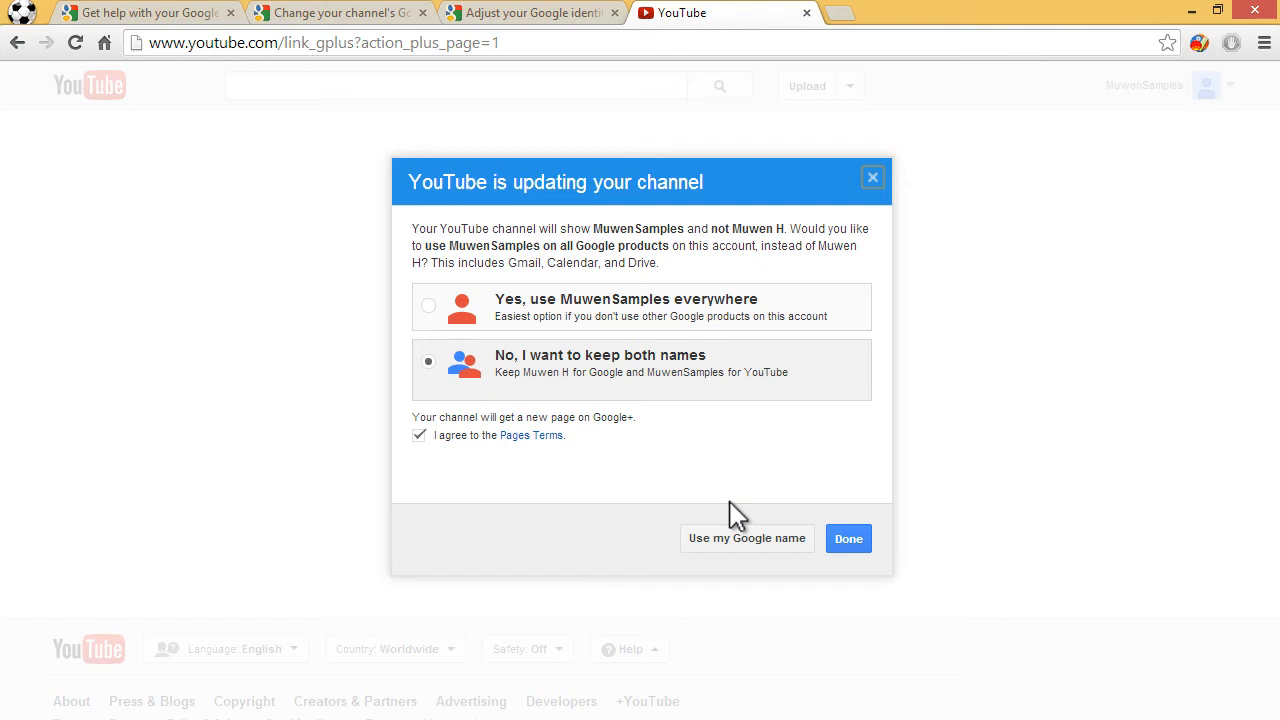
left_click(848, 538)
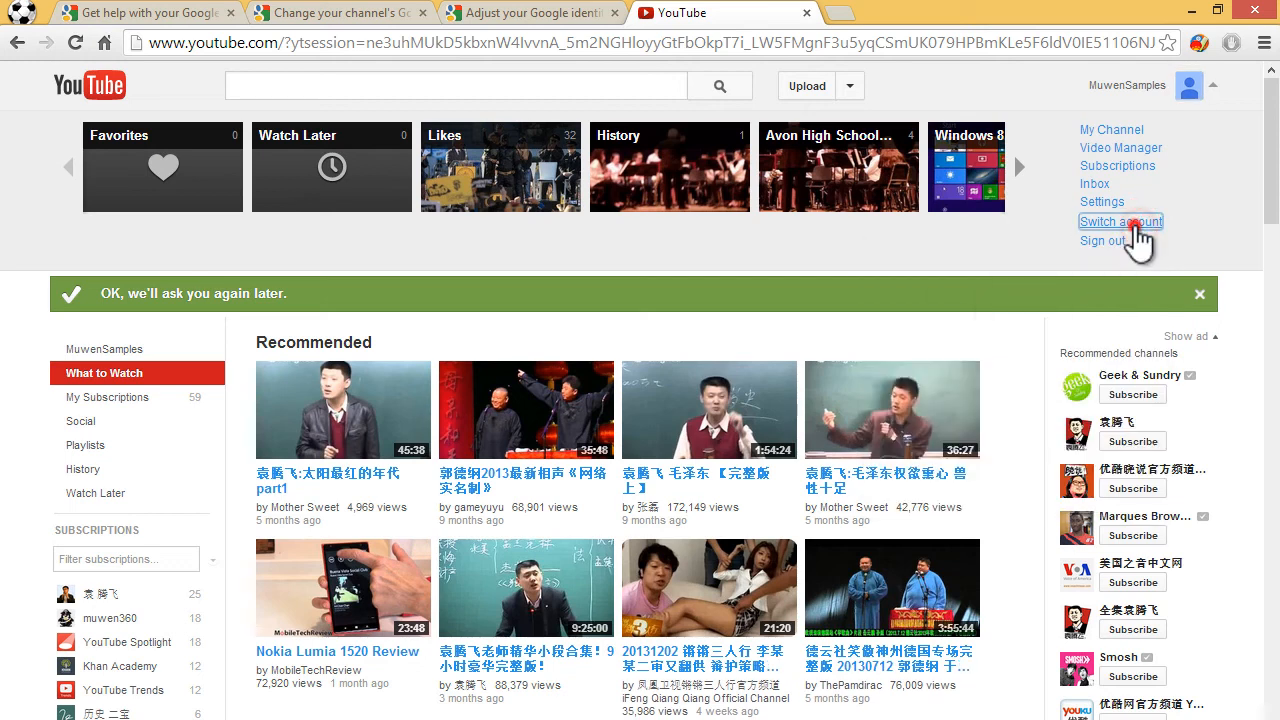
Step: Switch YouTube to the other signed-in Google account
left_click(1120, 220)
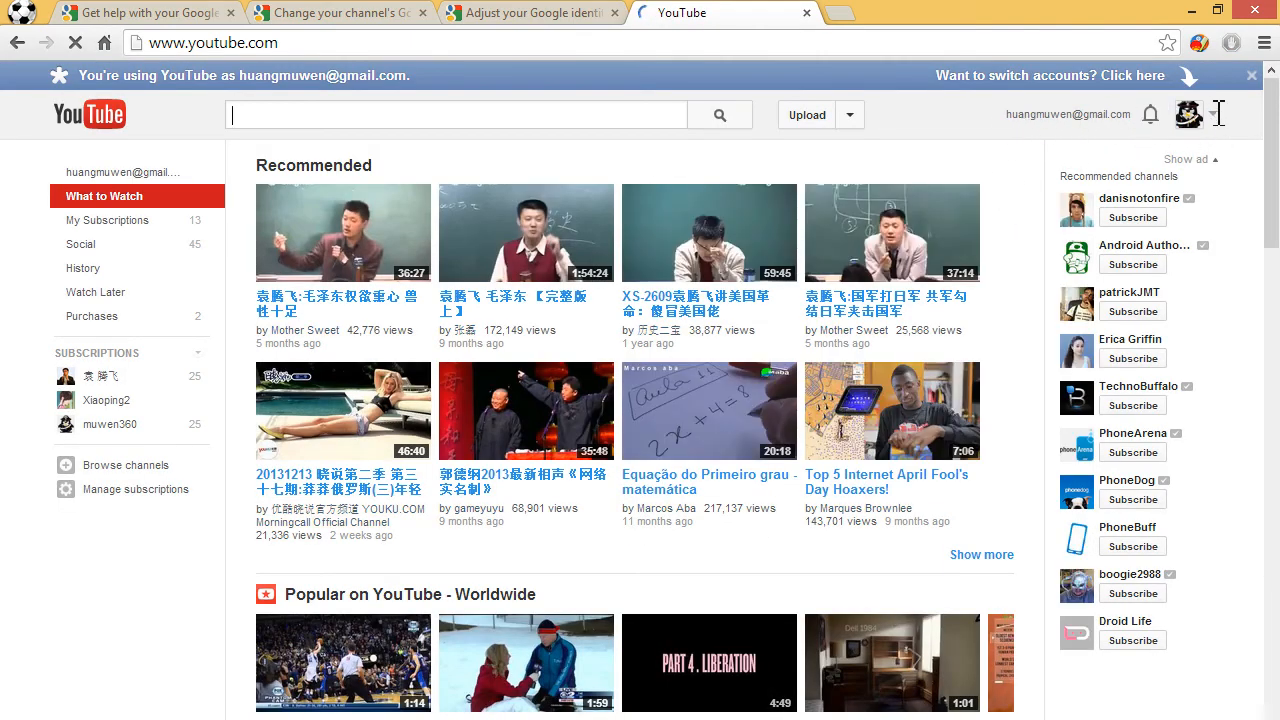
Step: From the account menu reach Video Manager and start creating a channel, bringing up the 'Use YouTube as...' prompt
left_click(1188, 114)
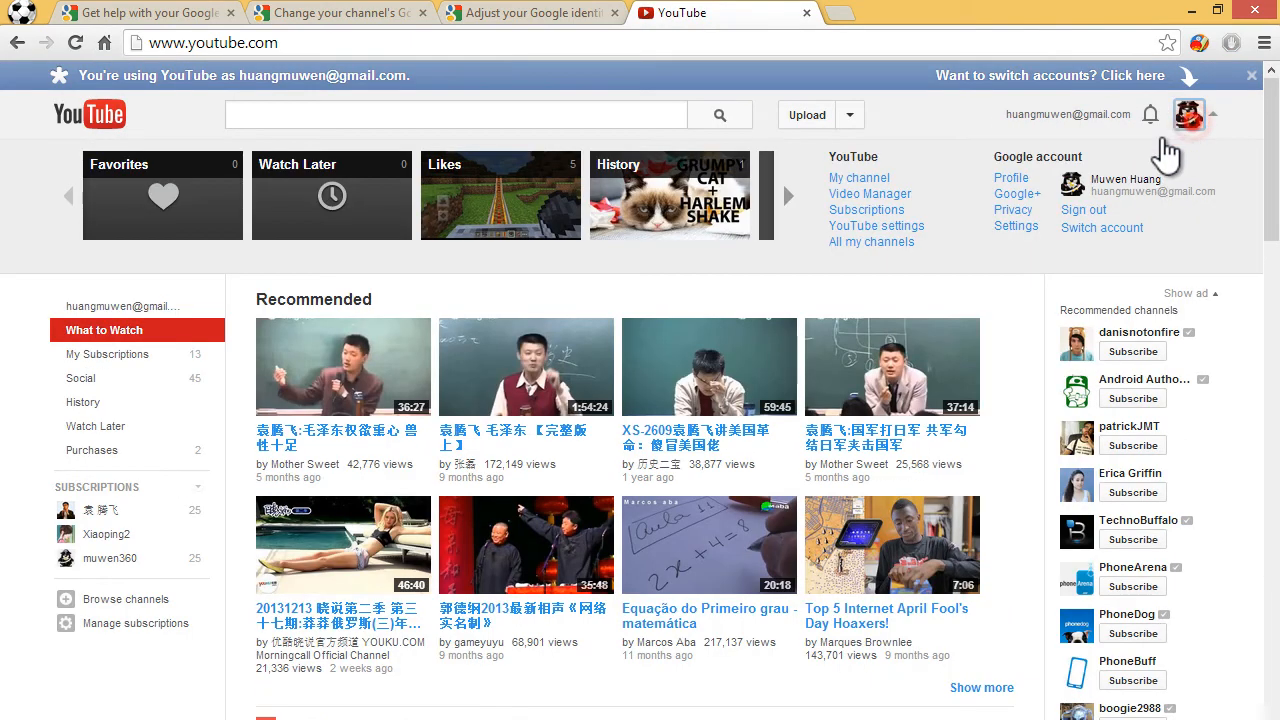
left_click(870, 194)
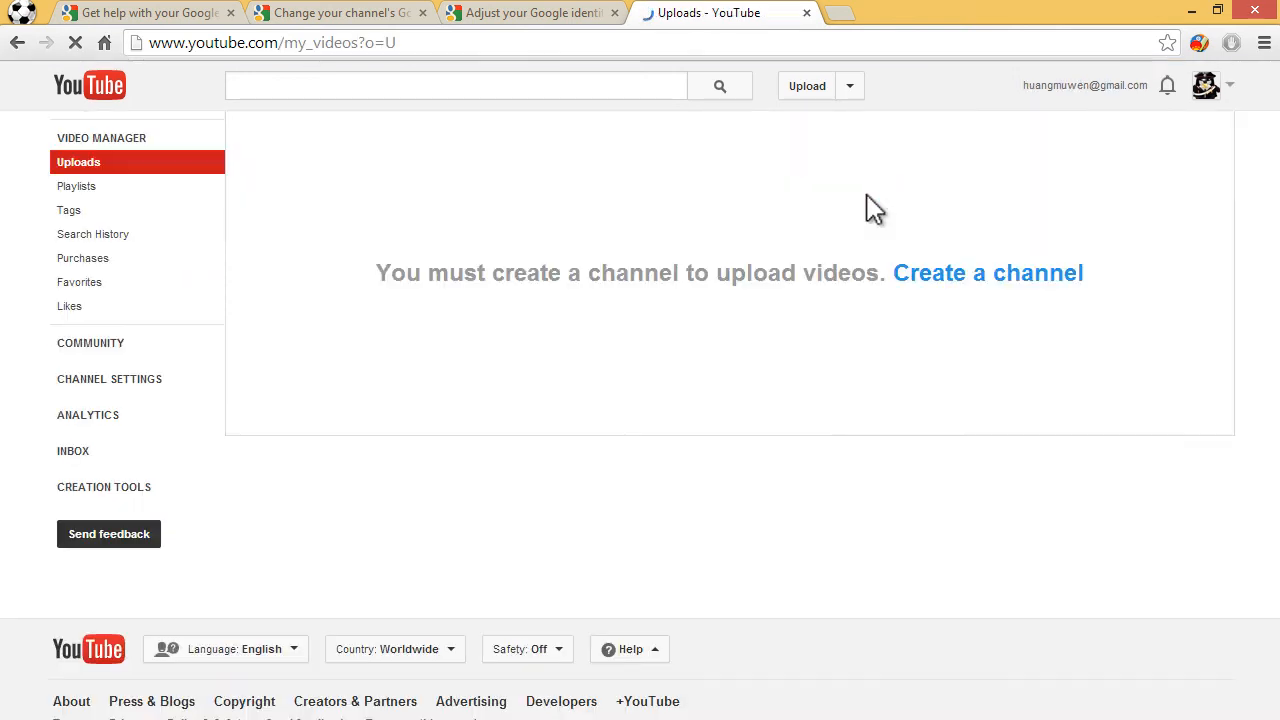
left_click(988, 272)
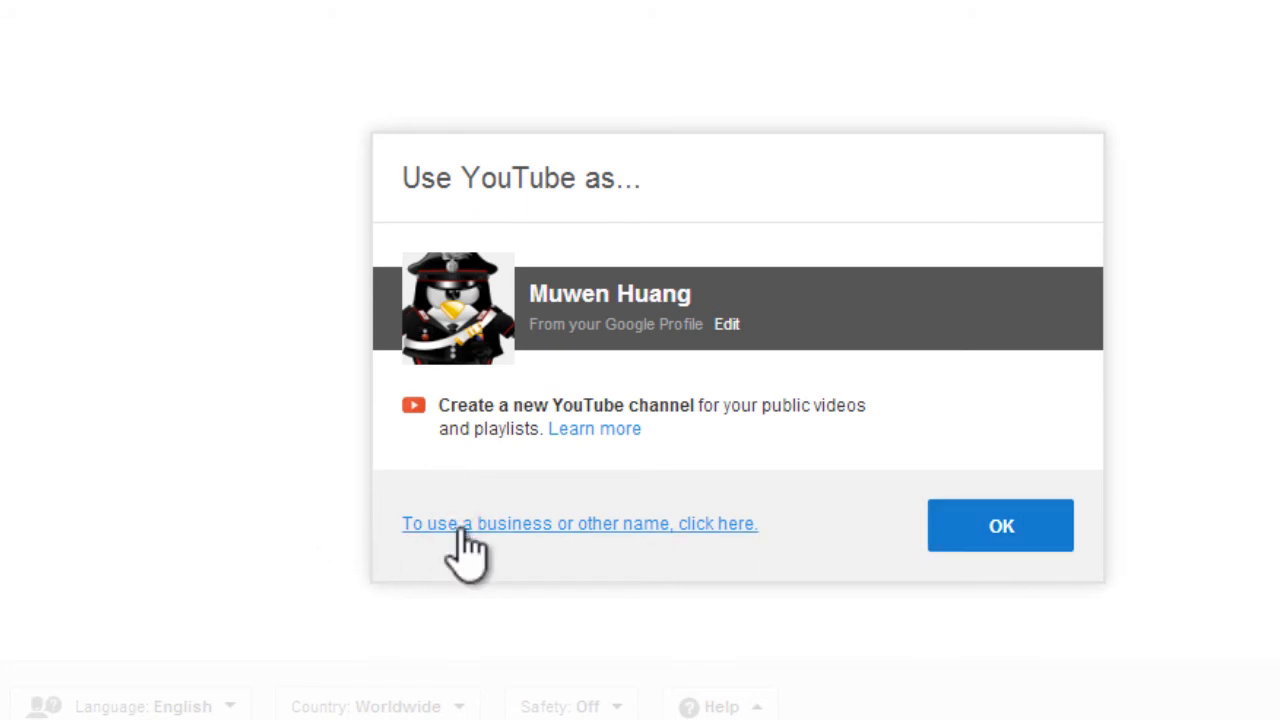
Step: Choose a business or other name for the new channel and accept the Pages Terms on the form
left_click(580, 524)
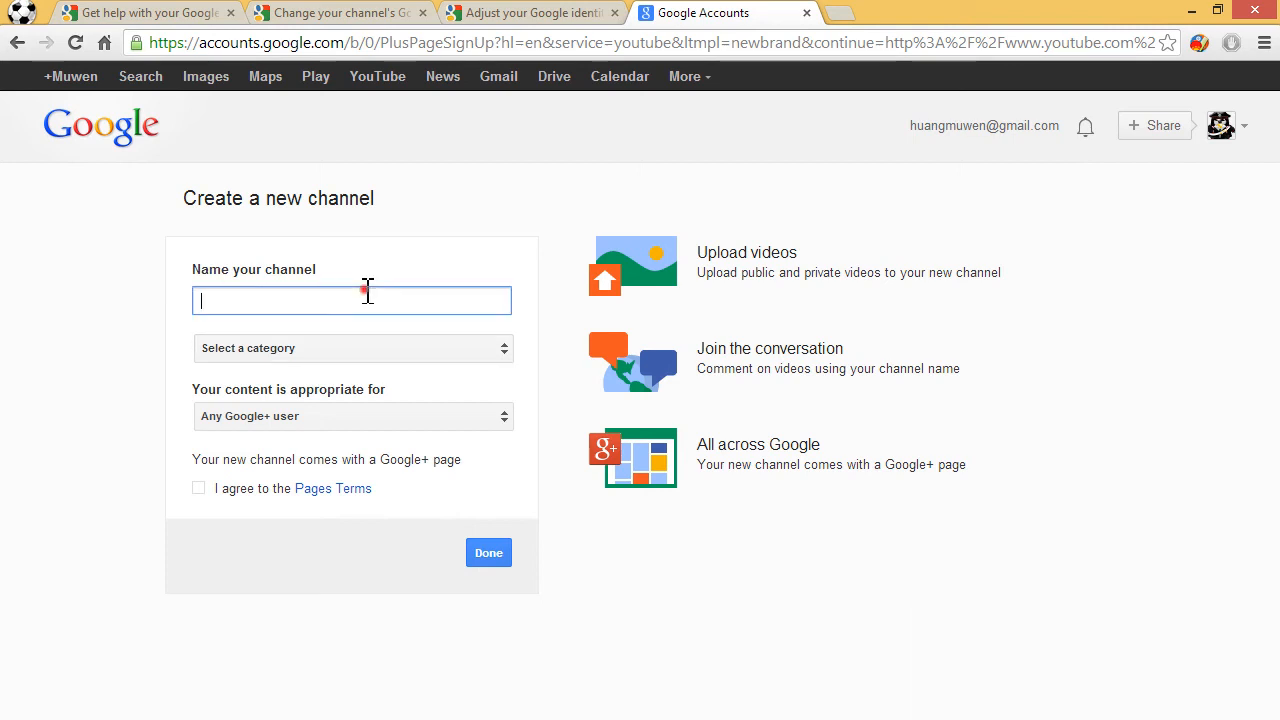
mouse_move(408, 390)
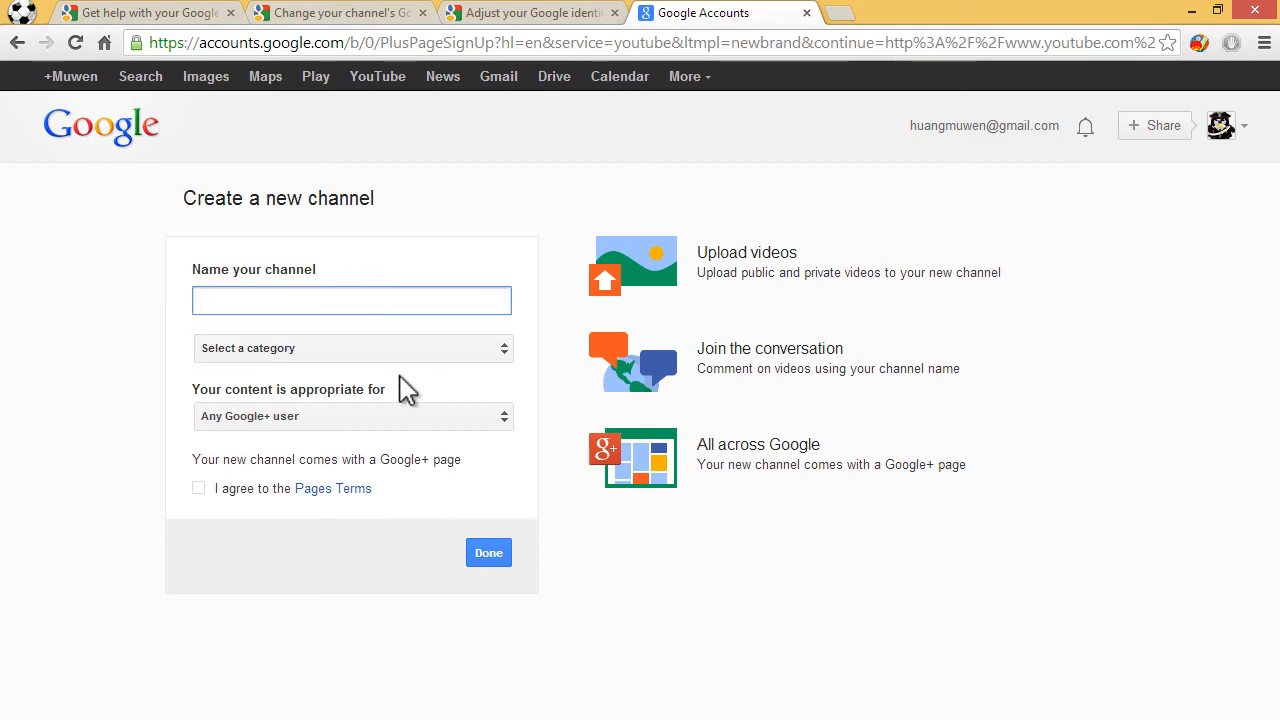
left_click(198, 488)
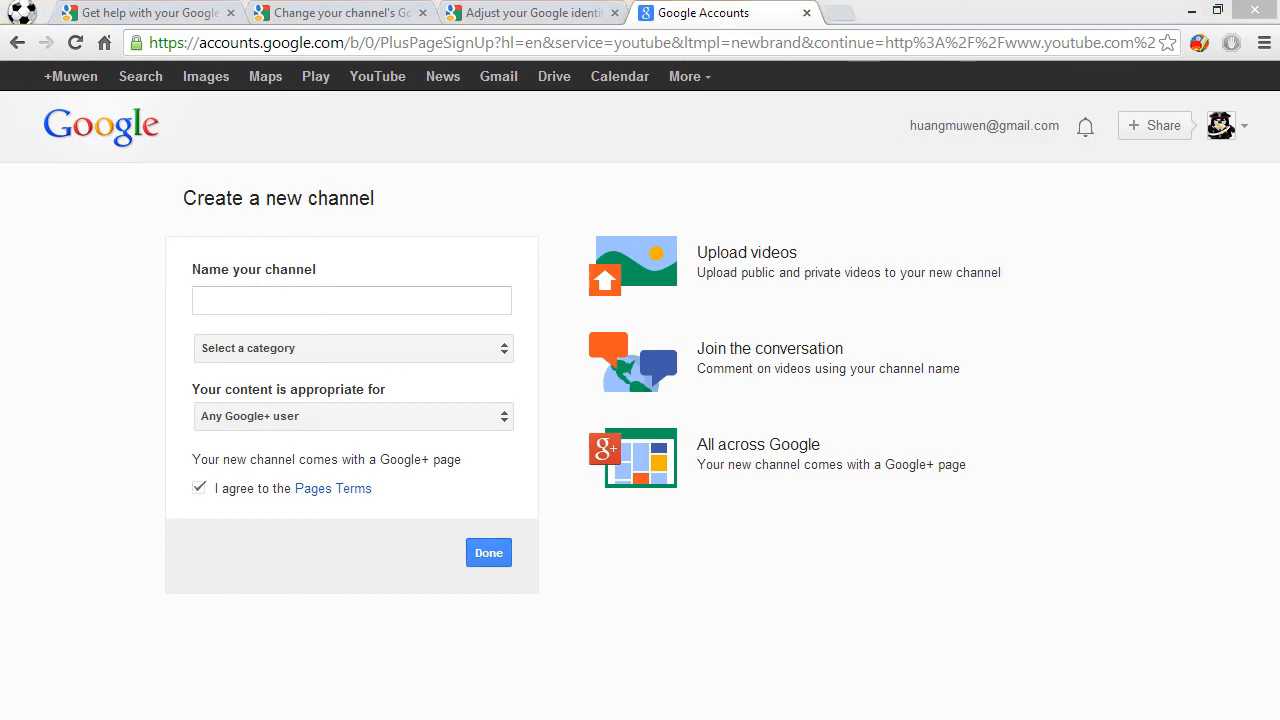
left_click(488, 552)
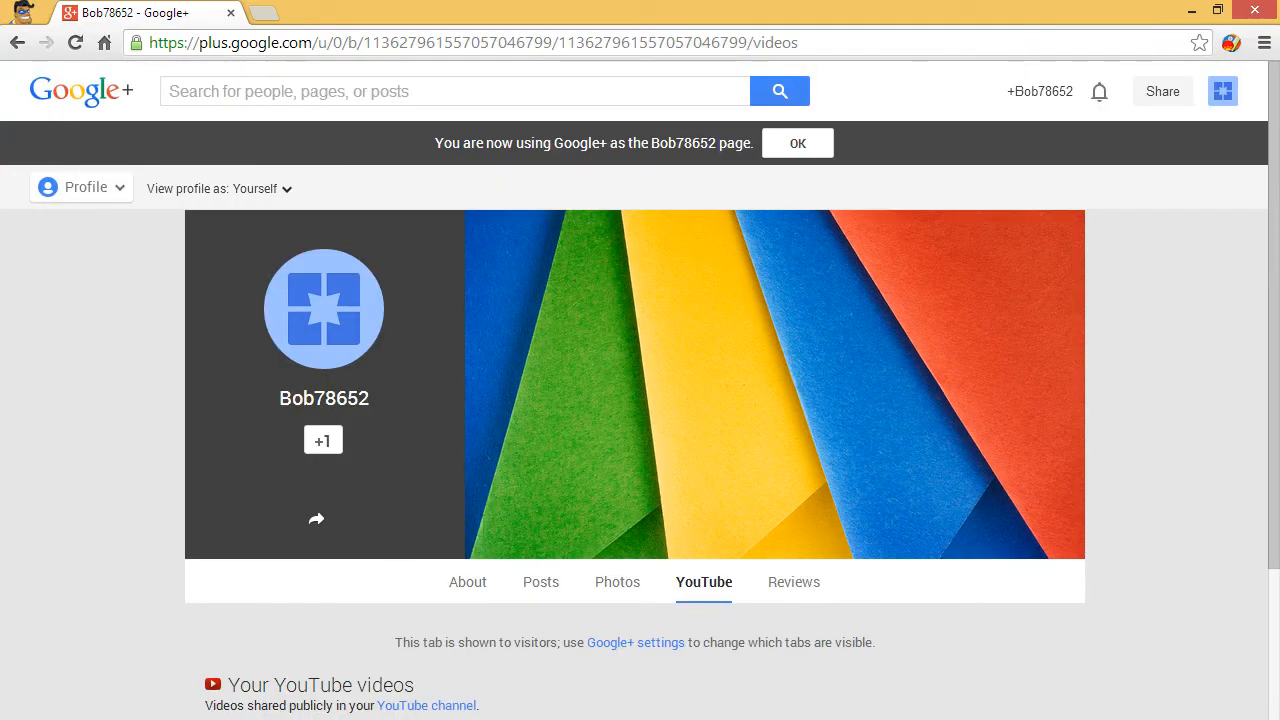
mouse_move(1116, 16)
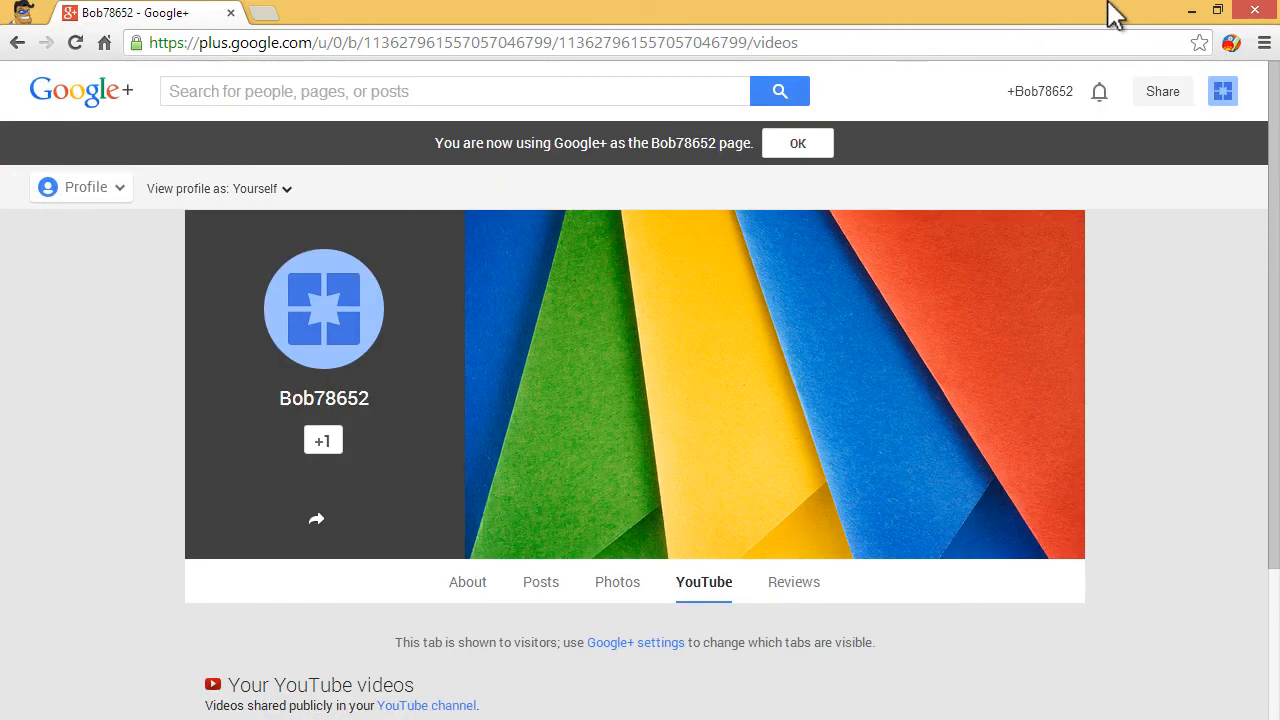
mouse_move(996, 80)
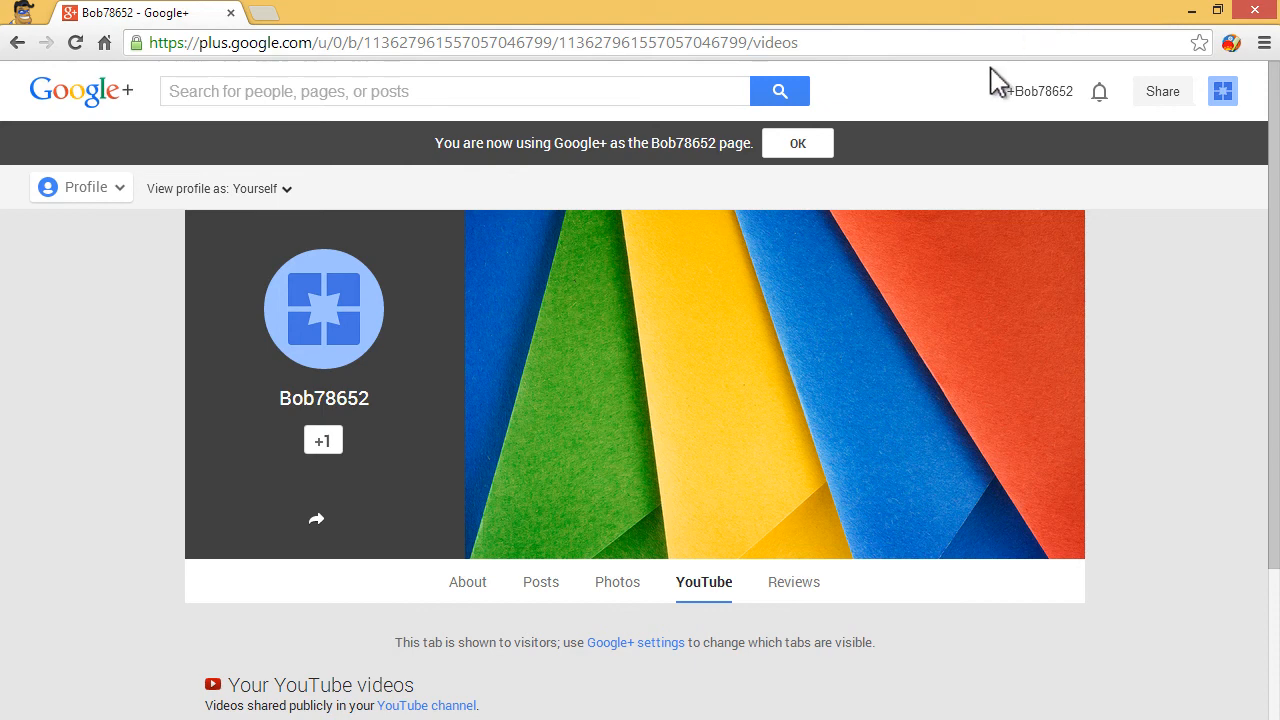
mouse_move(904, 228)
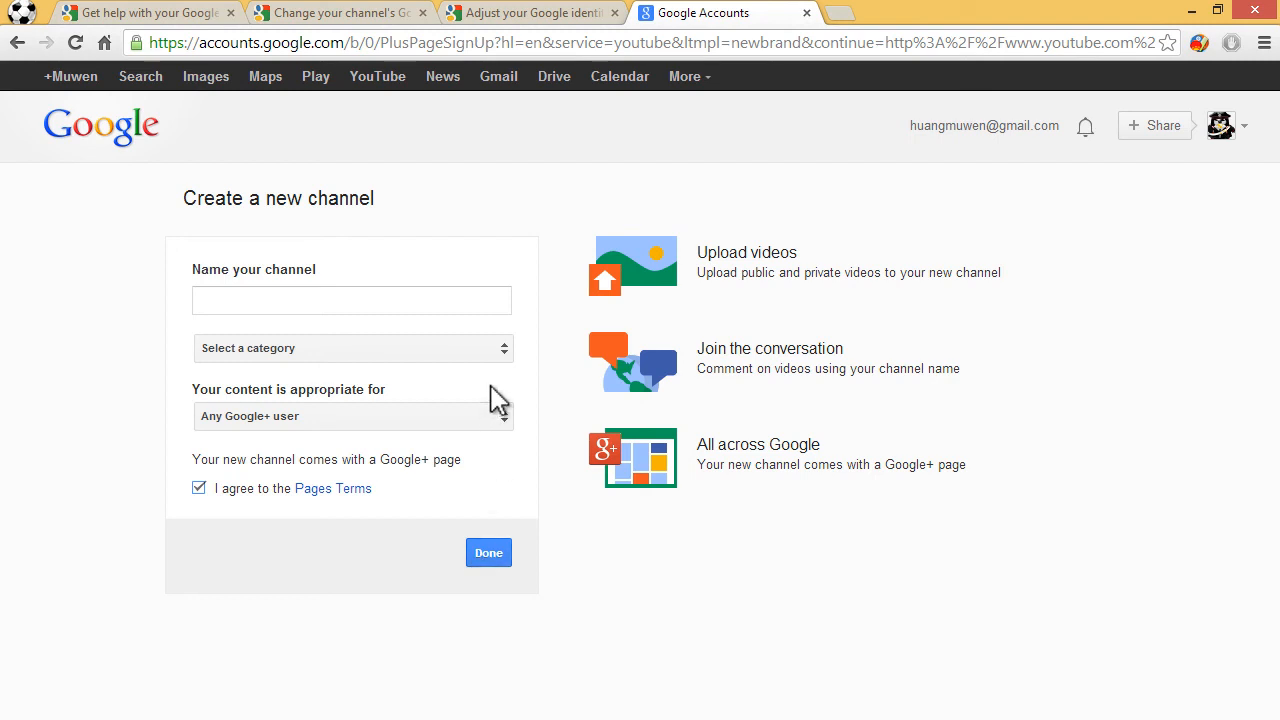
mouse_move(552, 164)
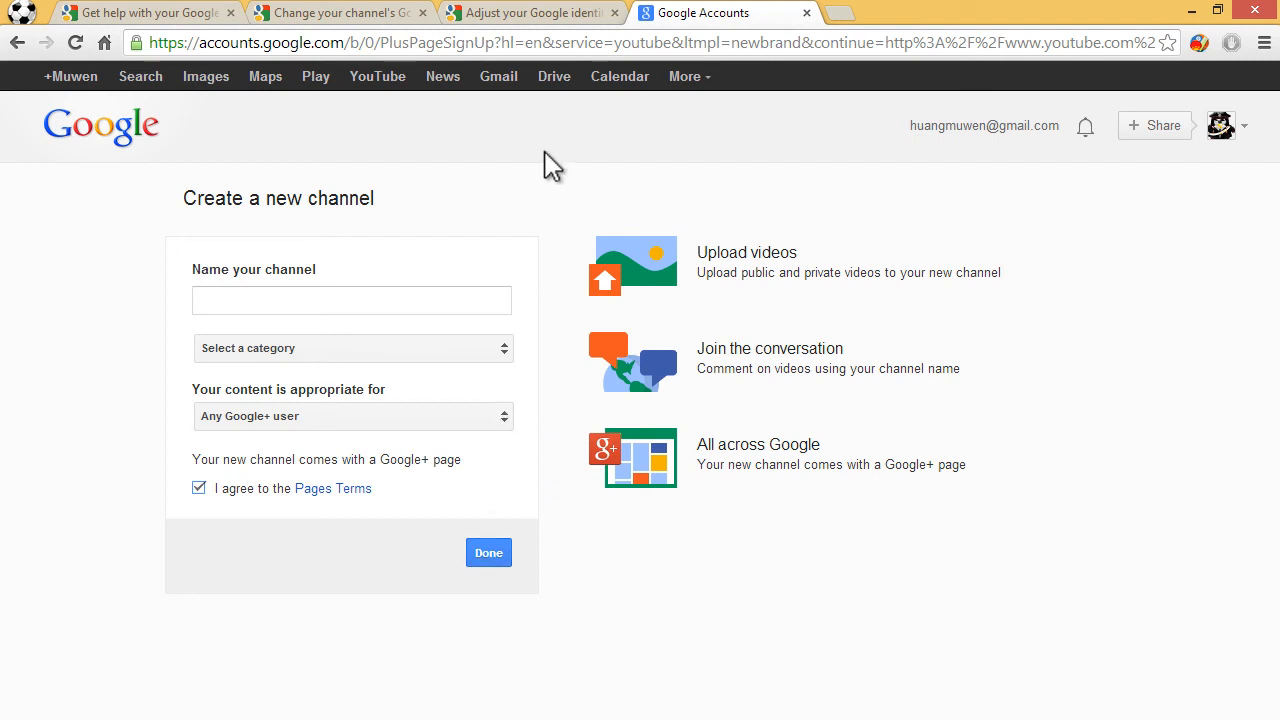
mouse_move(552, 160)
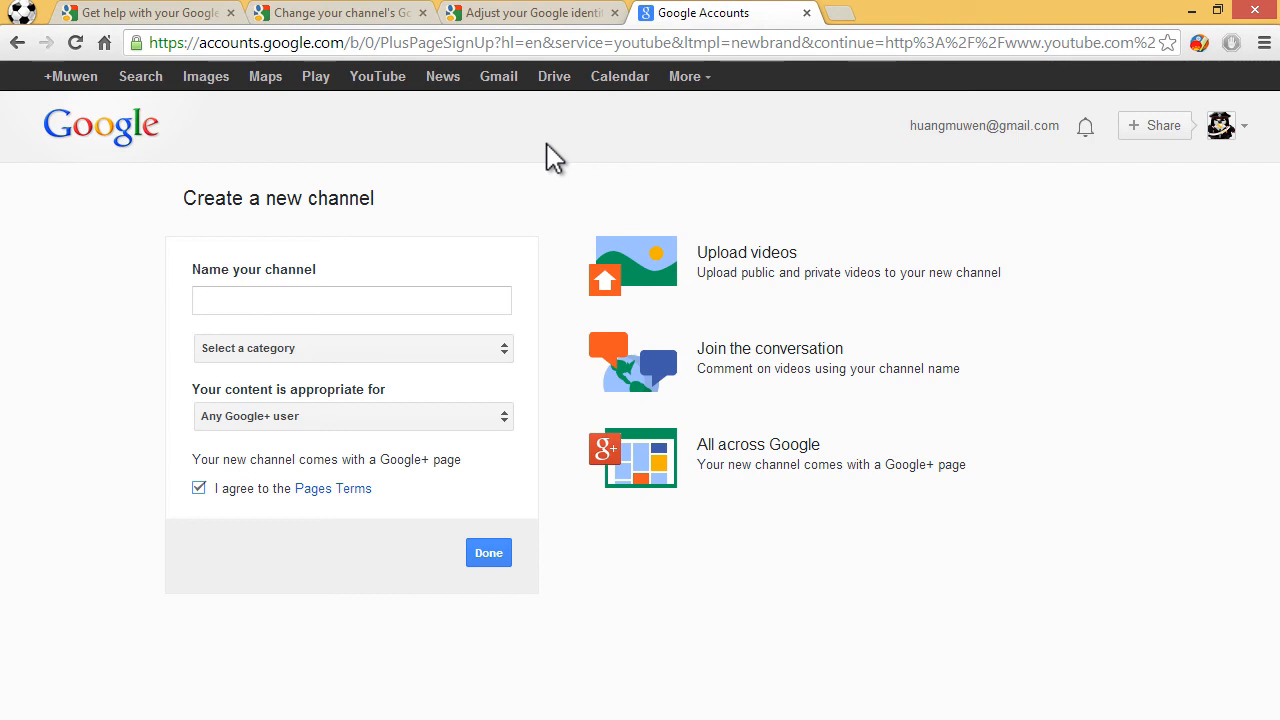
mouse_move(554, 128)
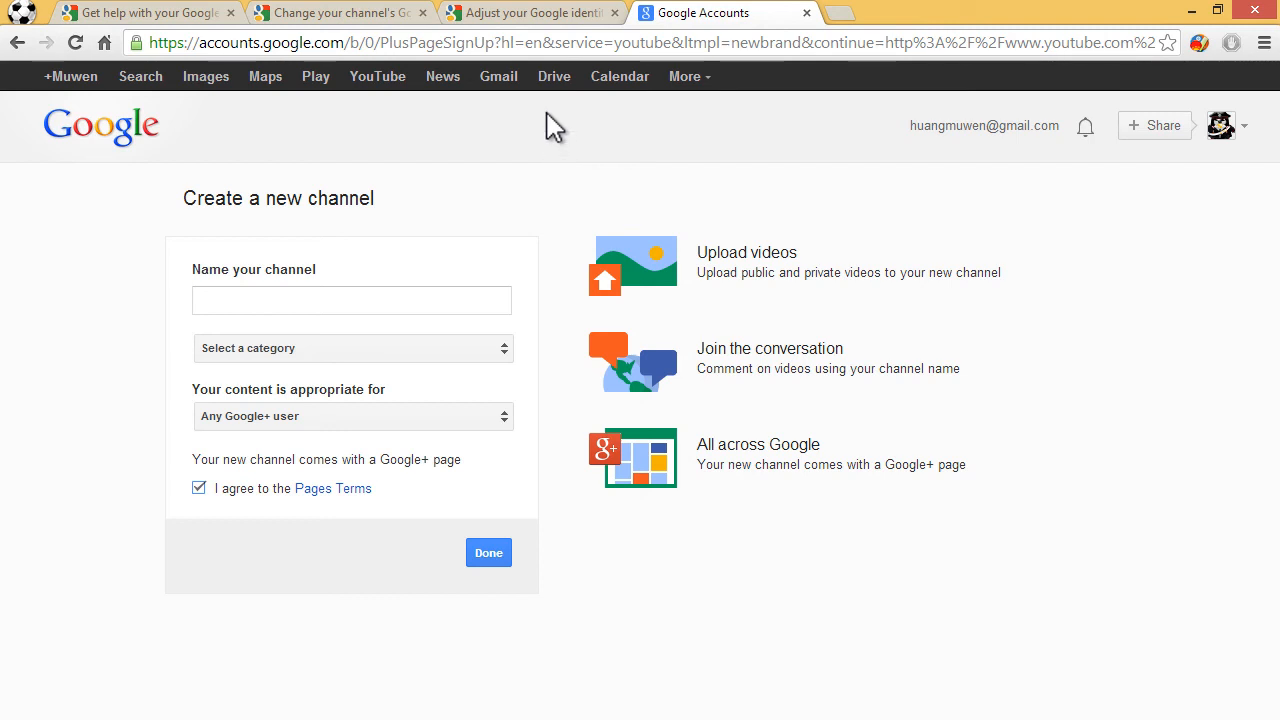
mouse_move(512, 236)
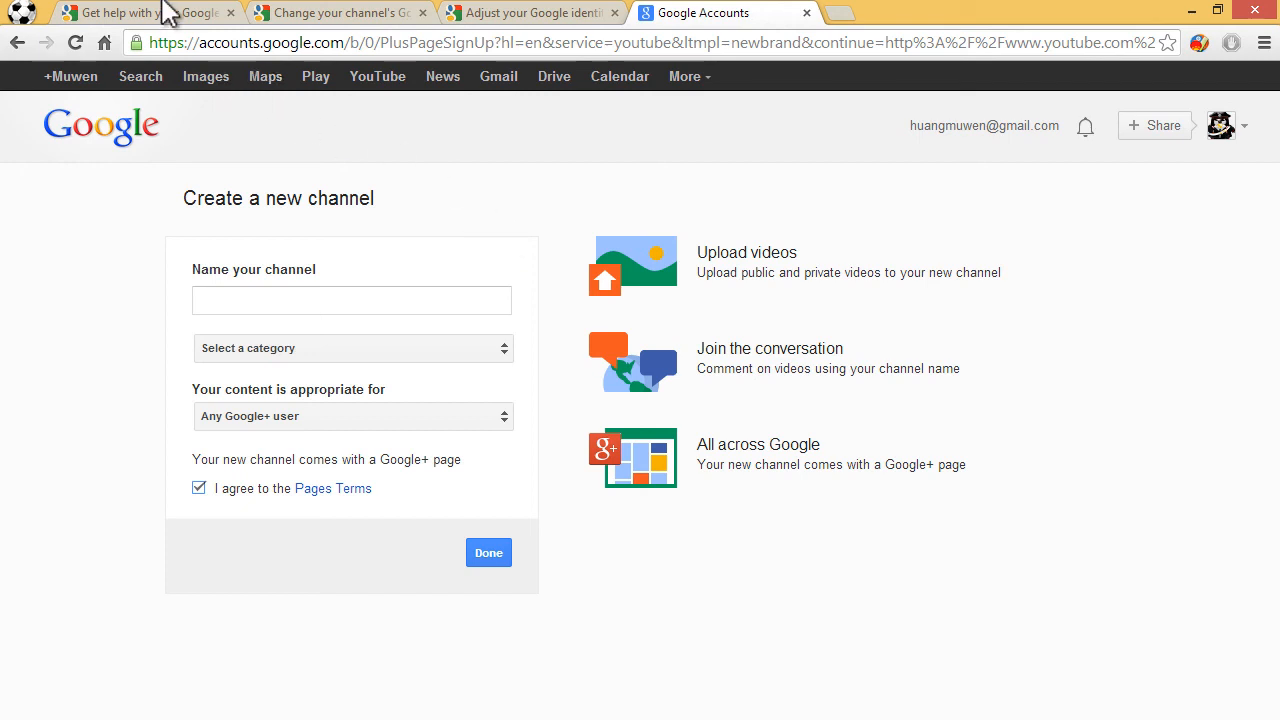
left_click(144, 12)
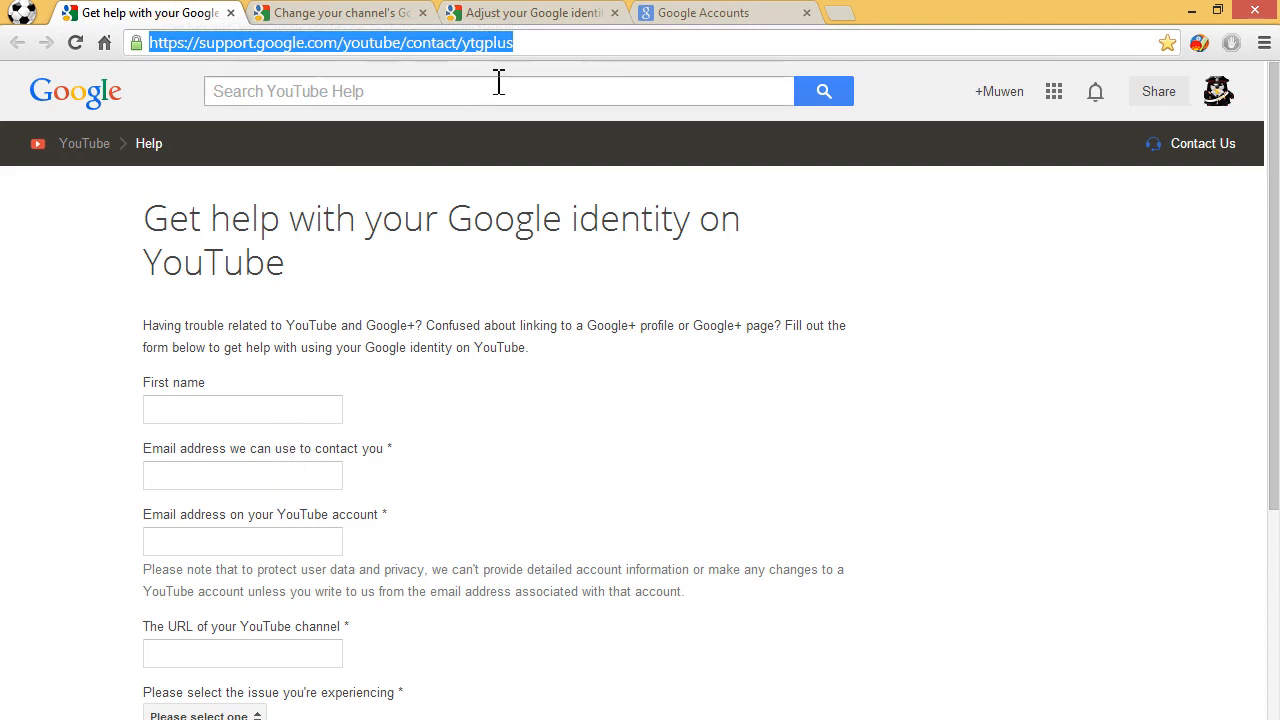
scroll("down", 3)
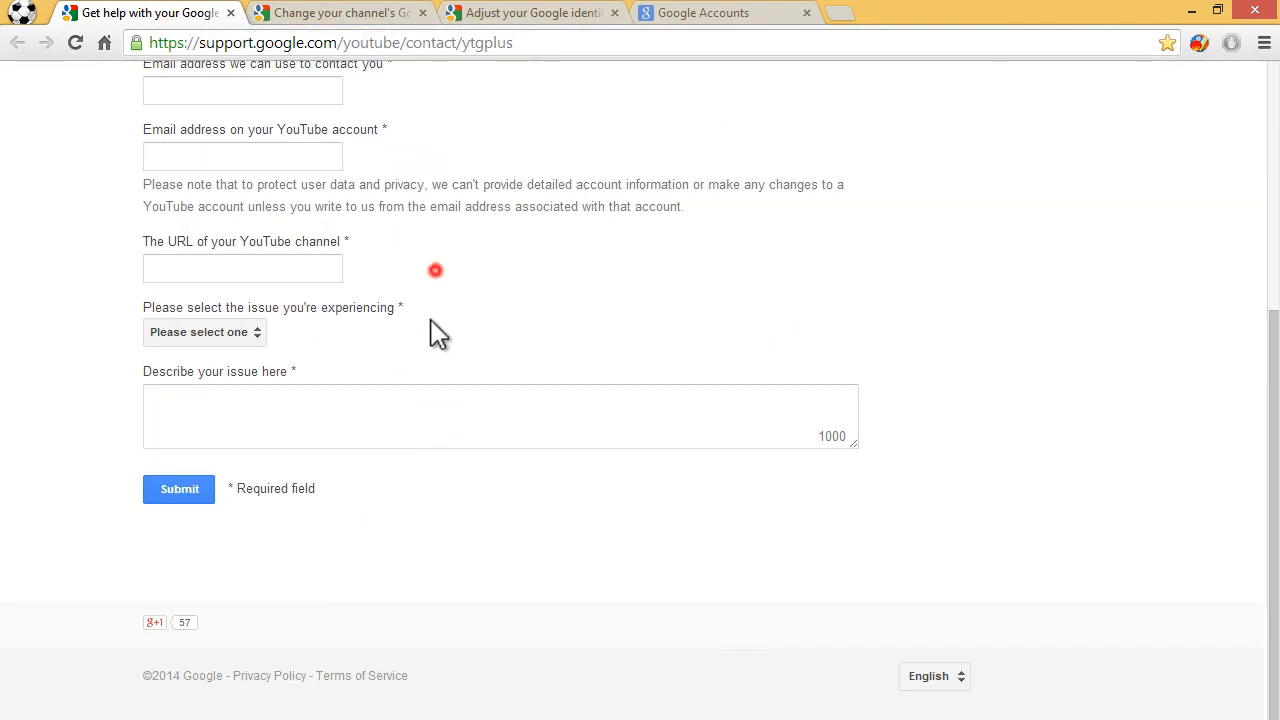
scroll("up", 3)
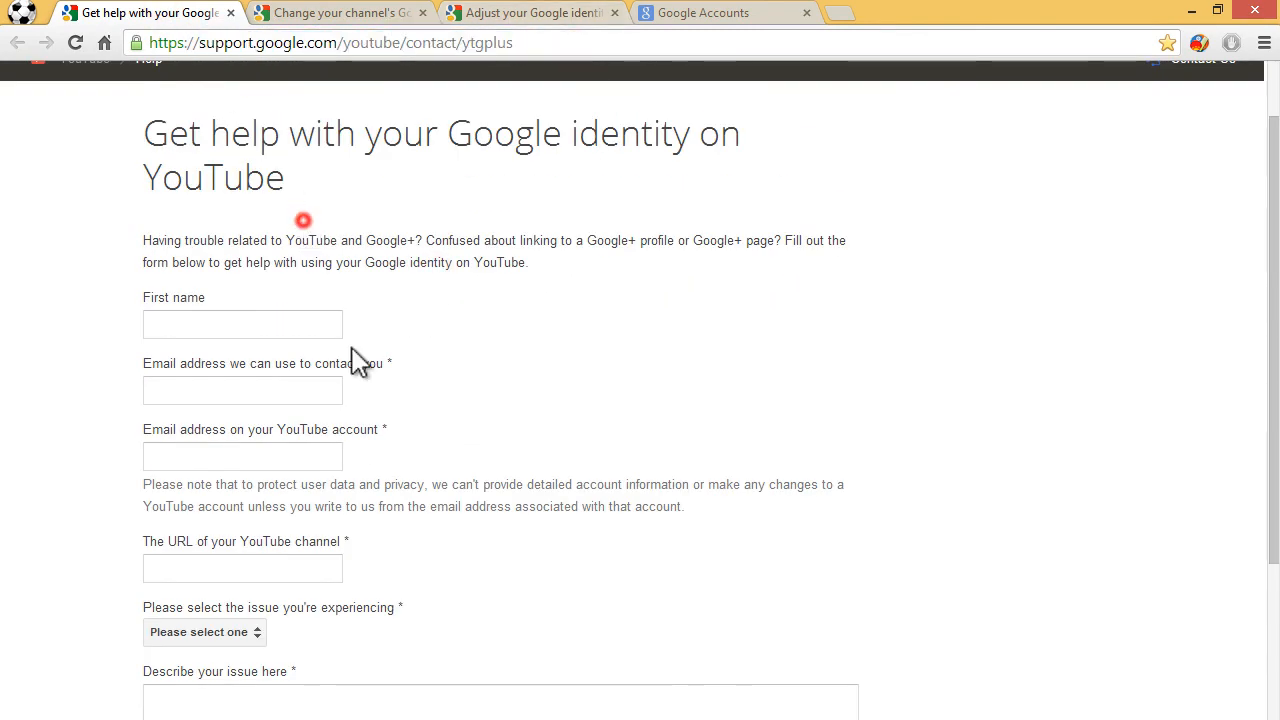
scroll("up", 3)
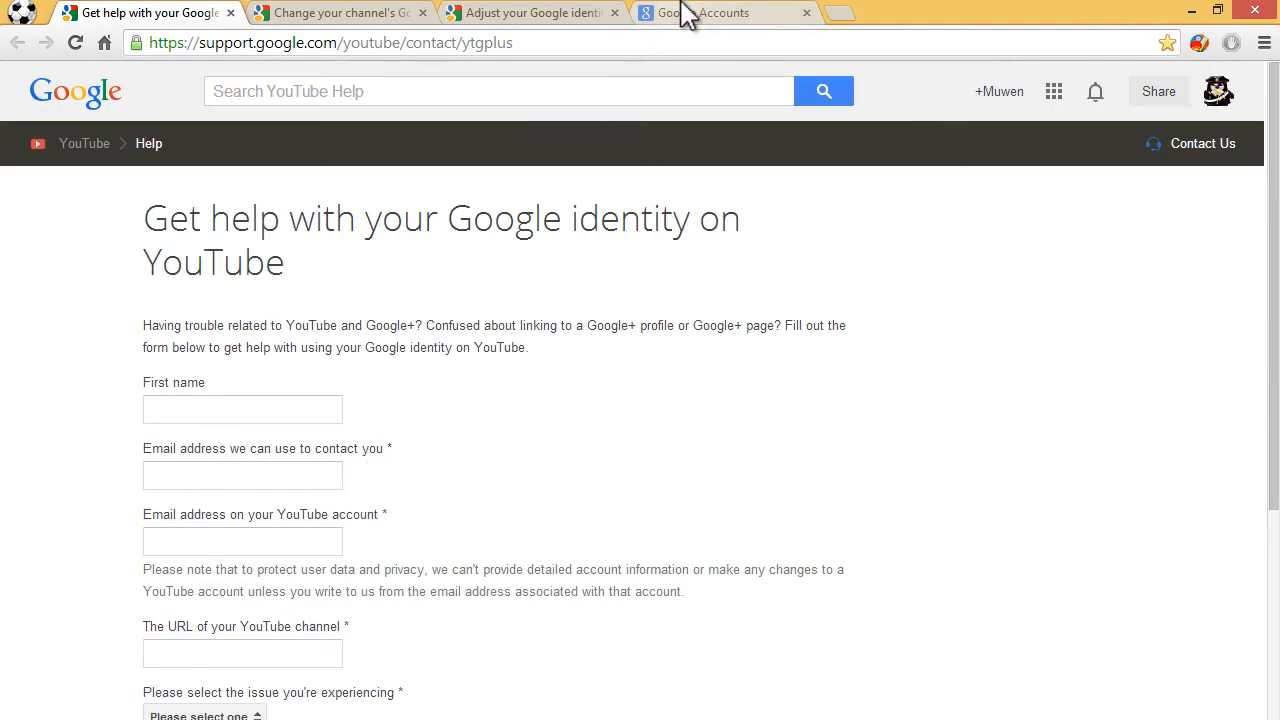
left_click(722, 12)
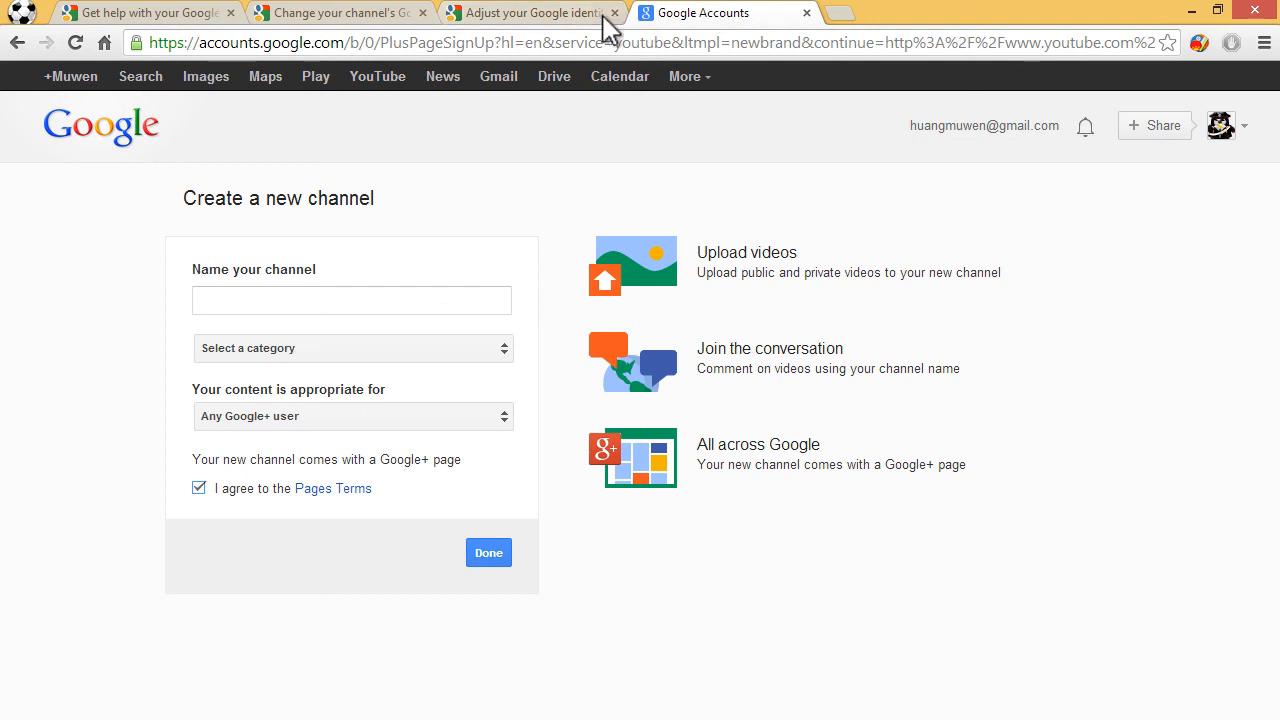
mouse_move(544, 12)
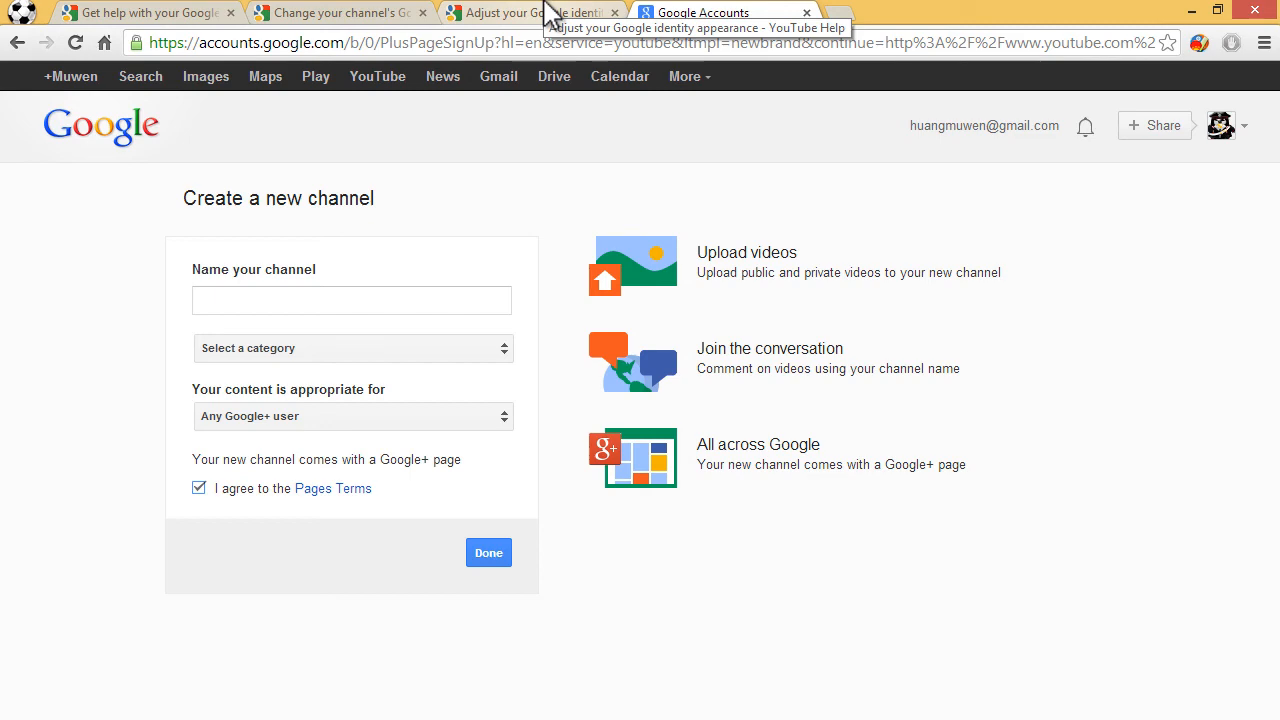
mouse_move(1130, 16)
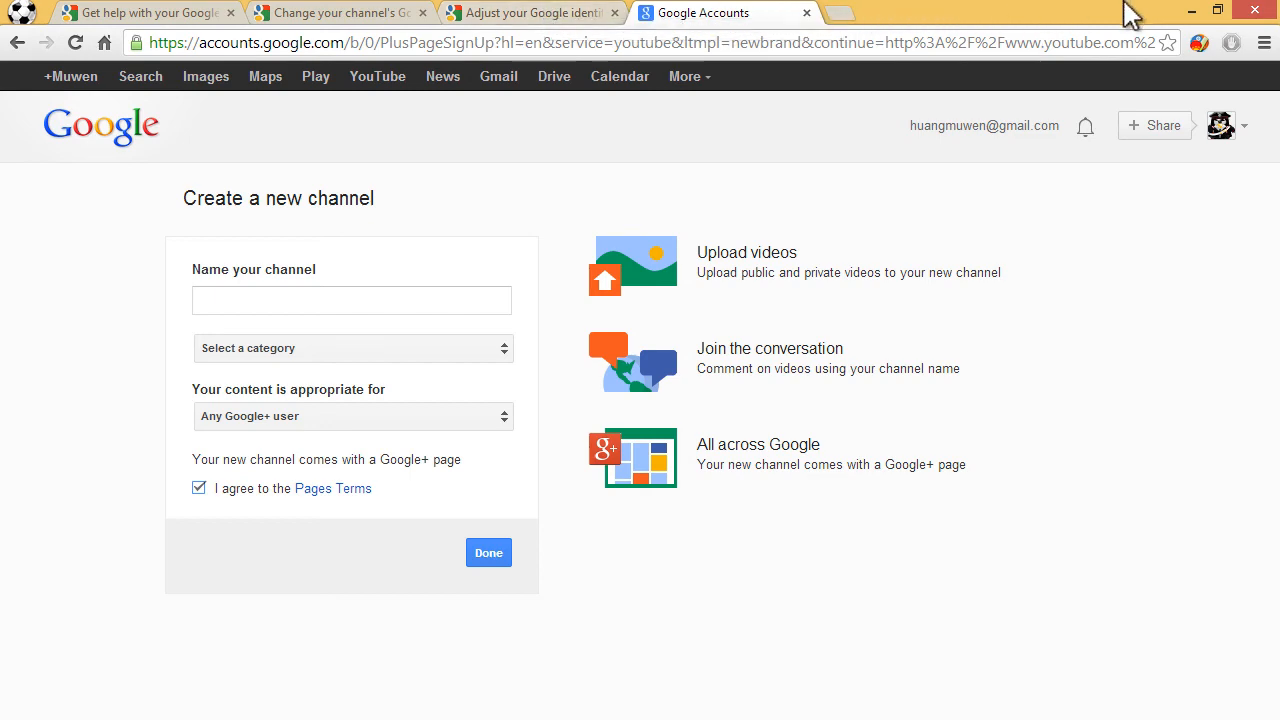
Step: Close the window holding the channel form, leaving the Google+ Bob78652 page window showing
left_click(488, 552)
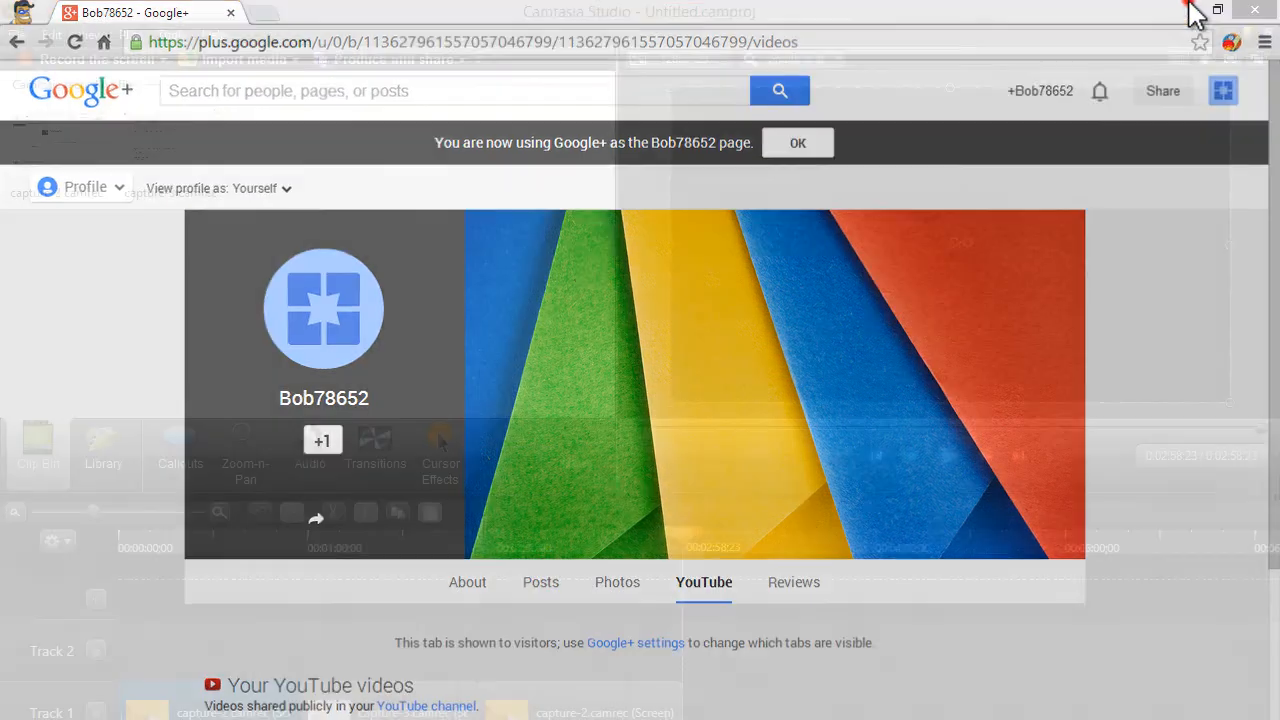